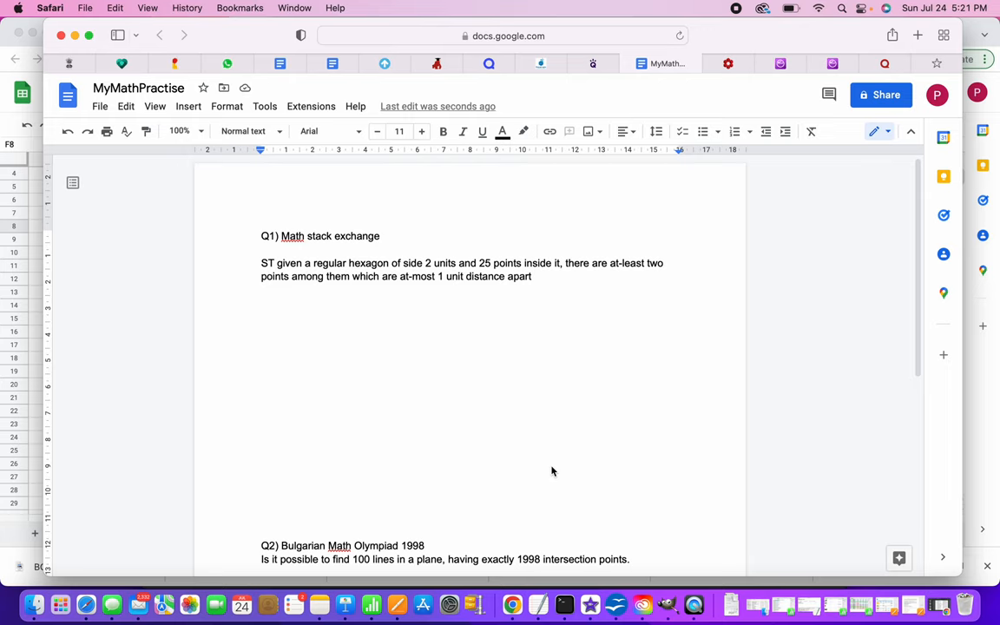
mouse_move(611, 266)
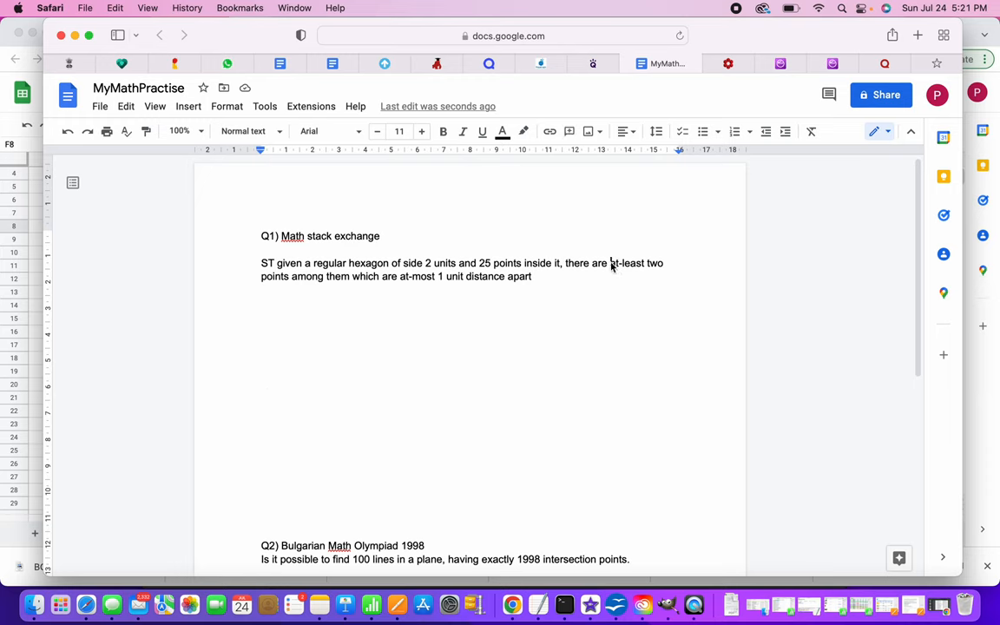
Highlight then clear 'at most' in the statement, skim the question, and view the Desmos square sketch
double_click(627, 263)
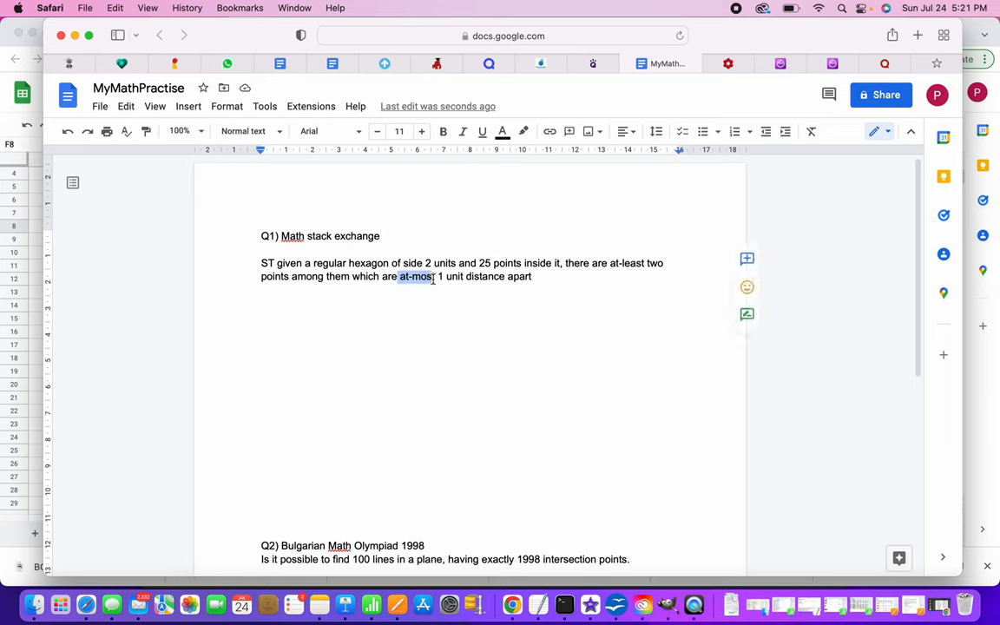
left_click(473, 324)
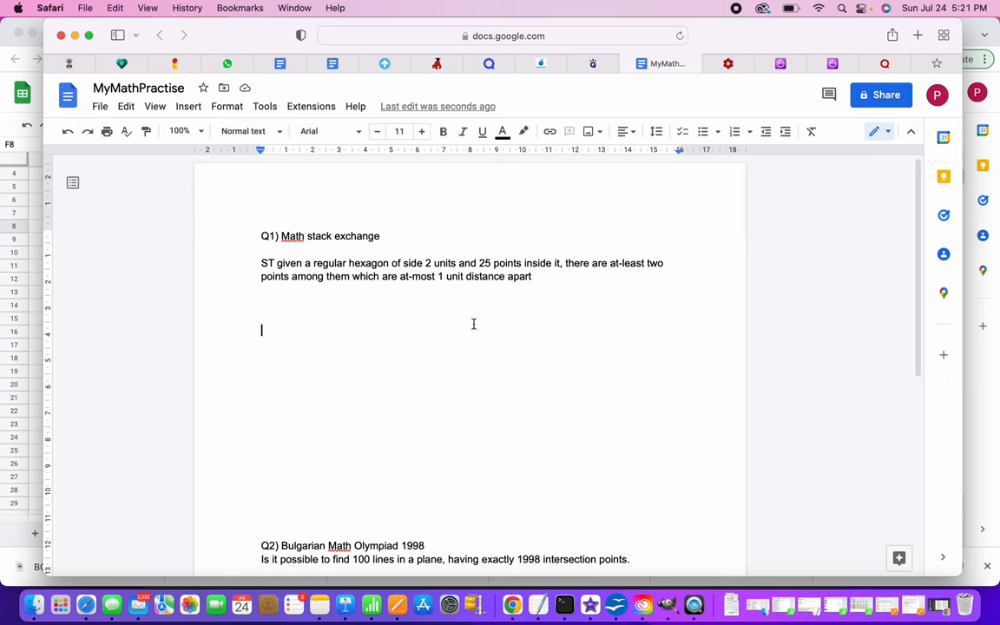
left_click(712, 62)
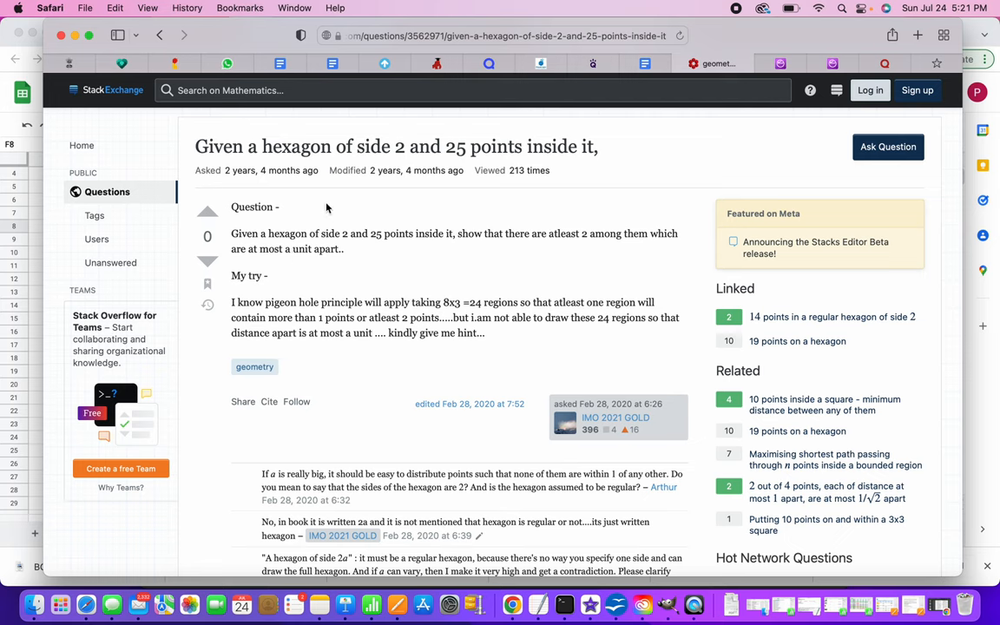
mouse_move(428, 164)
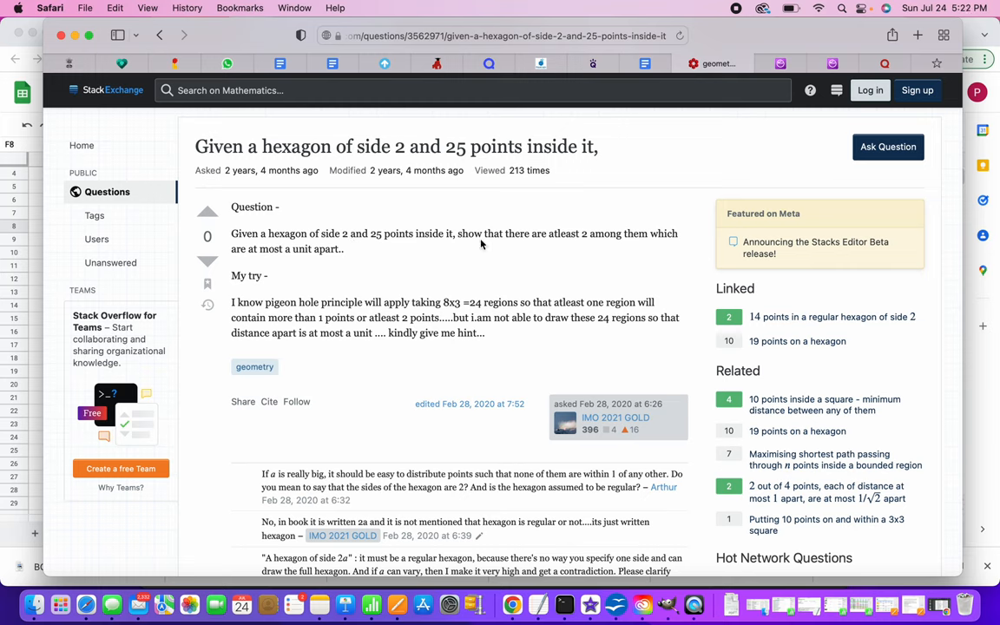
mouse_move(231, 284)
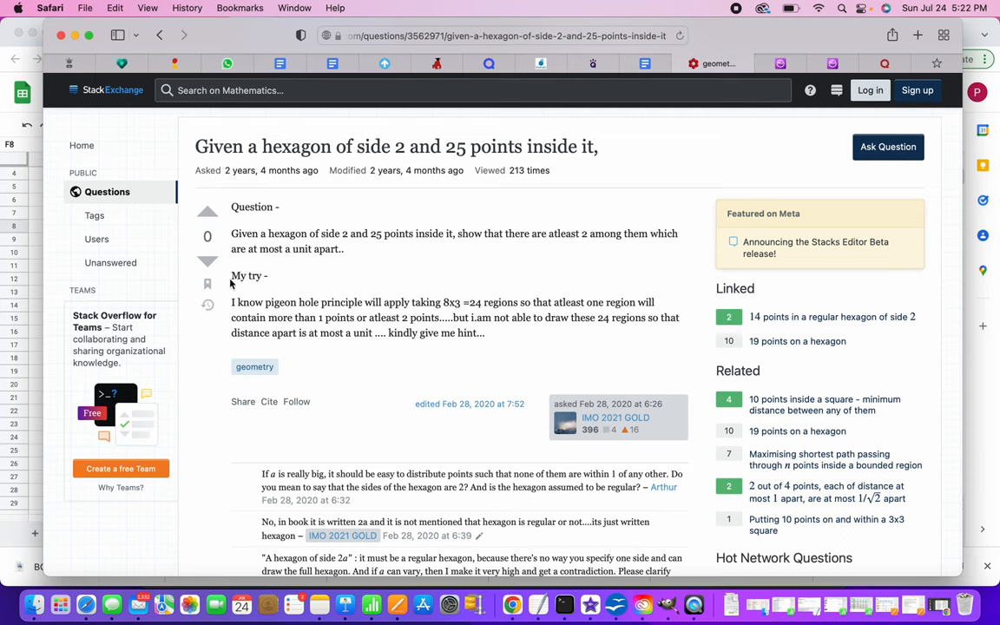
mouse_move(244, 276)
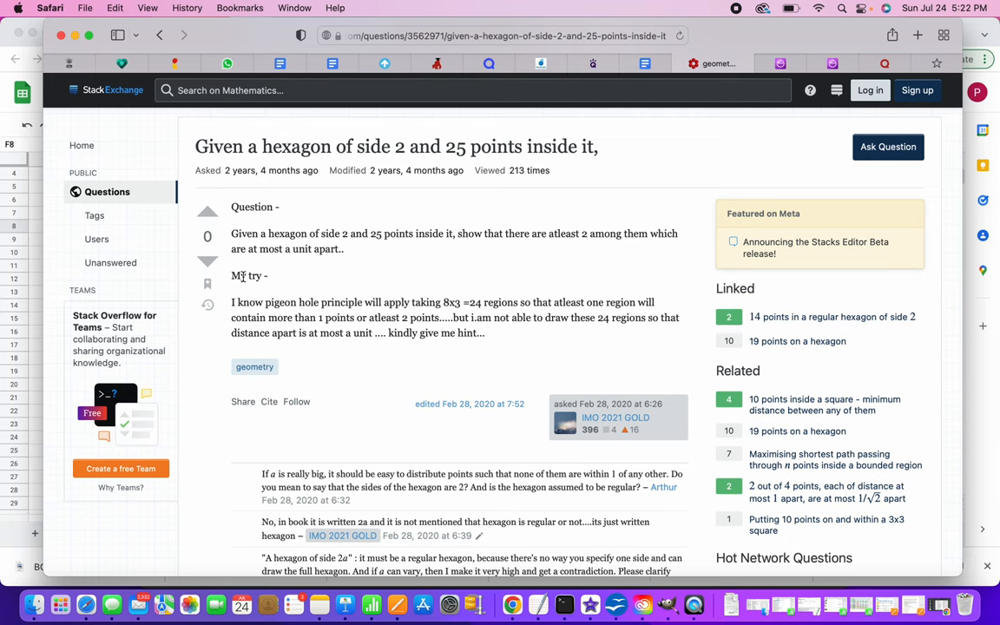
scroll("down", 3)
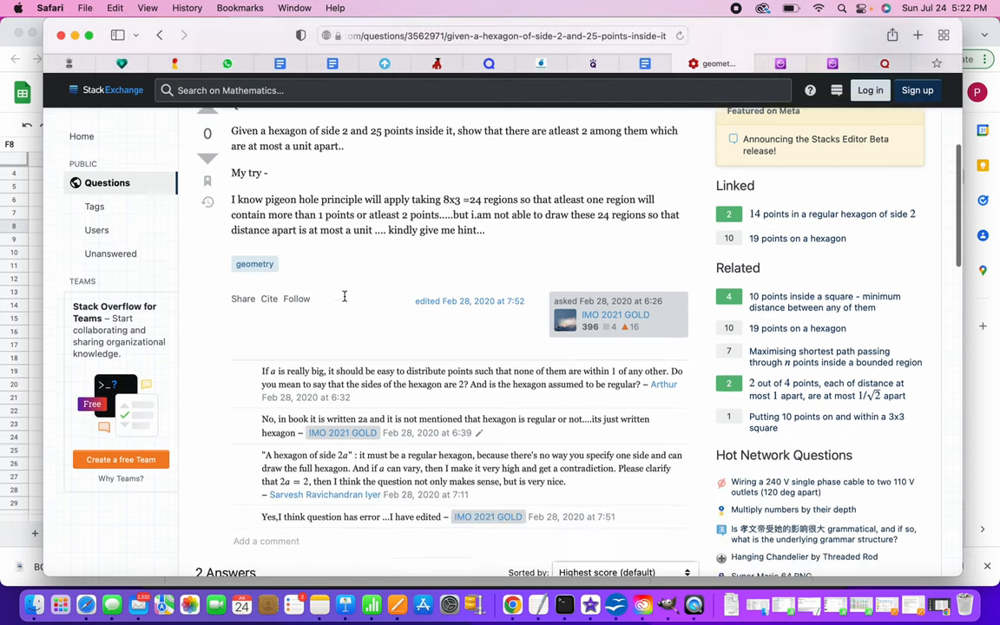
scroll("down", 3)
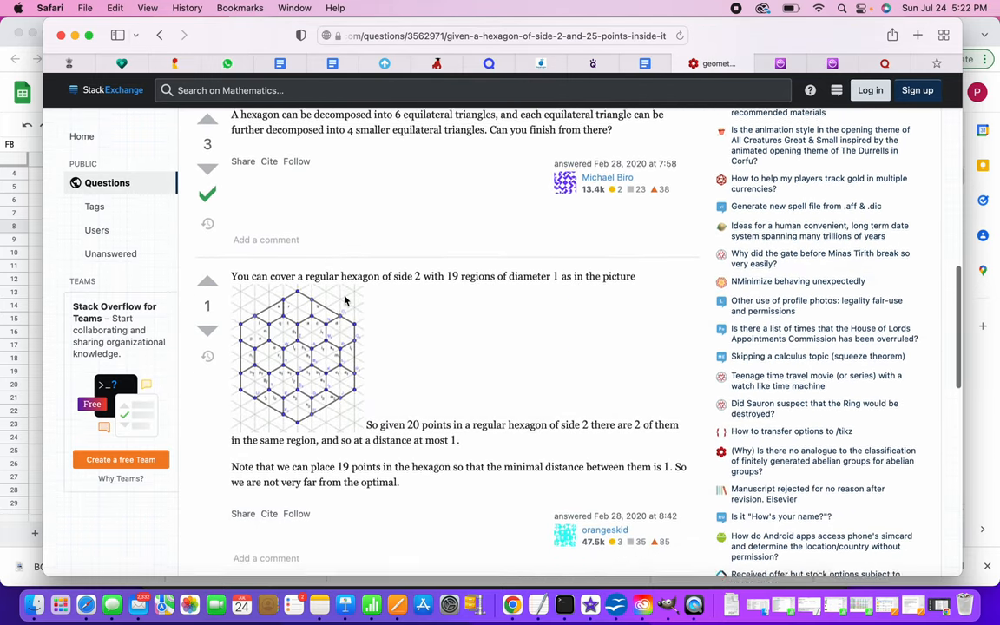
scroll("up", 3)
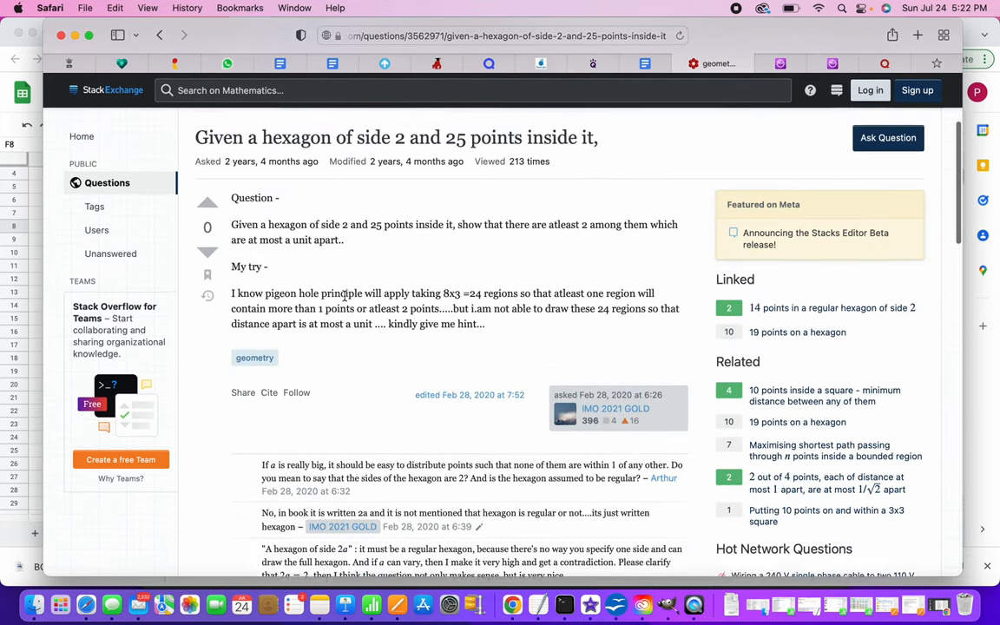
scroll("up", 3)
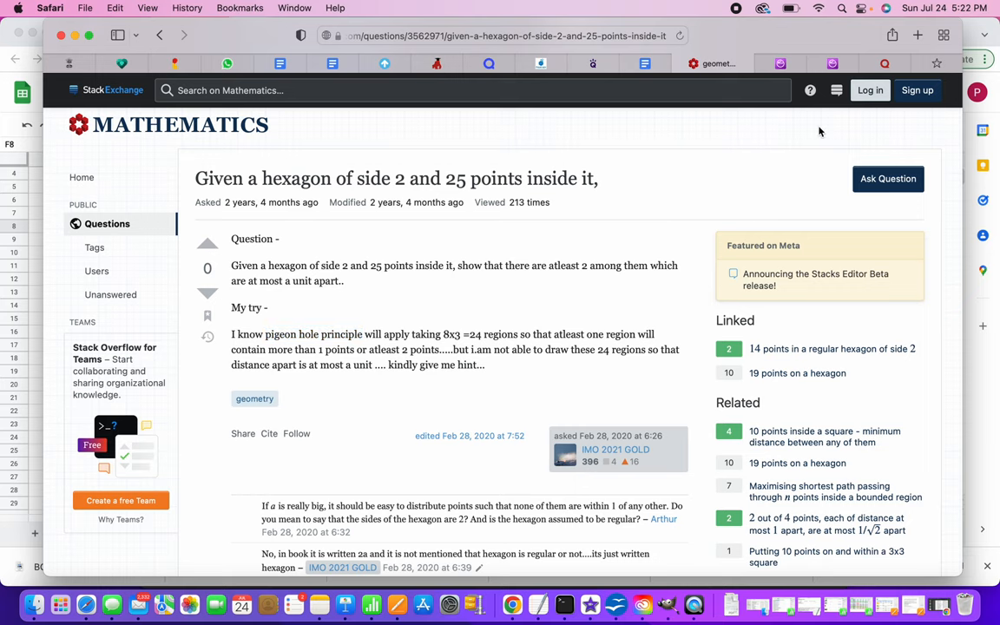
mouse_move(797, 74)
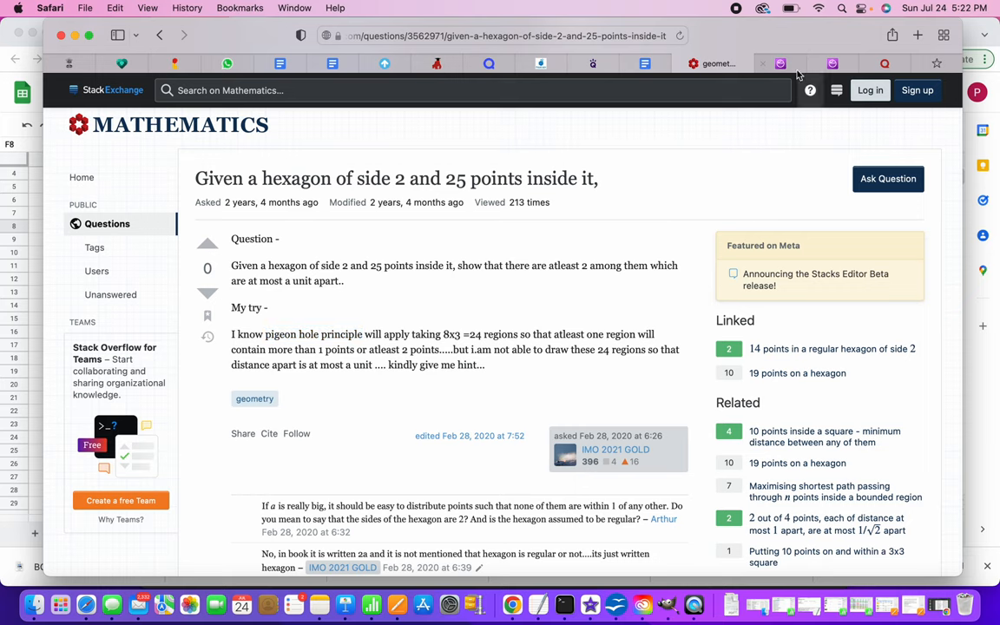
left_click(769, 63)
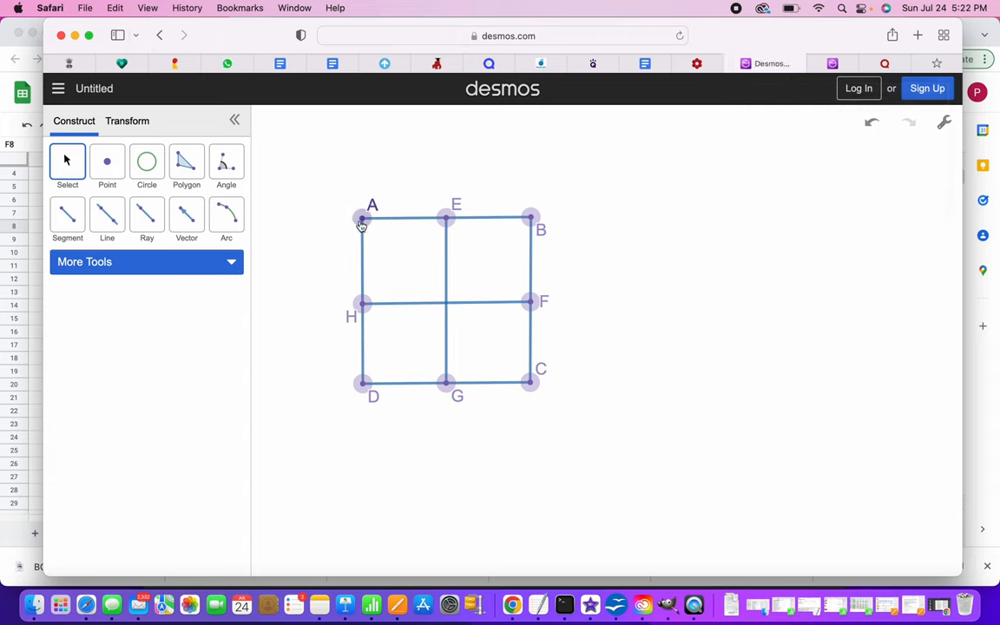
mouse_move(555, 263)
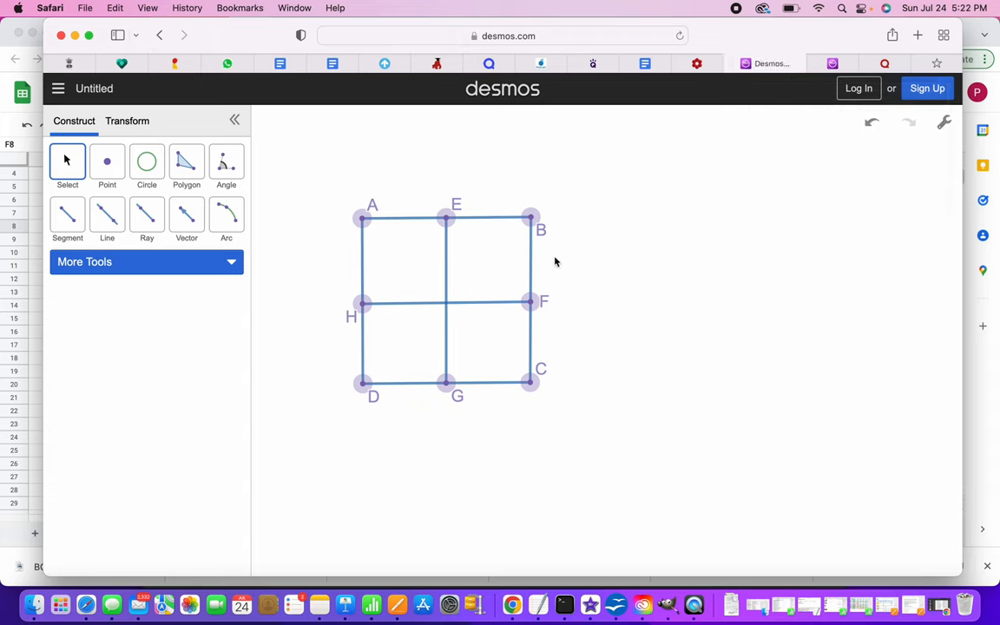
mouse_move(387, 301)
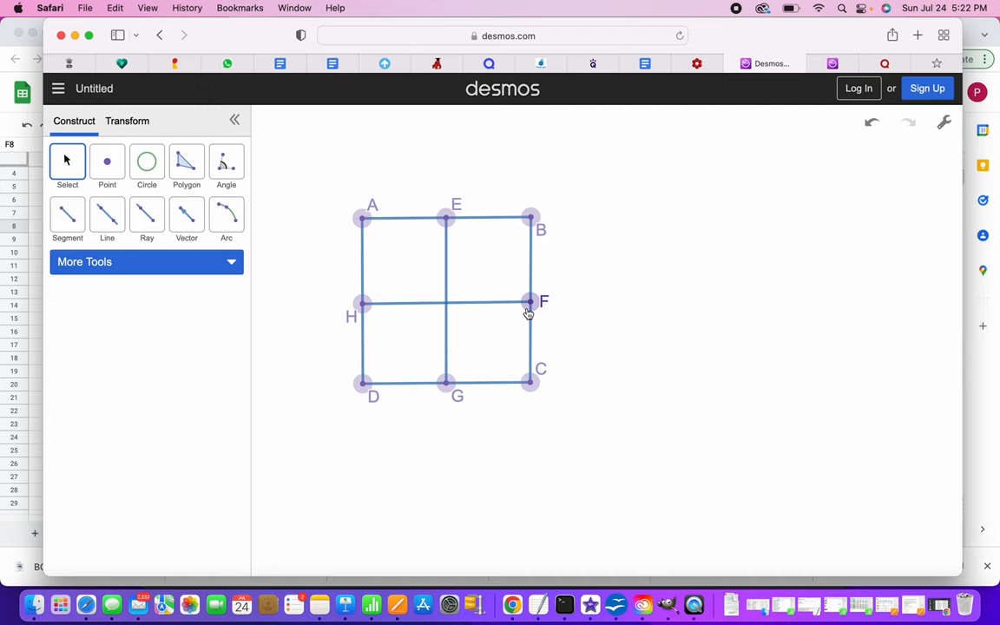
mouse_move(408, 264)
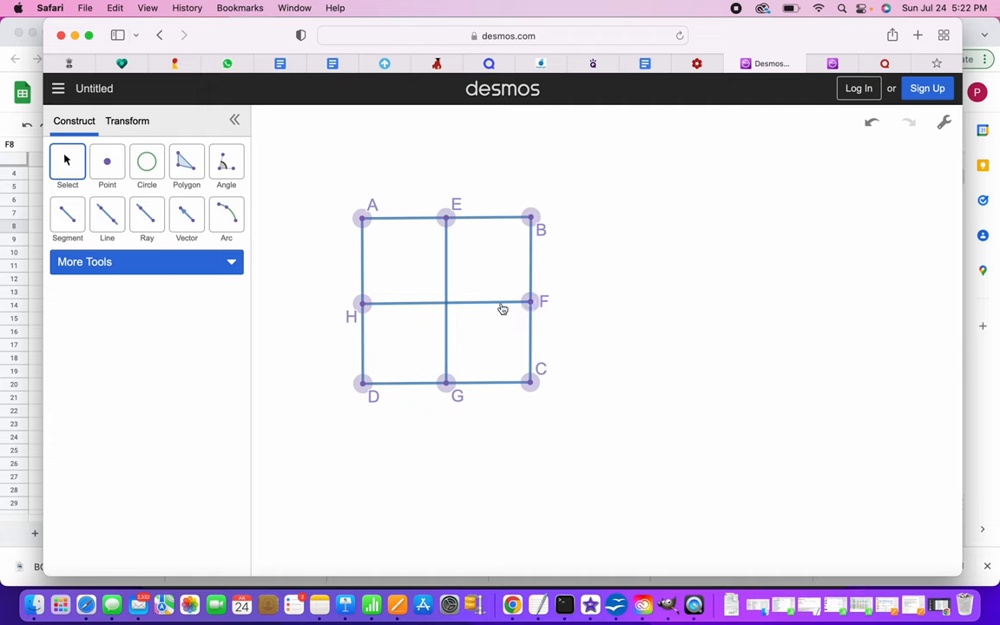
mouse_move(409, 341)
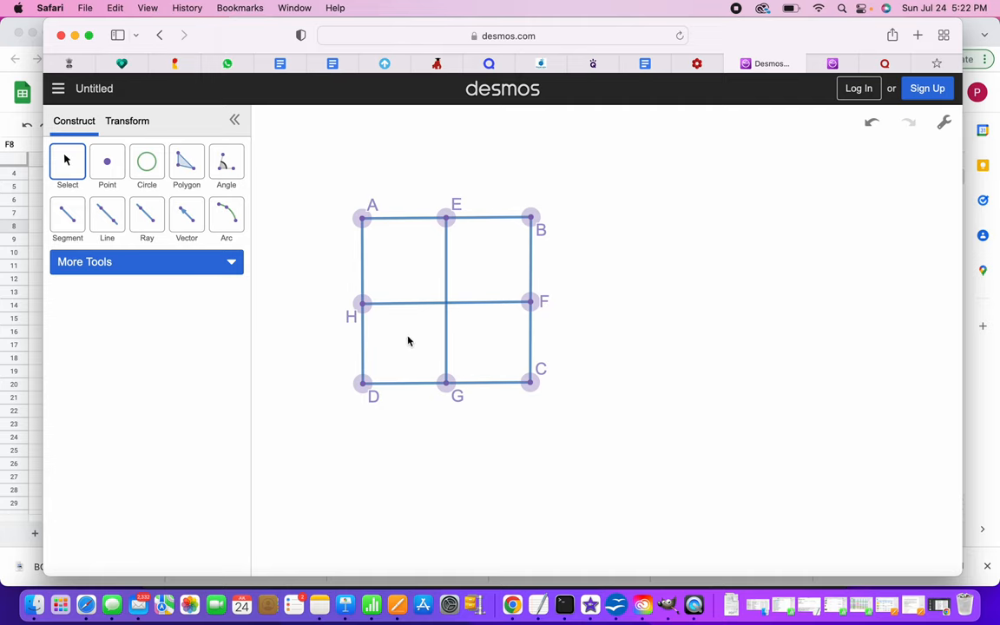
mouse_move(544, 434)
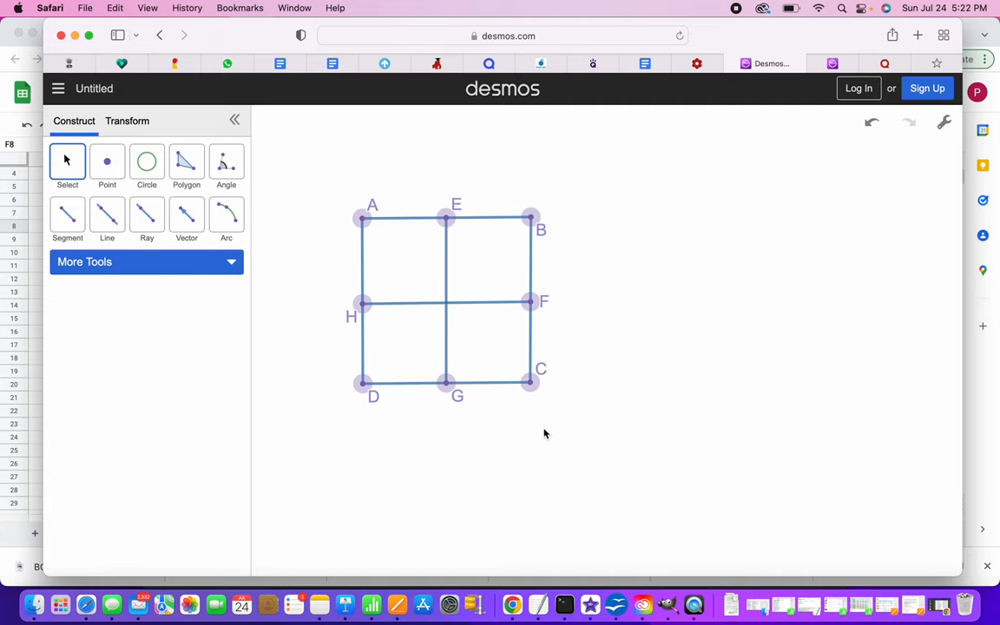
mouse_move(410, 288)
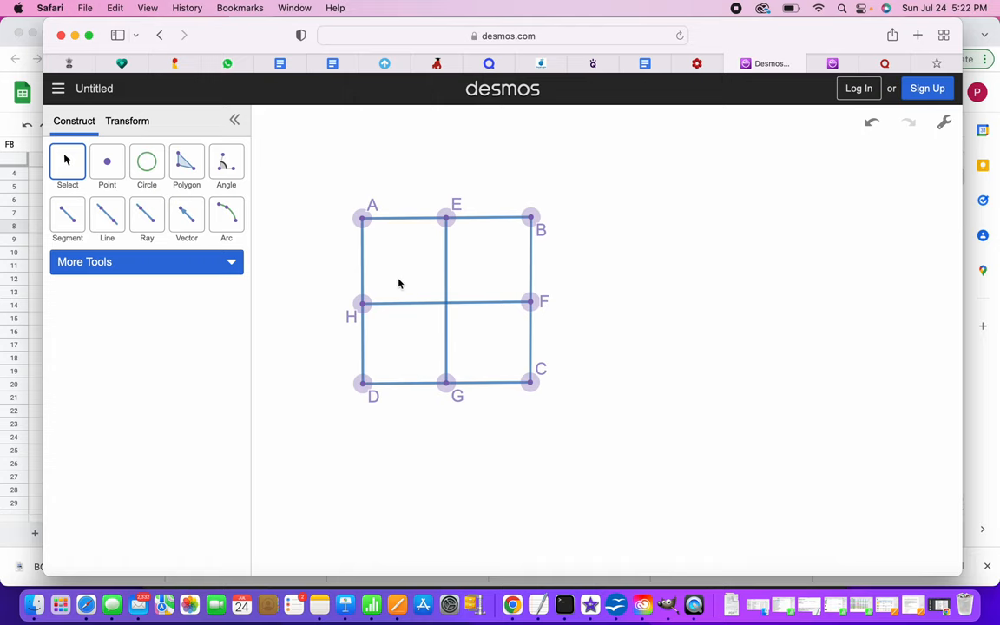
mouse_move(379, 296)
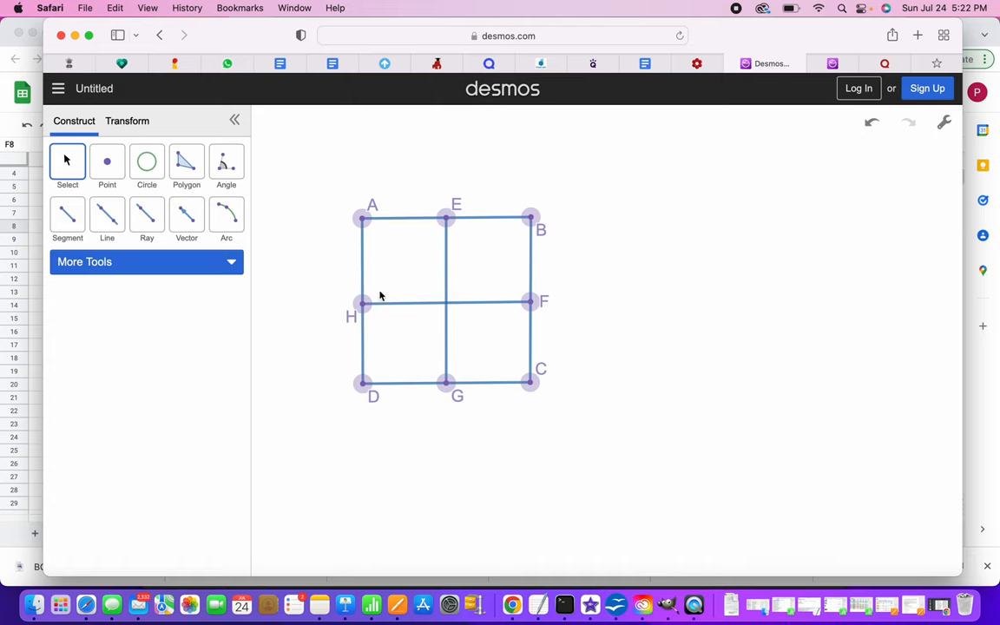
mouse_move(480, 382)
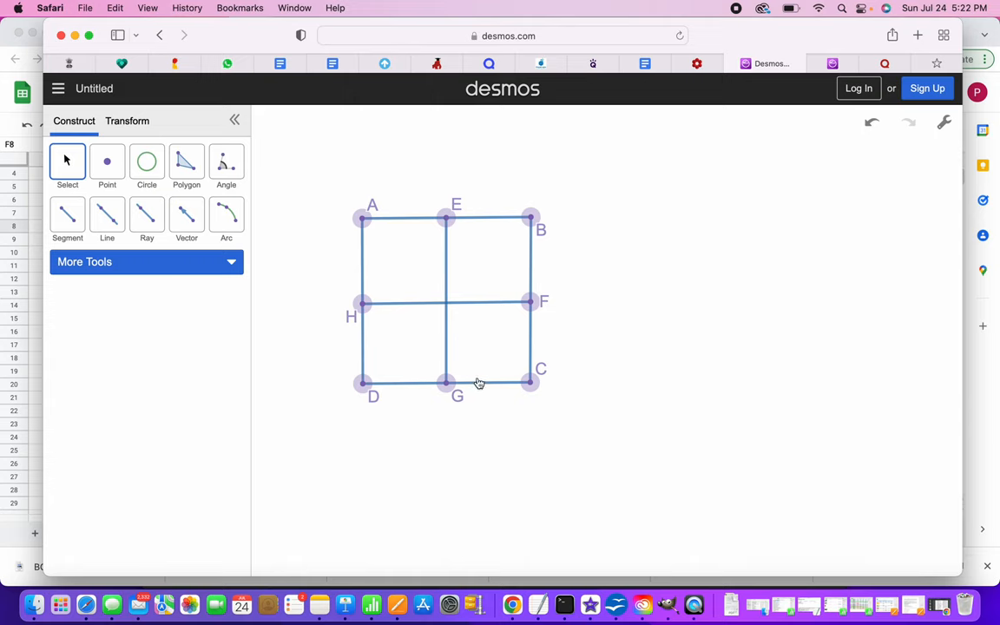
mouse_move(408, 268)
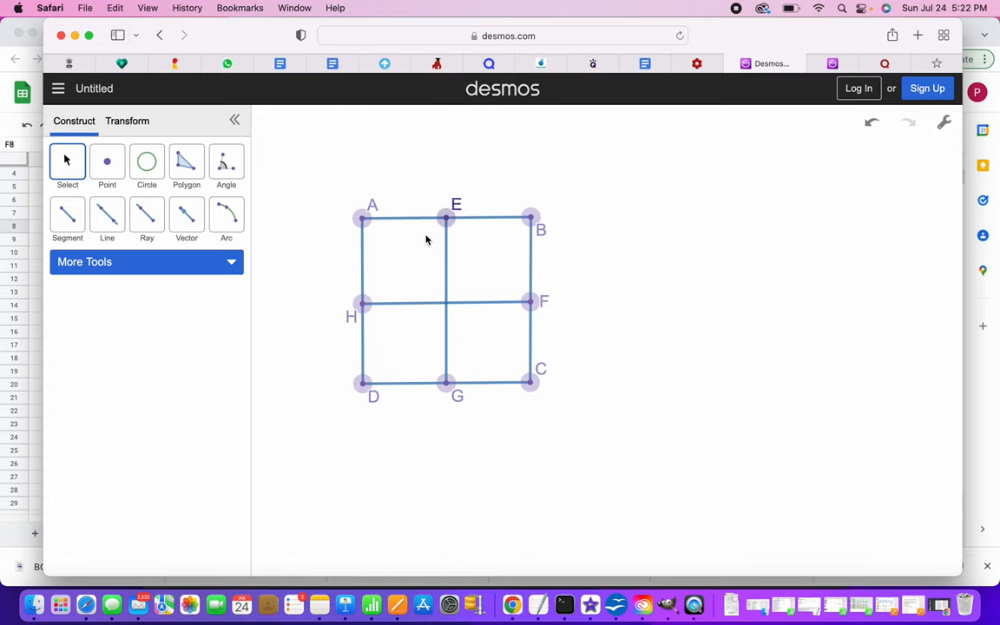
mouse_move(410, 274)
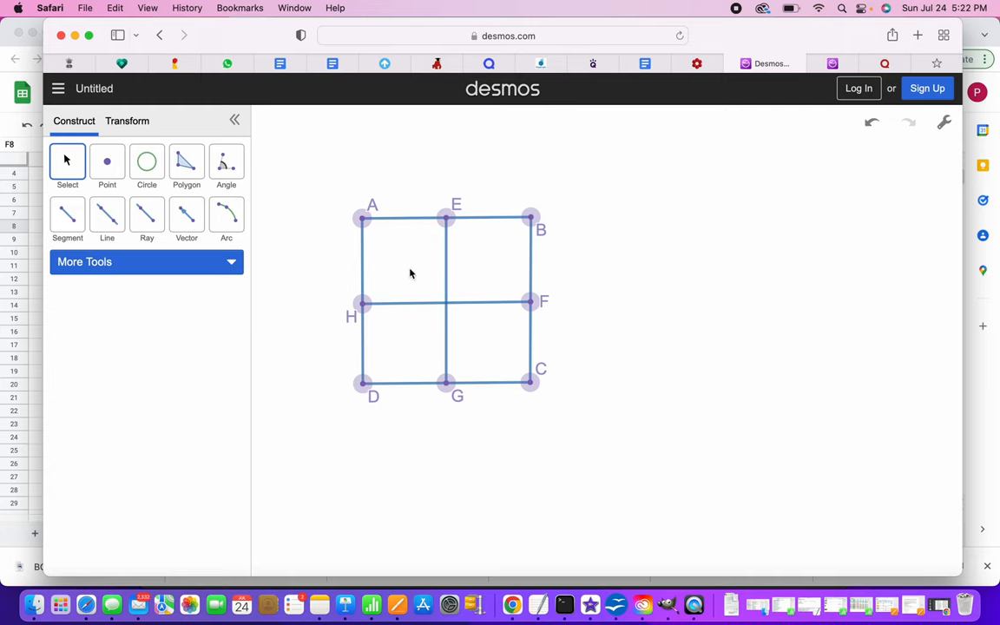
mouse_move(403, 279)
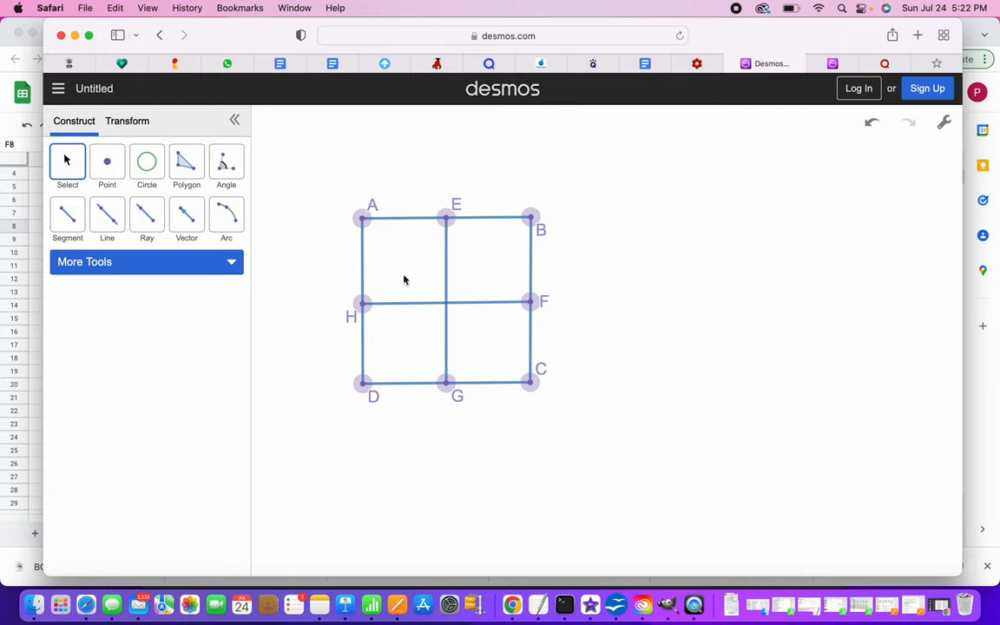
mouse_move(392, 288)
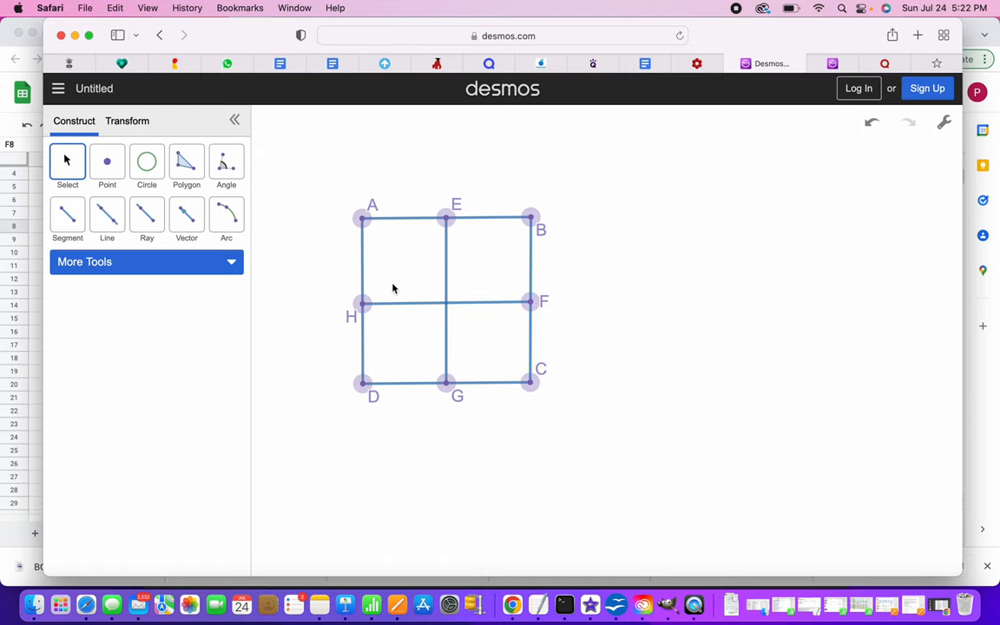
mouse_move(416, 281)
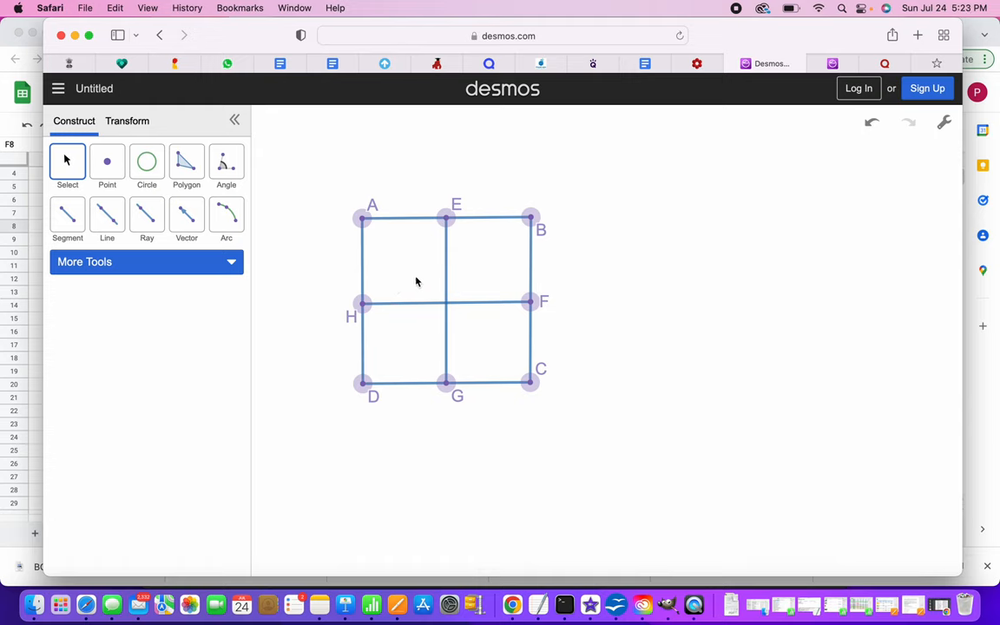
mouse_move(447, 231)
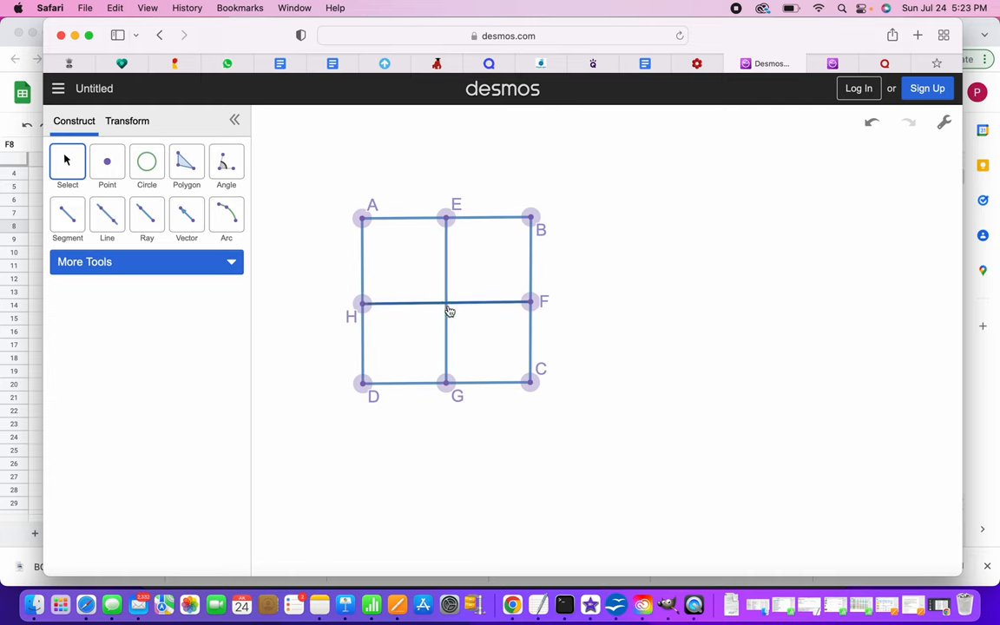
mouse_move(448, 315)
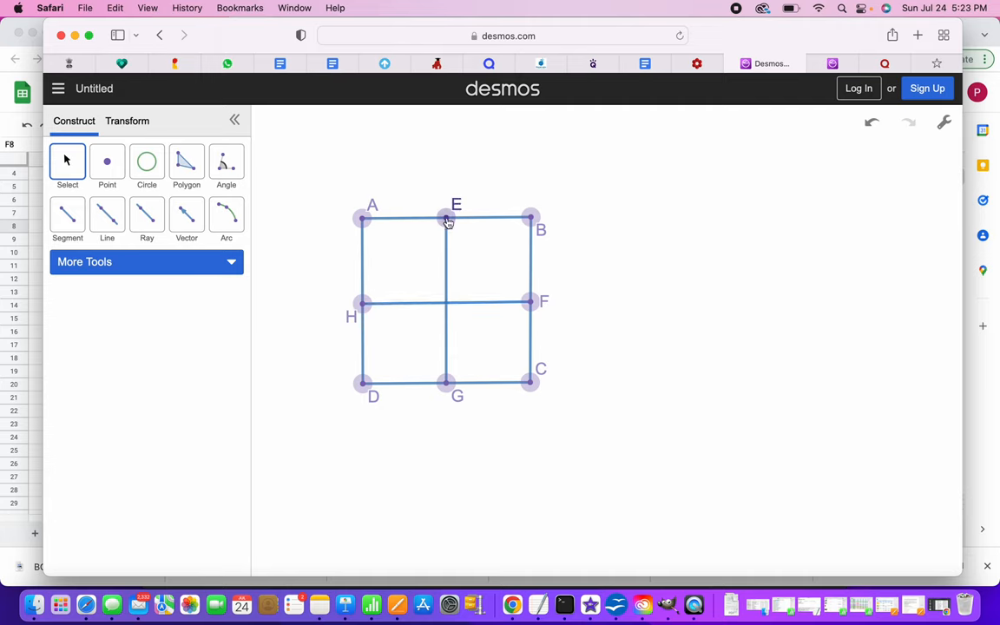
mouse_move(390, 250)
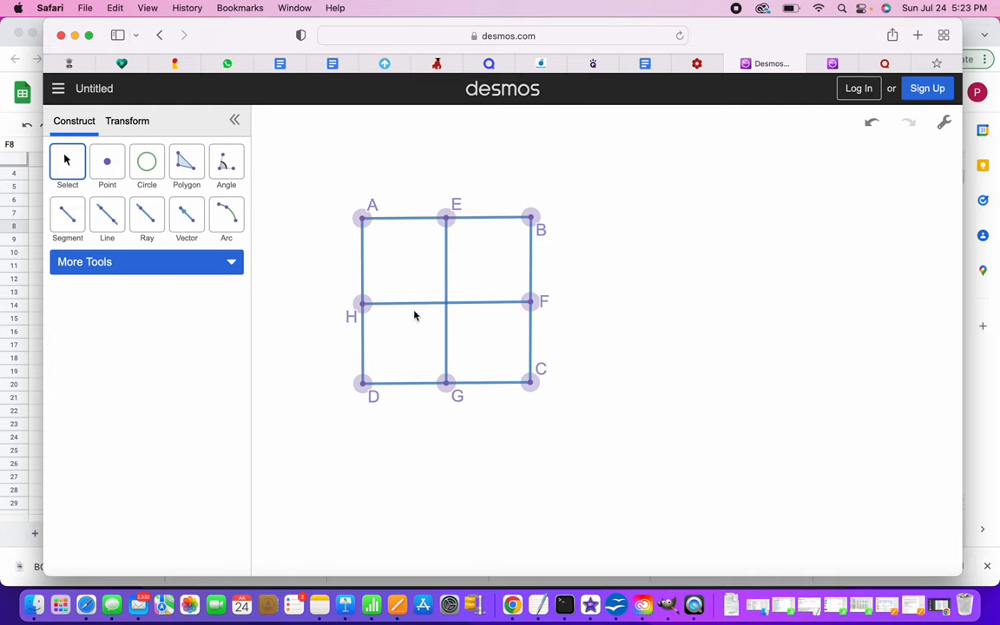
mouse_move(450, 257)
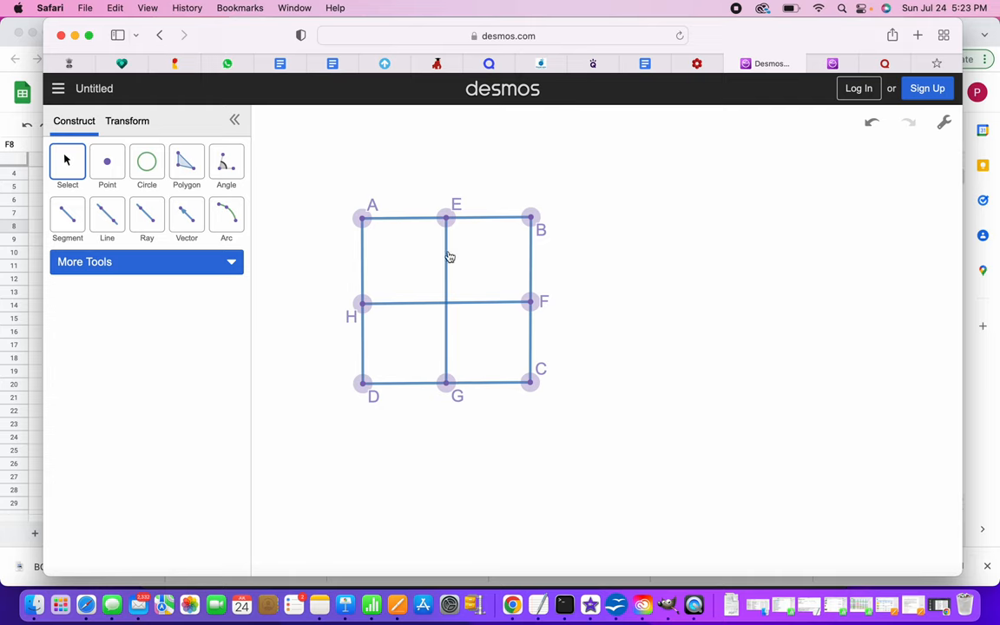
mouse_move(630, 136)
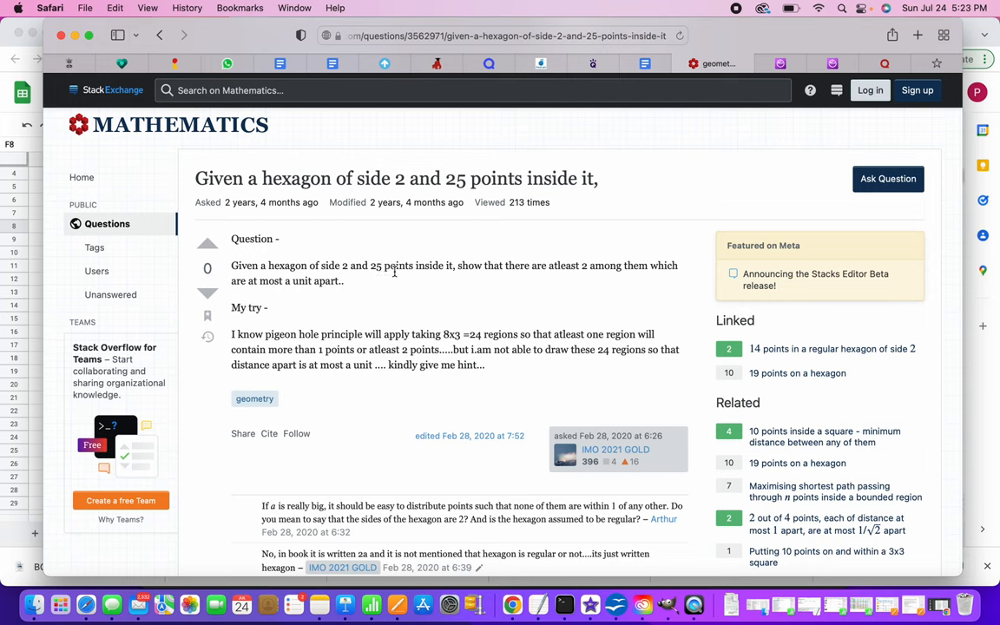
mouse_move(384, 269)
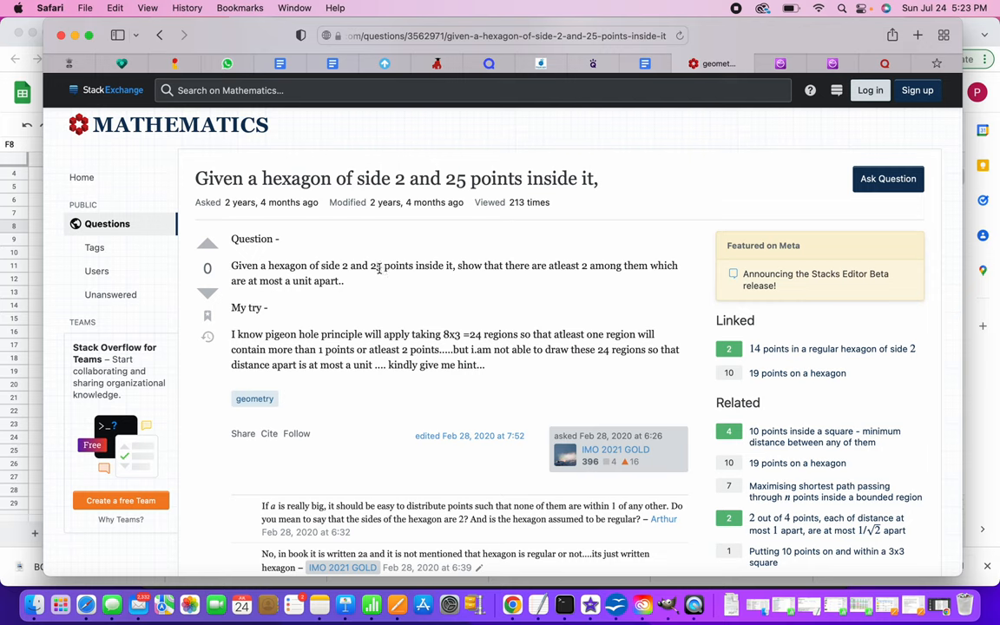
mouse_move(421, 299)
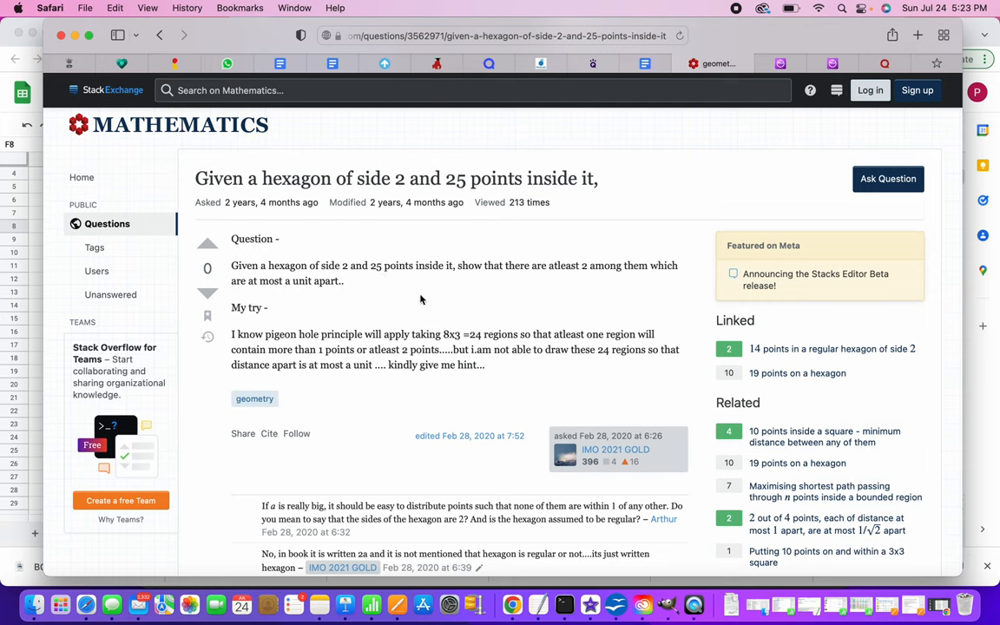
Glance at the divided-square Desmos sketch, then return to the 25-point hexagon question
left_click(767, 63)
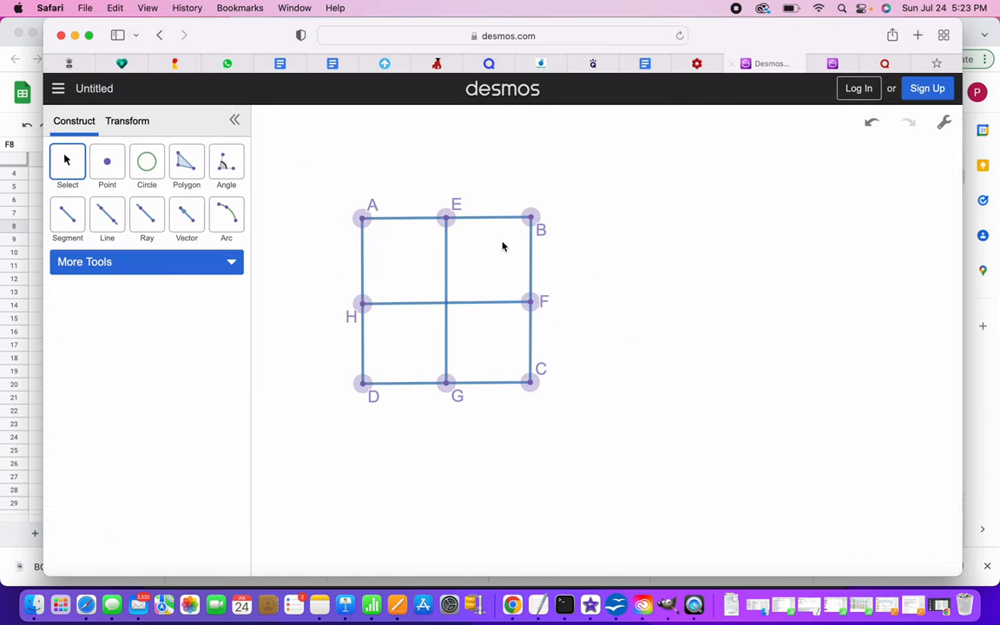
mouse_move(438, 324)
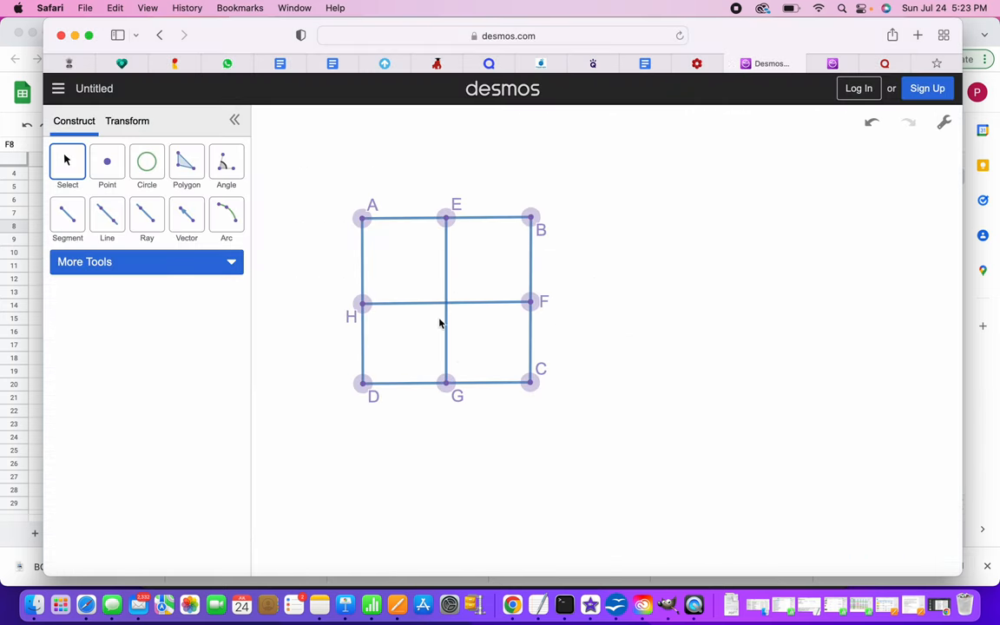
left_click(711, 62)
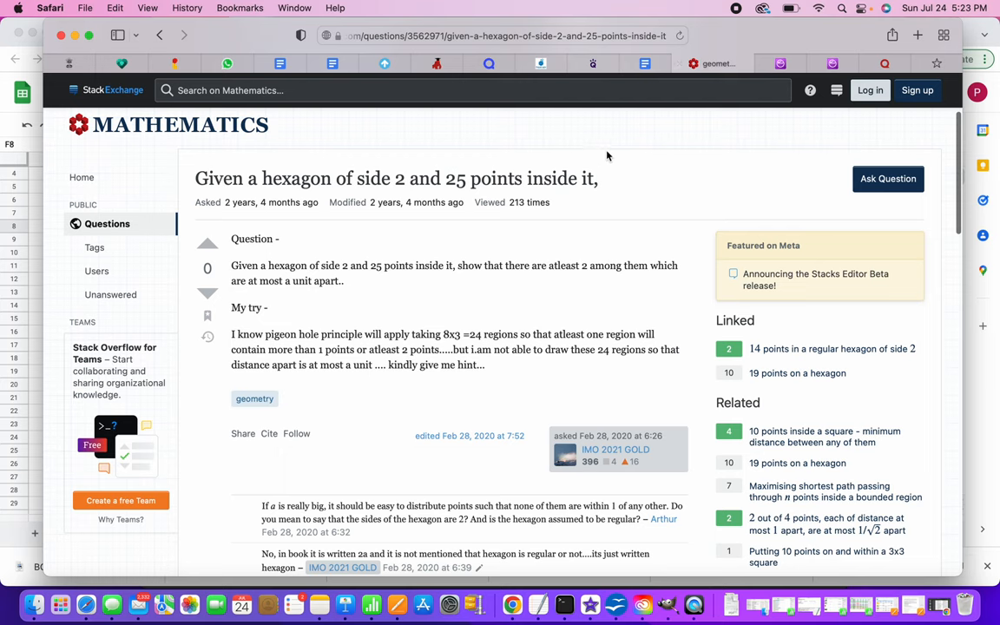
mouse_move(472, 183)
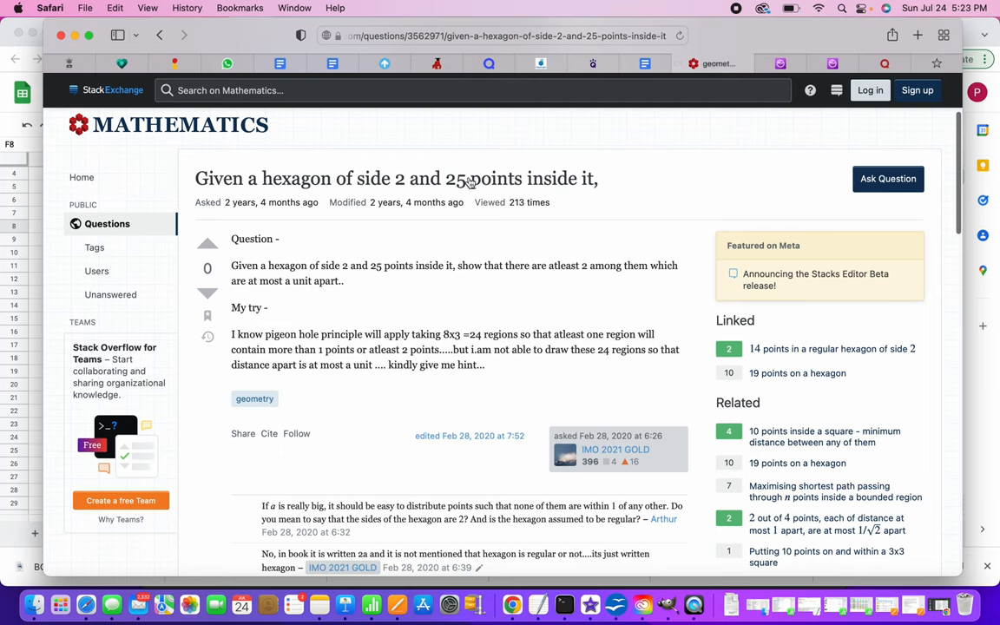
mouse_move(710, 100)
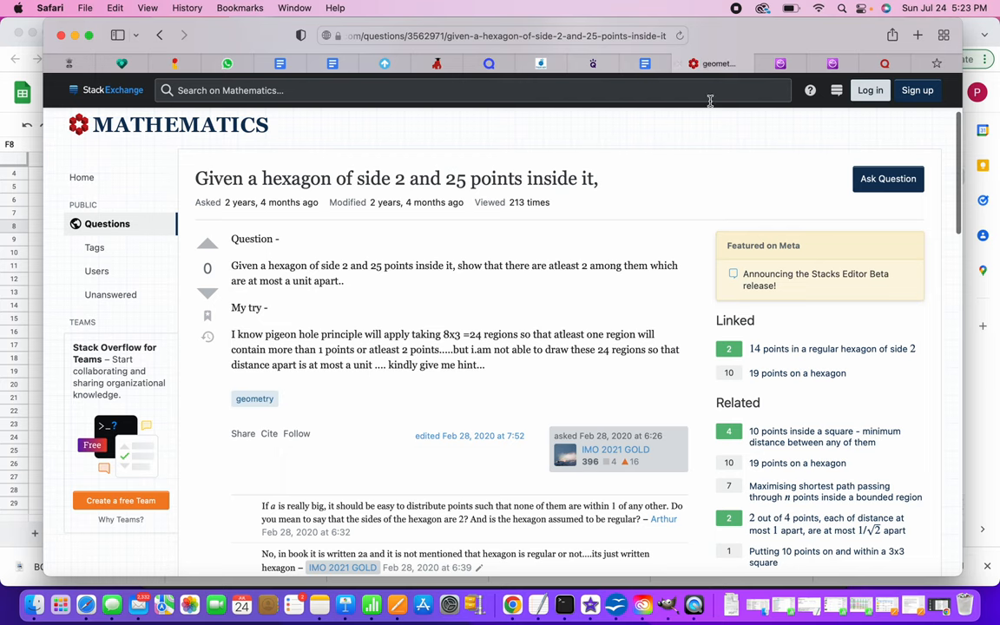
Switch to the Desmos sketch of hexagon ABCDEF cut into small triangles
left_click(814, 62)
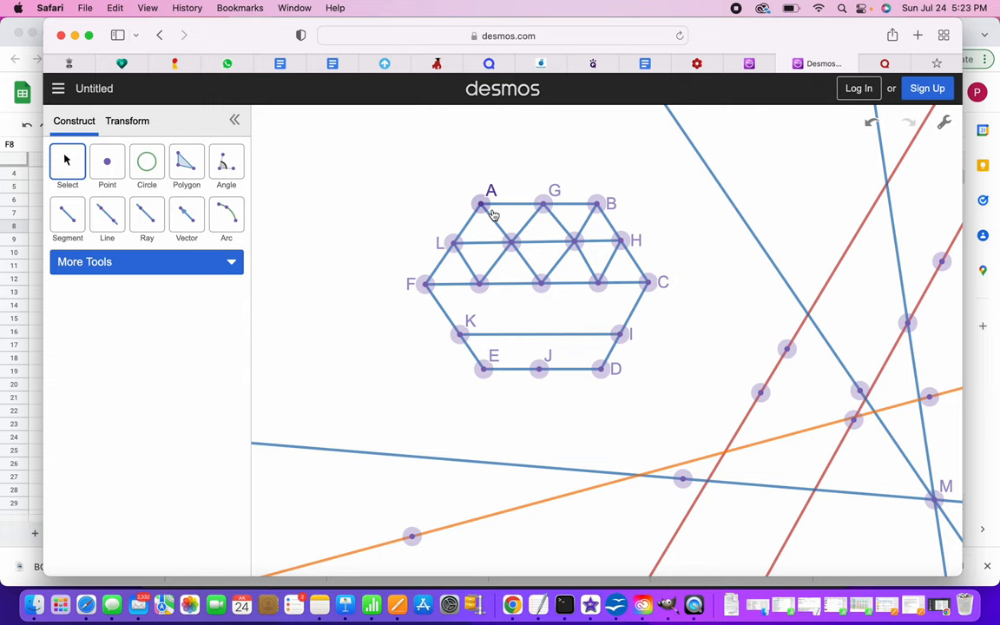
mouse_move(547, 208)
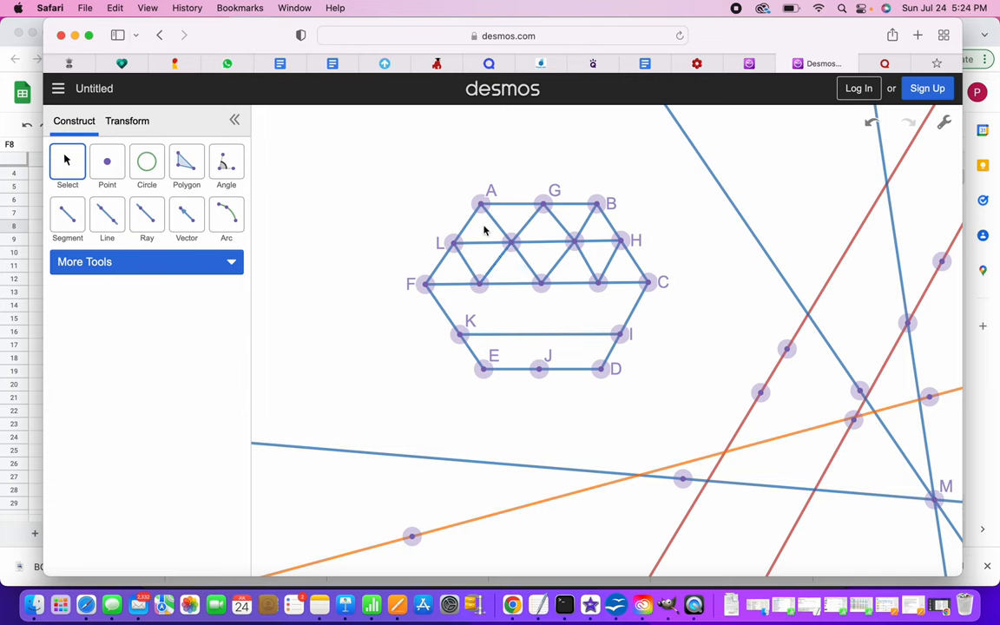
mouse_move(442, 282)
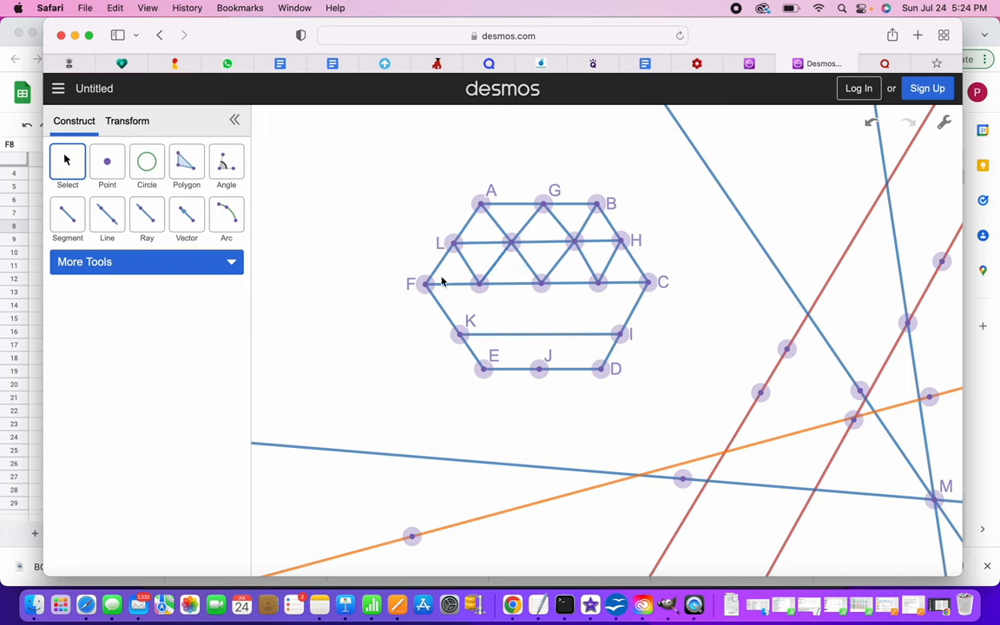
mouse_move(630, 272)
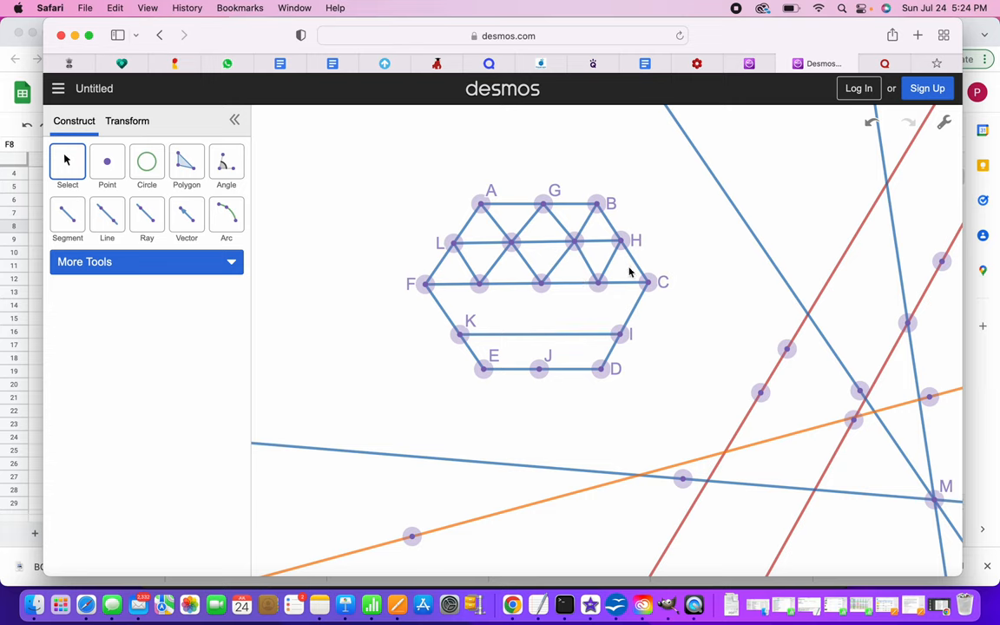
mouse_move(601, 243)
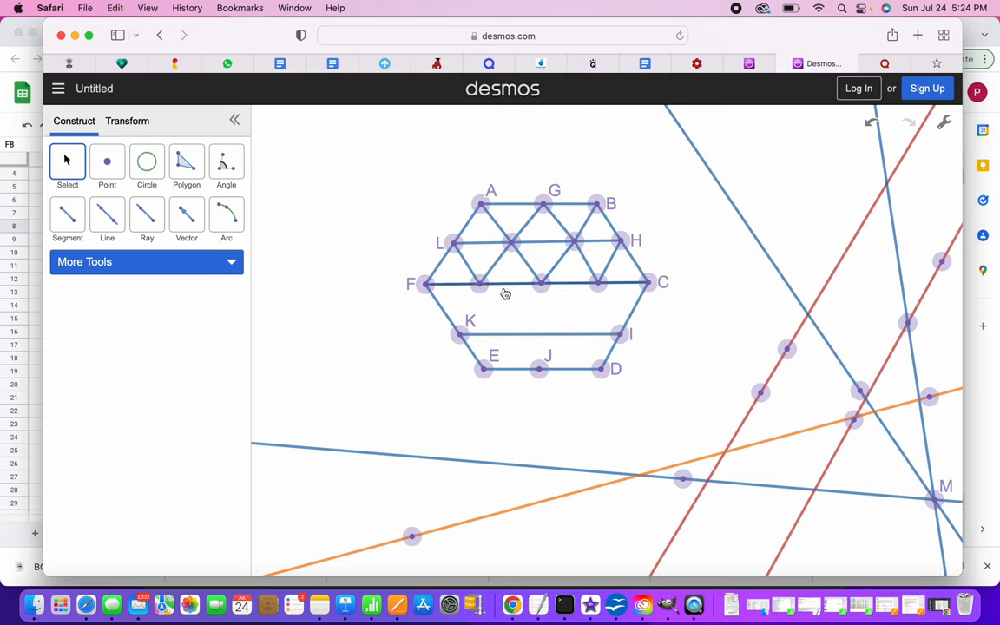
mouse_move(503, 316)
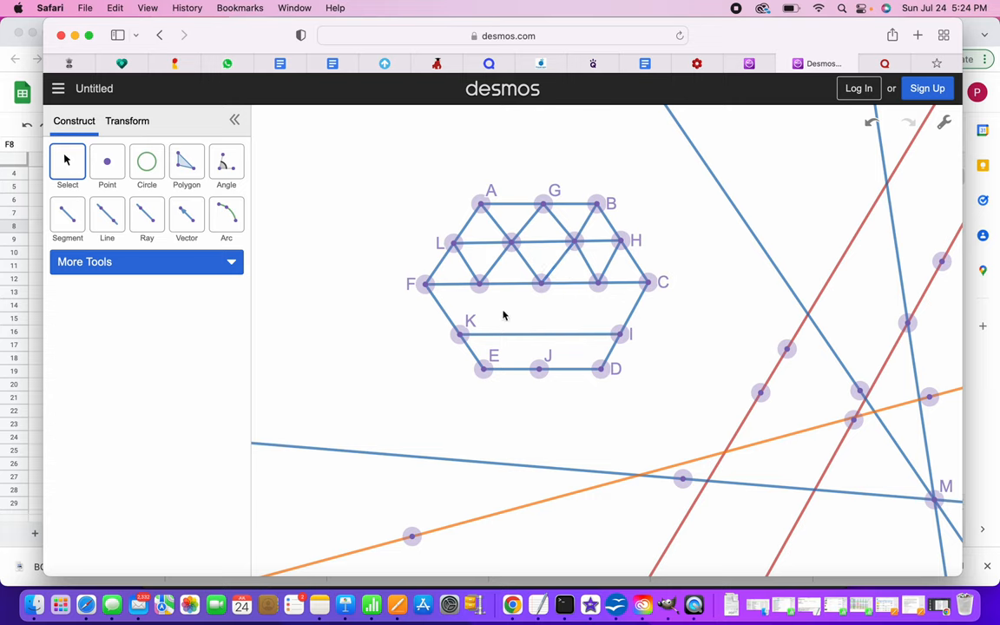
mouse_move(577, 321)
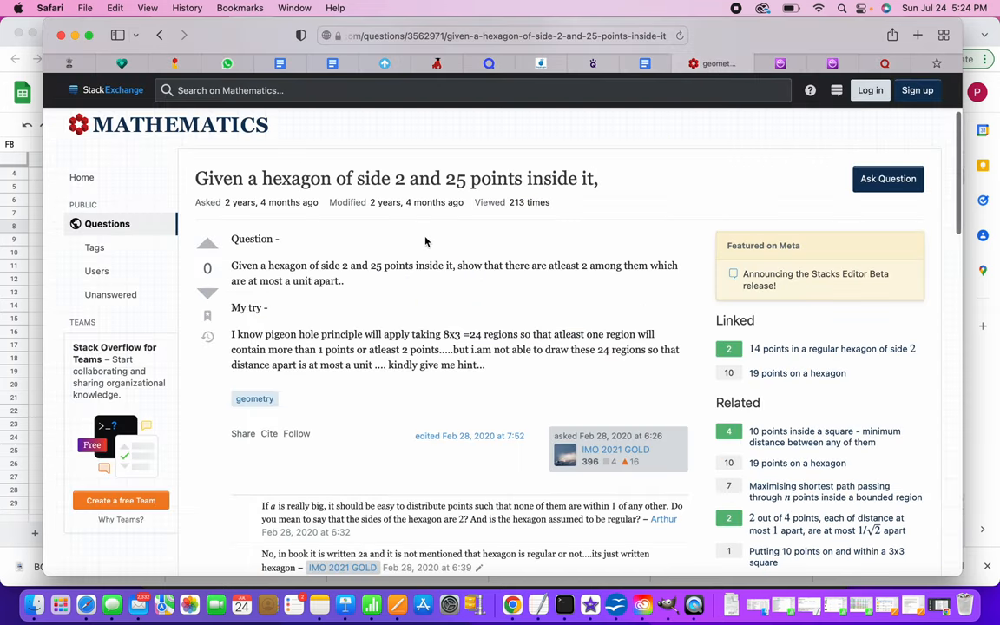
mouse_move(399, 186)
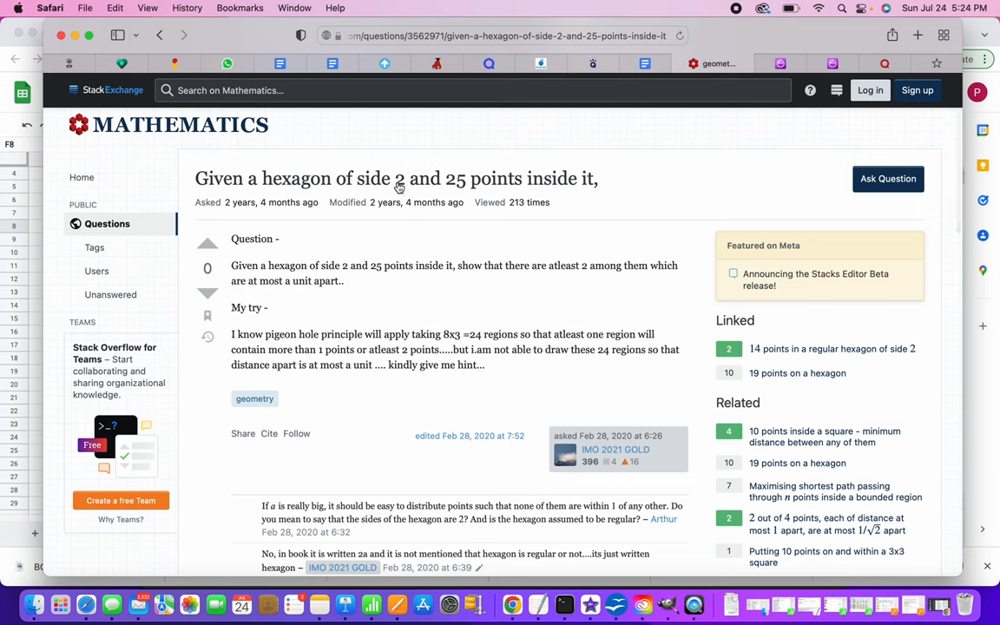
mouse_move(482, 188)
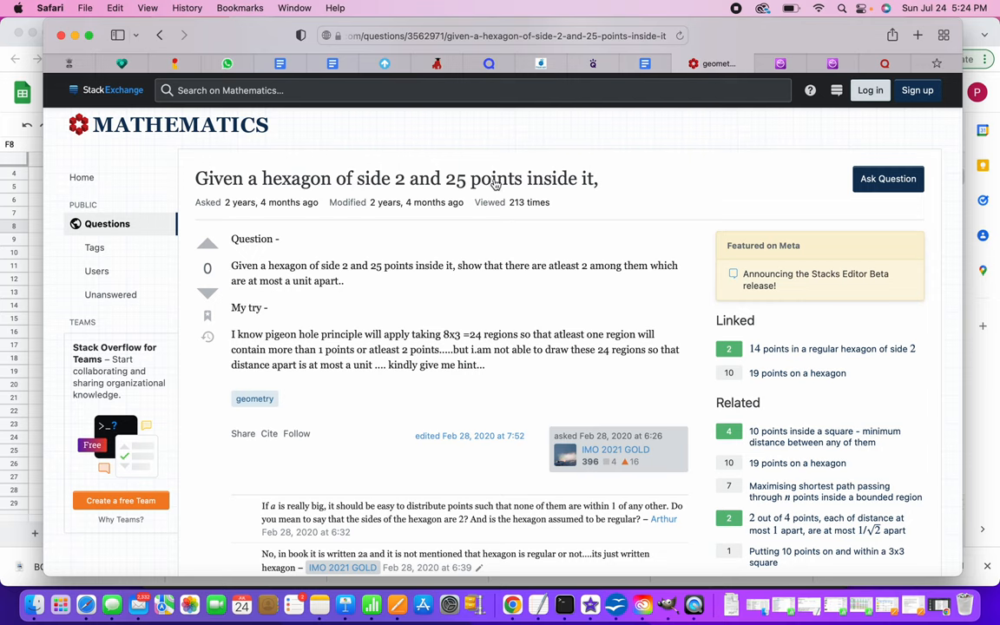
mouse_move(452, 188)
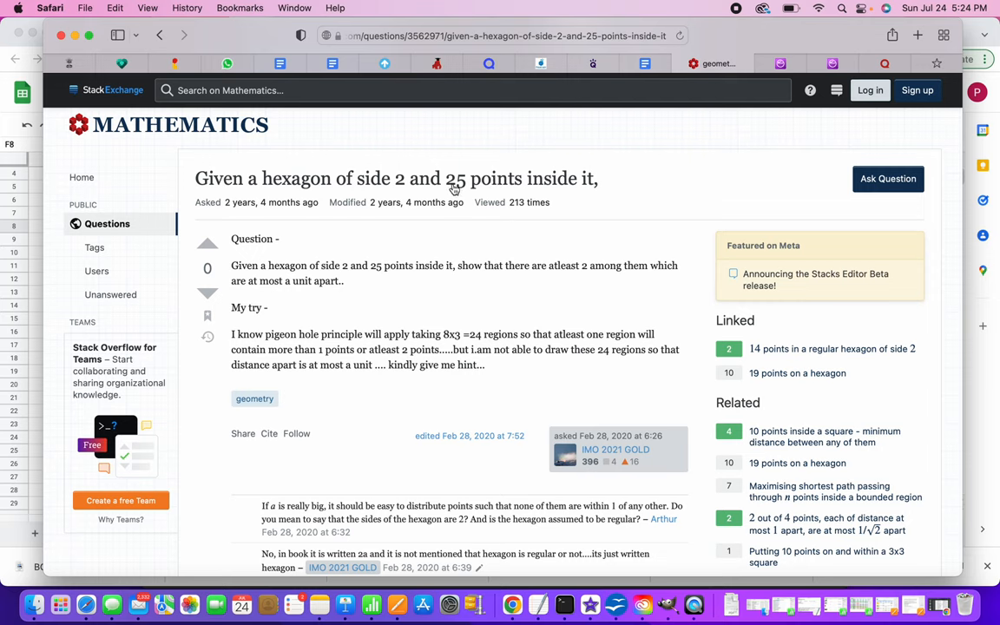
mouse_move(721, 88)
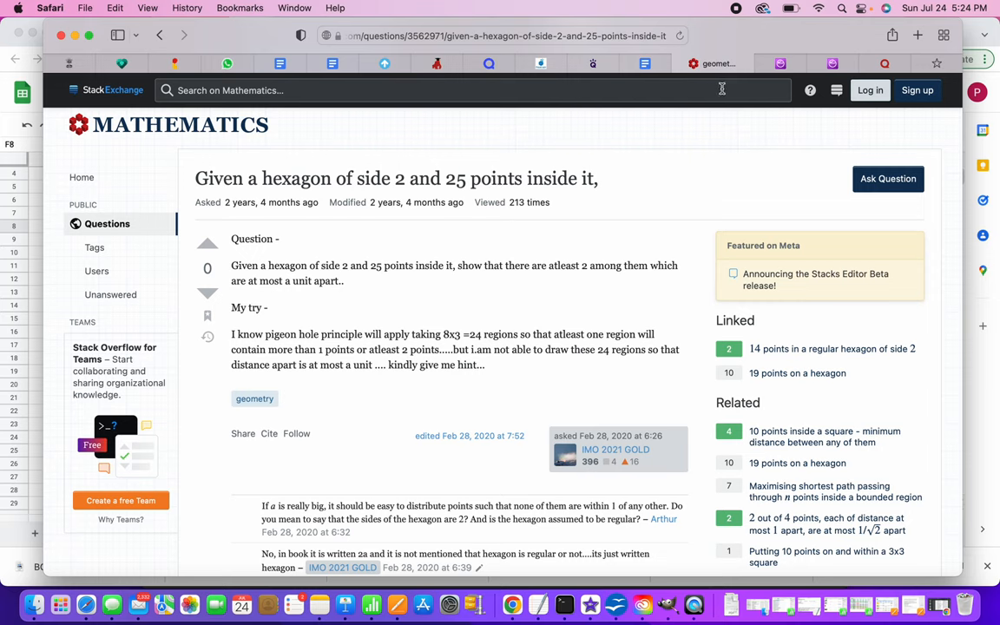
mouse_move(506, 184)
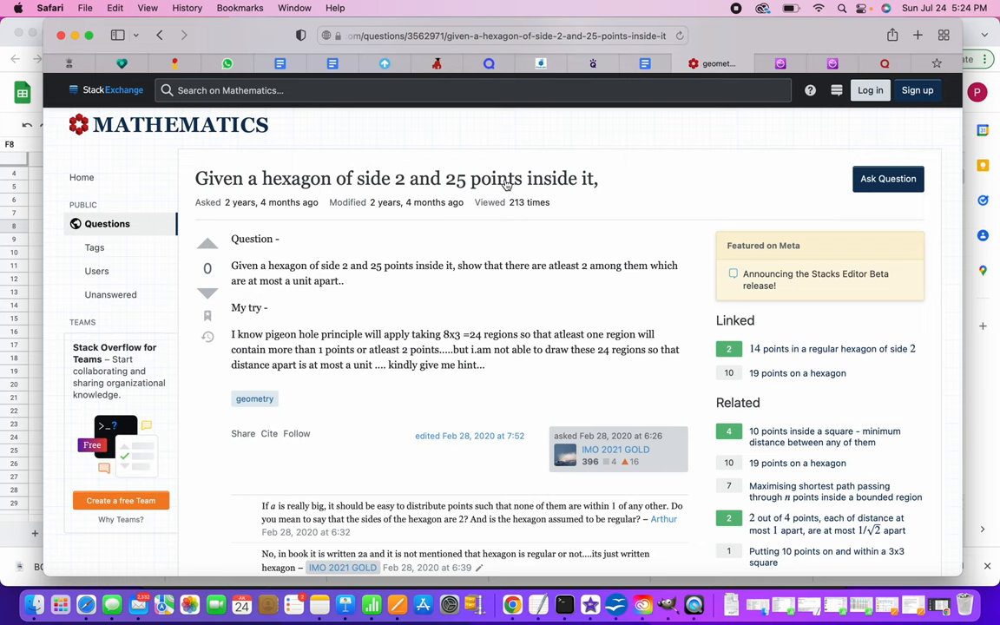
Bring the partly triangulated Desmos hexagon ABCDEF back on screen
left_click(821, 62)
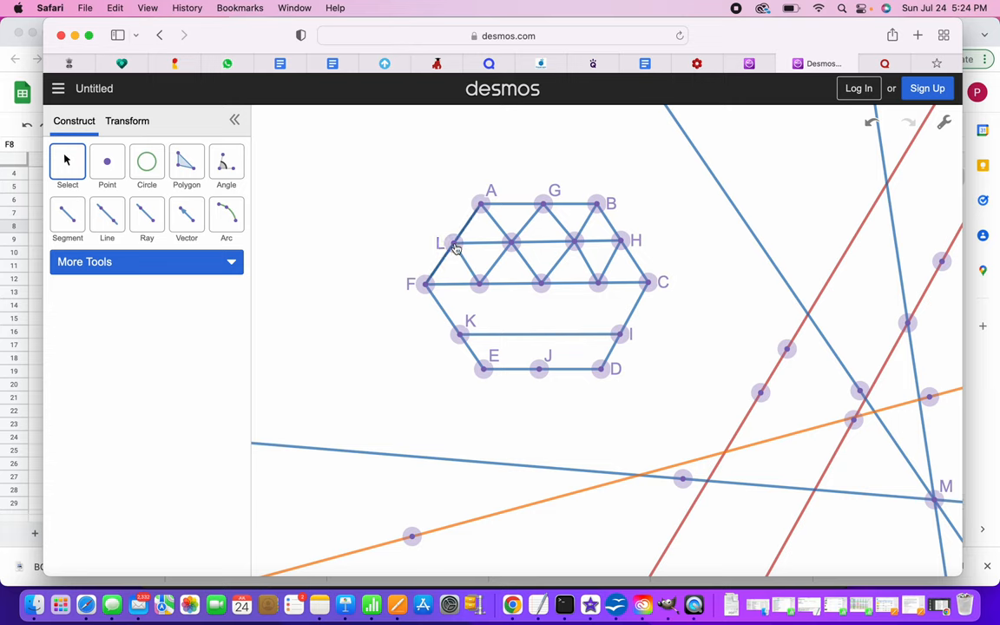
mouse_move(656, 140)
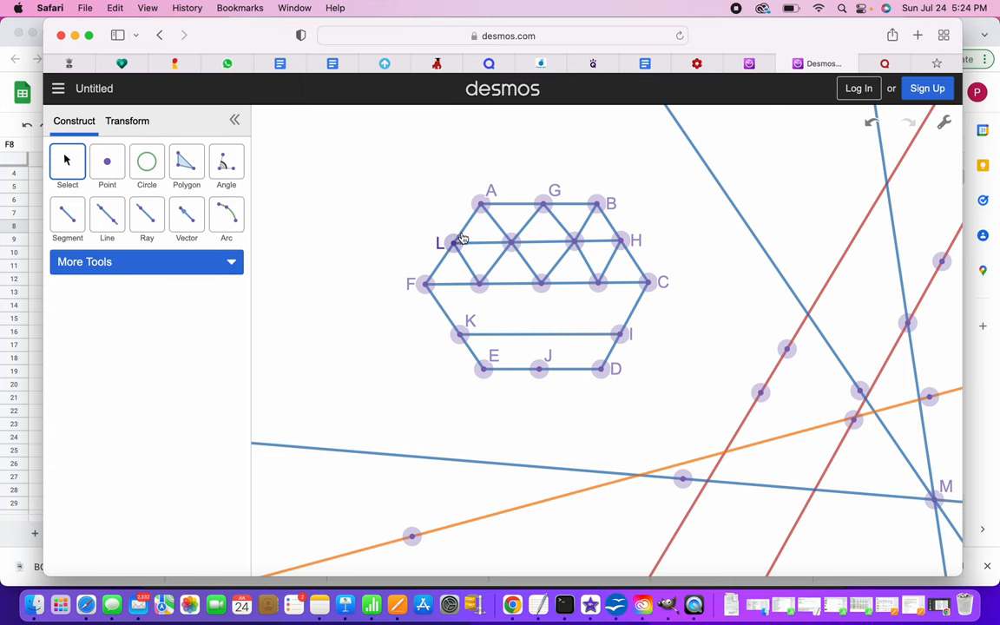
mouse_move(460, 246)
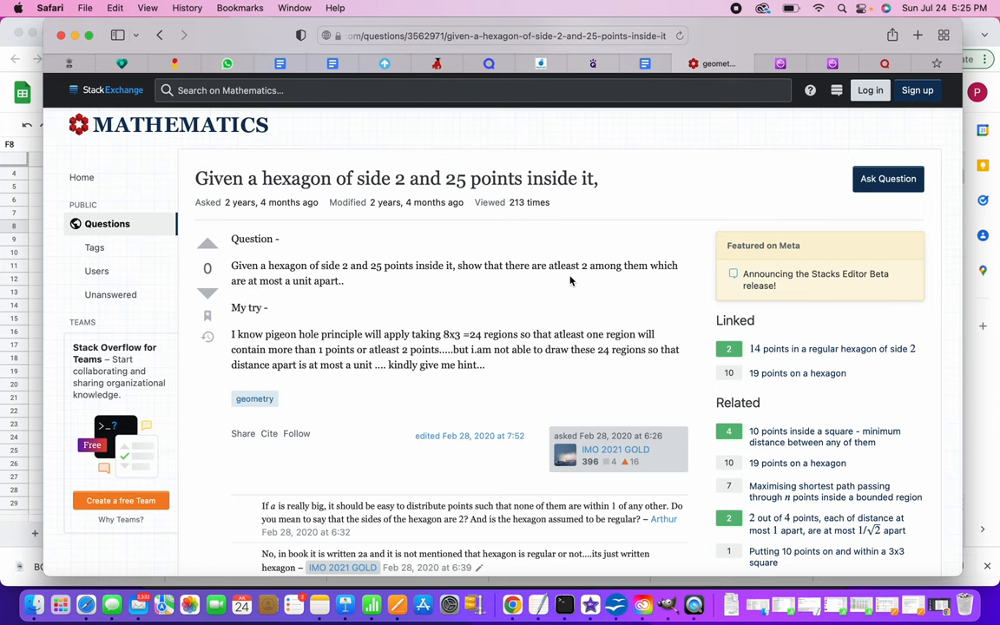
Reread the MyMathPractise Q2 notes on 100 lines with 1998 intersections, then view the Desmos lines sketch
left_click(816, 64)
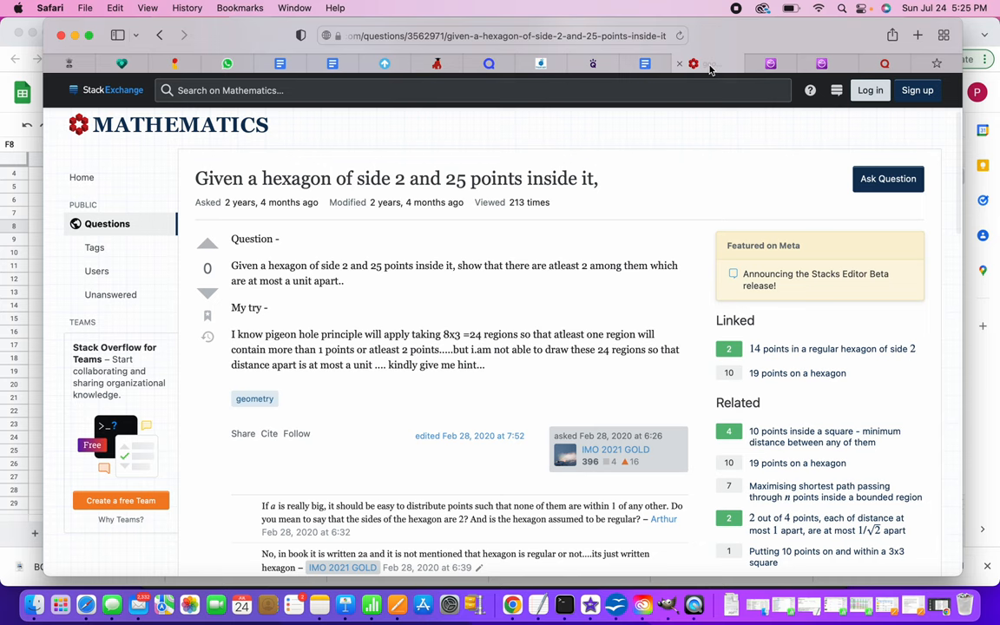
left_click(660, 63)
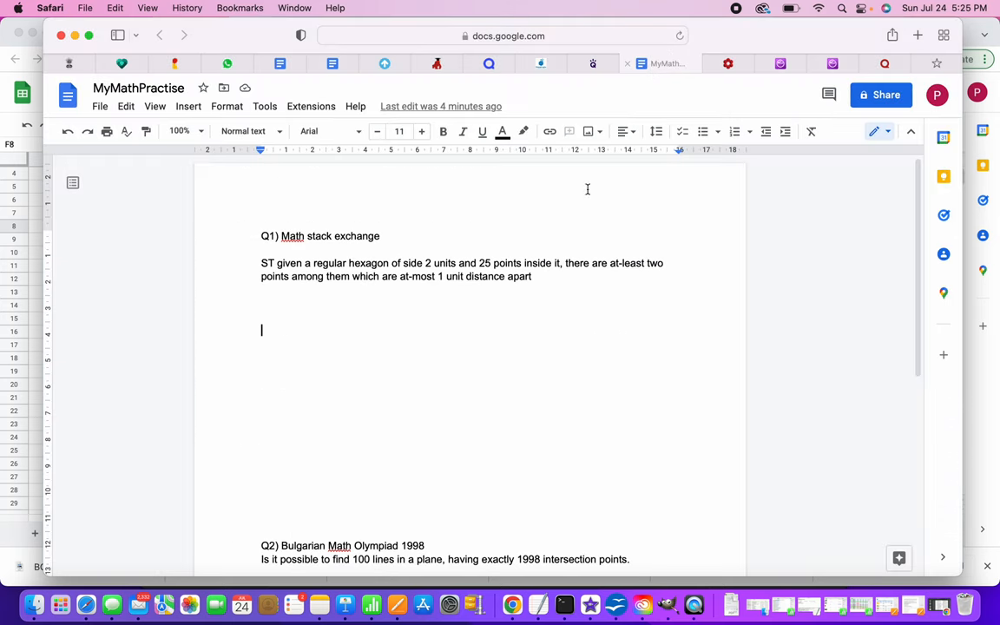
scroll("down", 3)
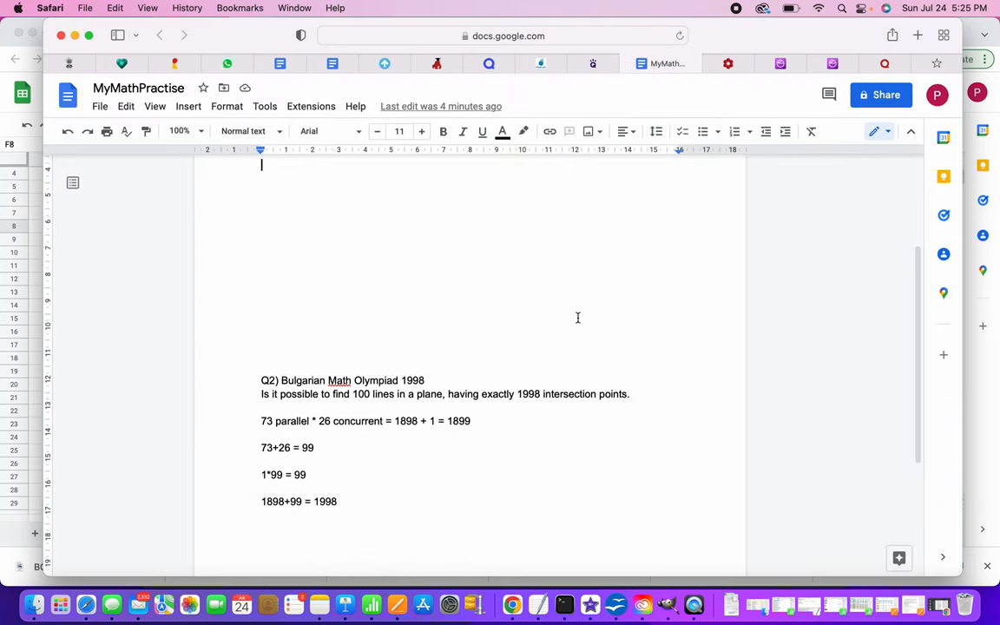
scroll("down", 3)
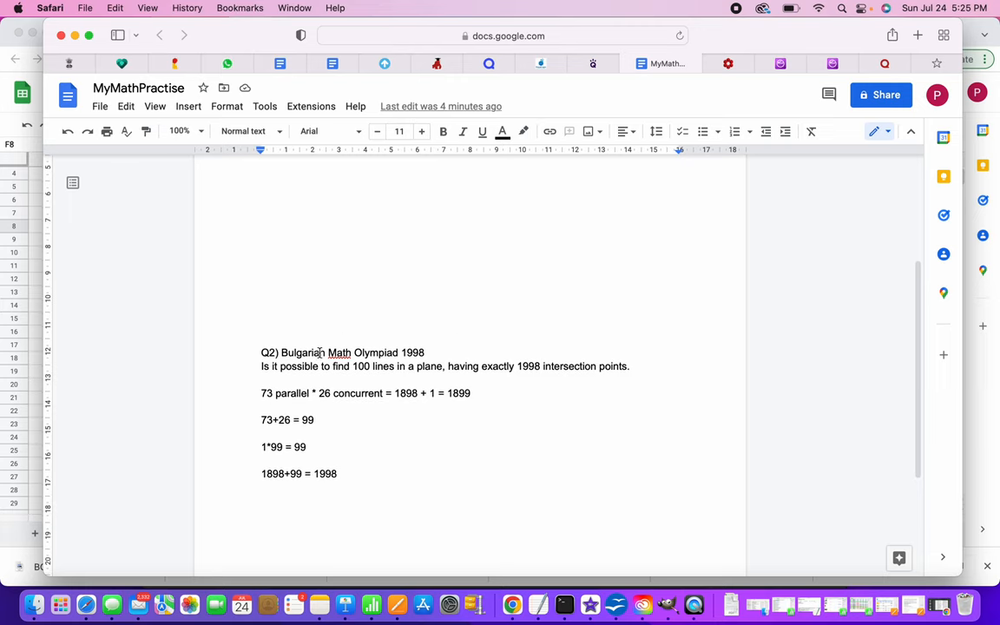
mouse_move(366, 372)
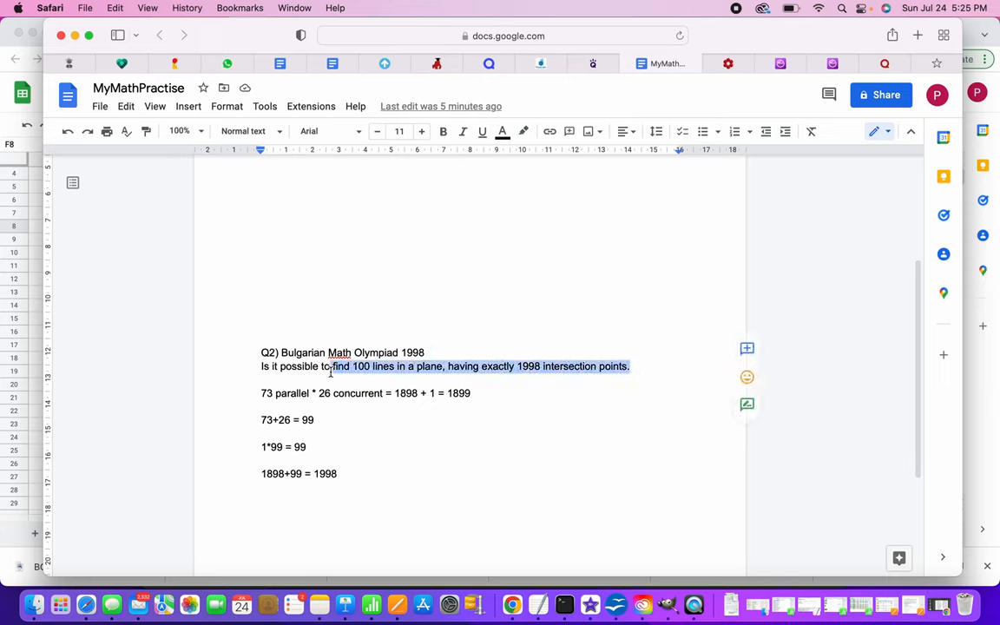
left_click(429, 352)
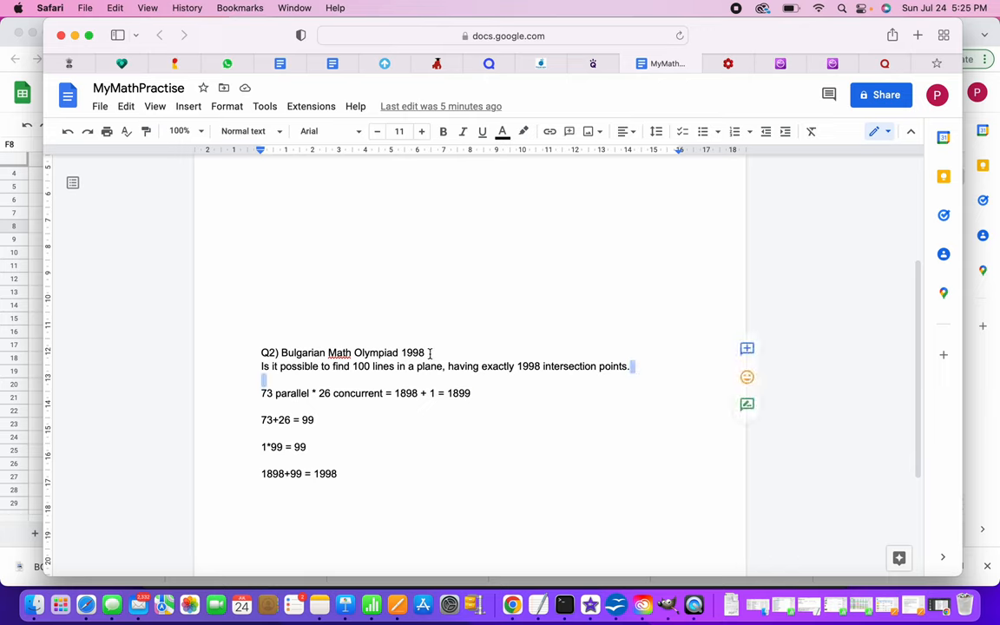
double_click(411, 353)
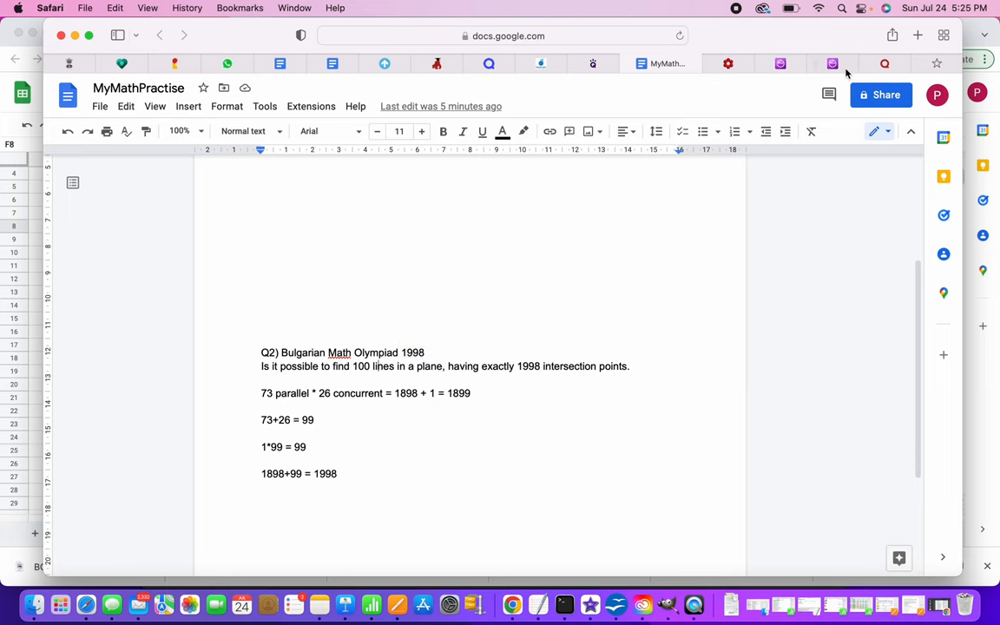
left_click(816, 64)
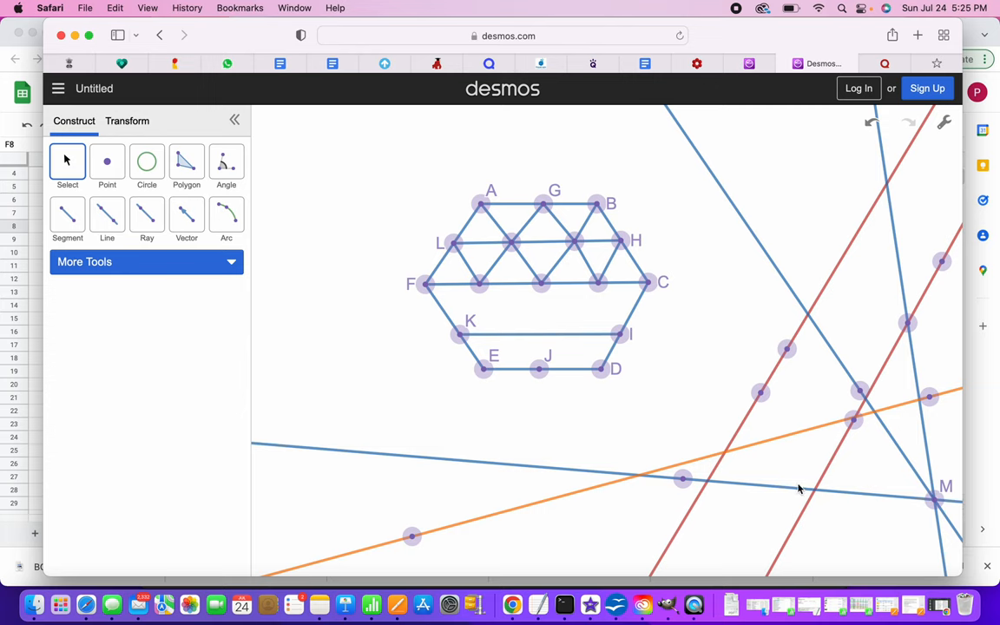
mouse_move(857, 396)
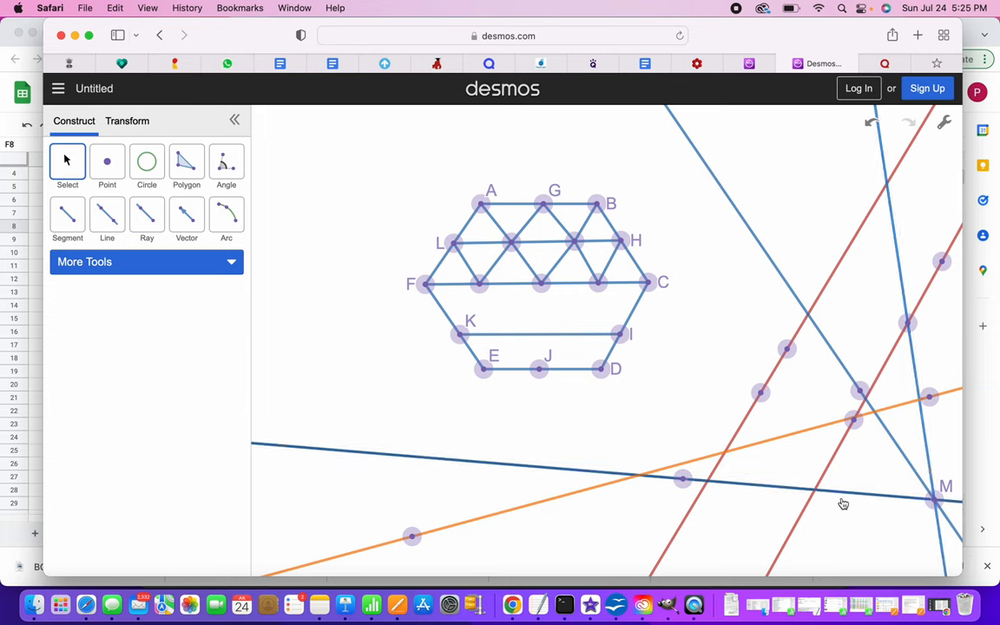
mouse_move(938, 499)
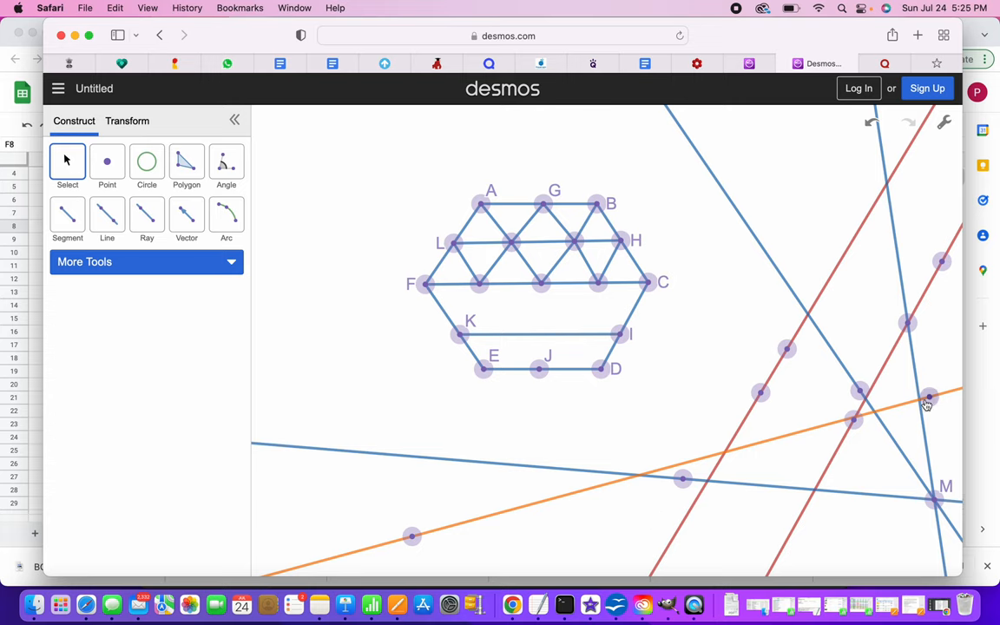
mouse_move(776, 580)
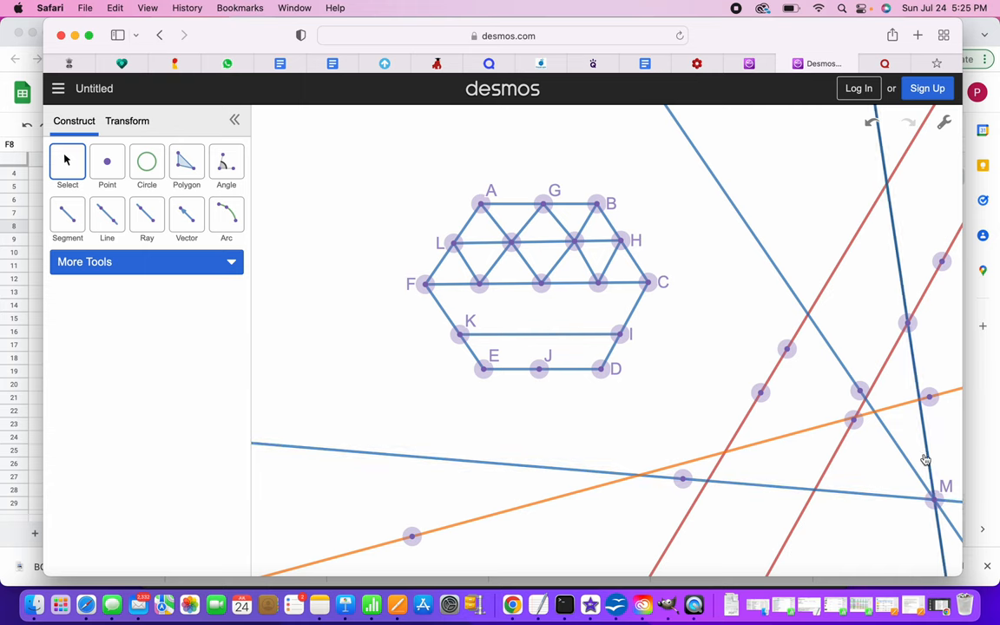
mouse_move(929, 506)
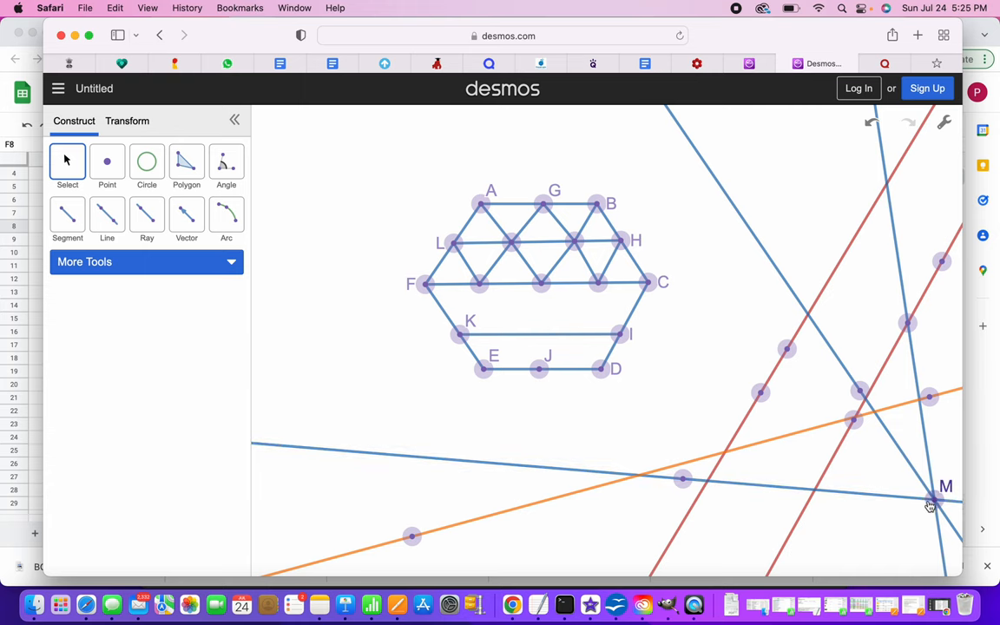
mouse_move(766, 463)
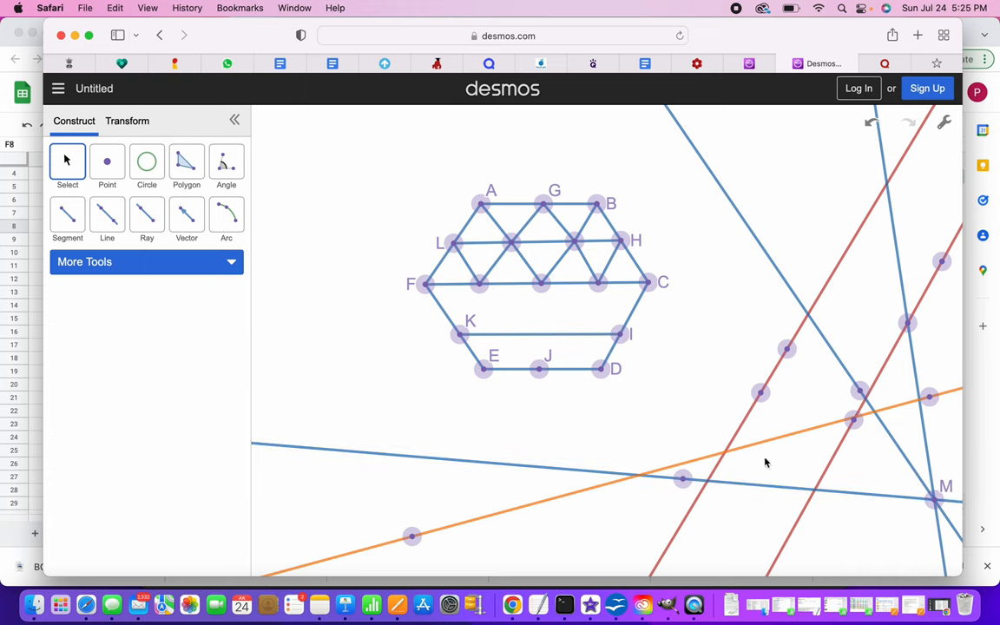
mouse_move(842, 432)
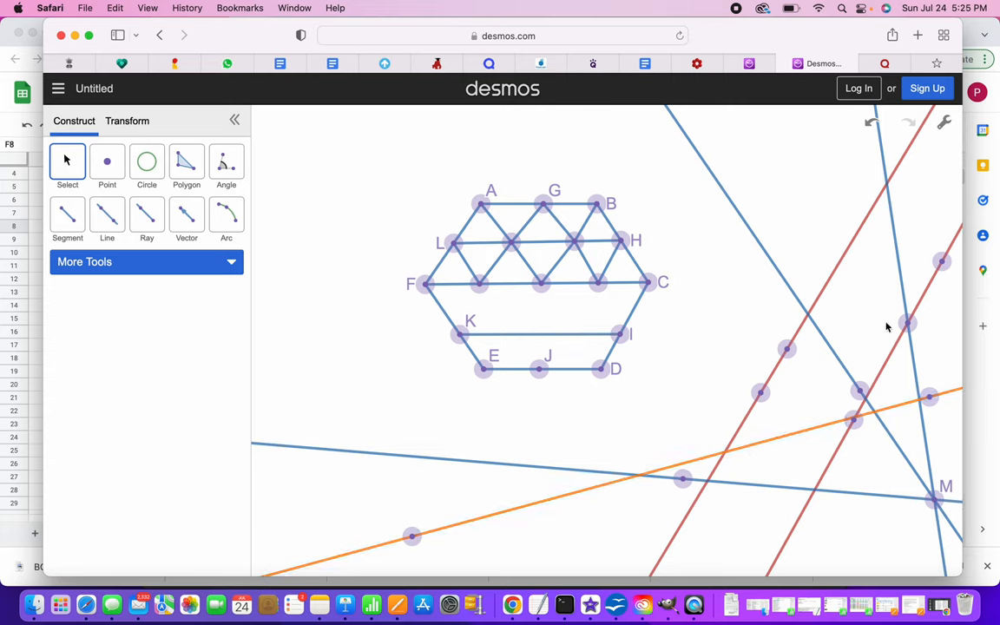
mouse_move(873, 315)
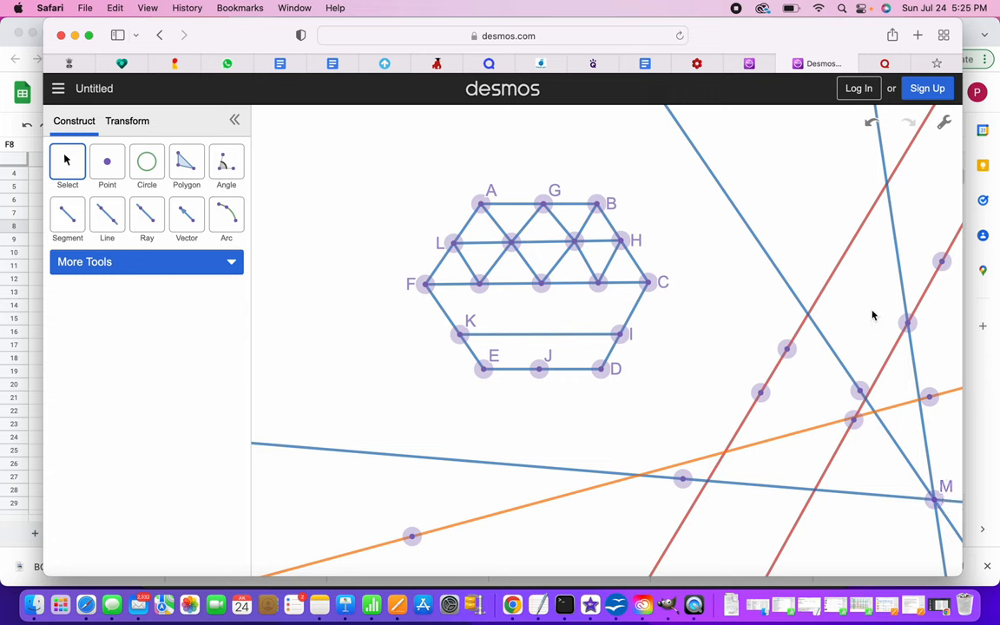
mouse_move(936, 497)
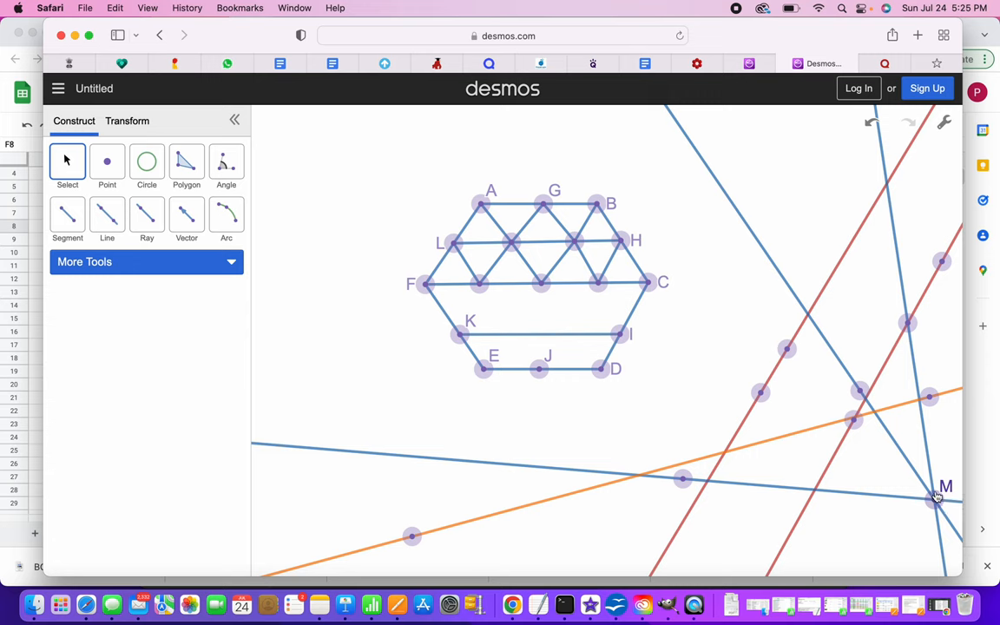
mouse_move(940, 507)
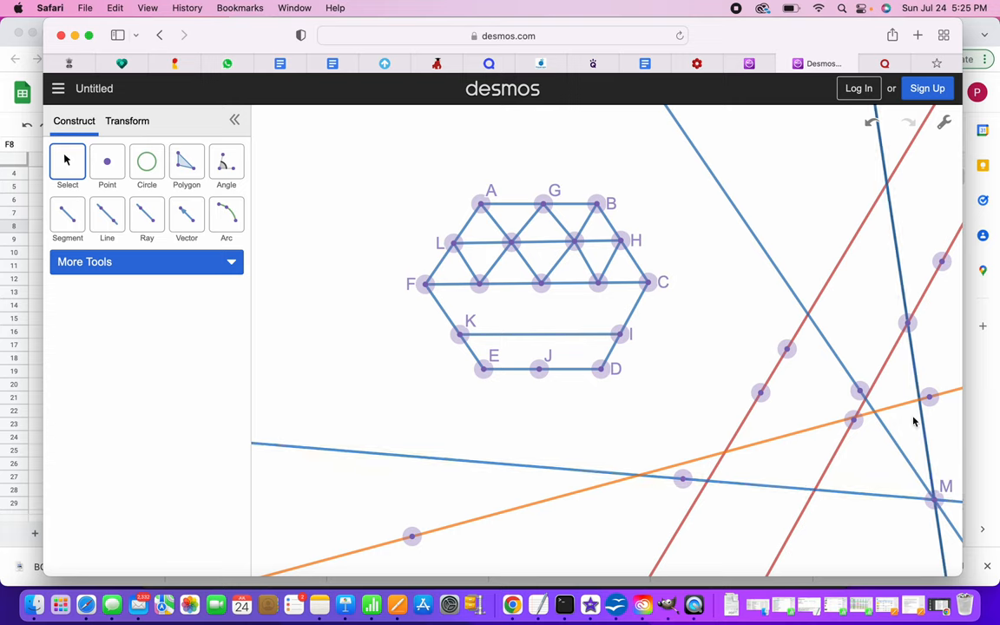
mouse_move(800, 311)
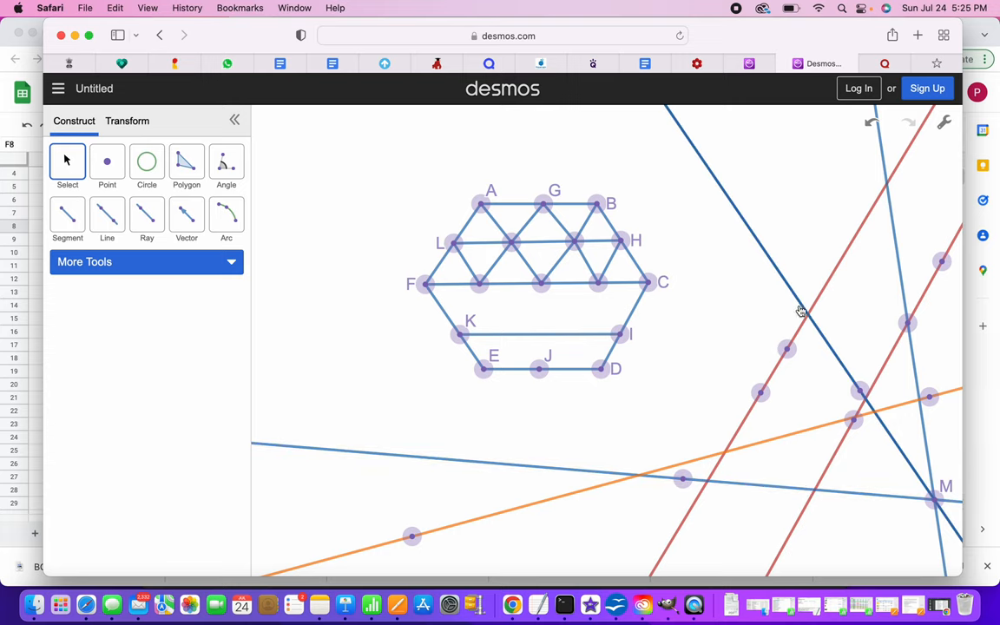
mouse_move(788, 560)
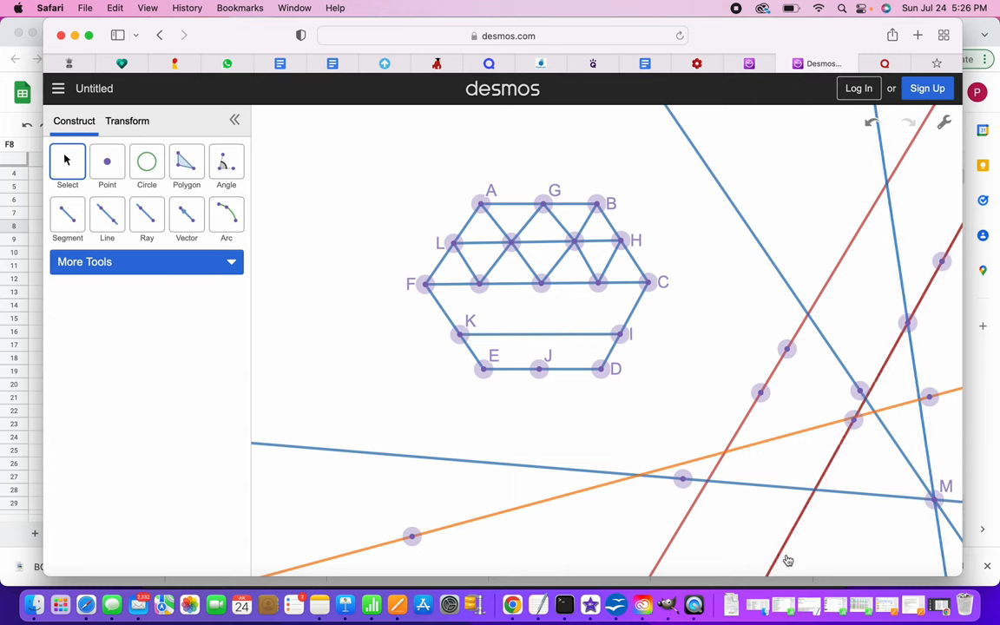
mouse_move(909, 327)
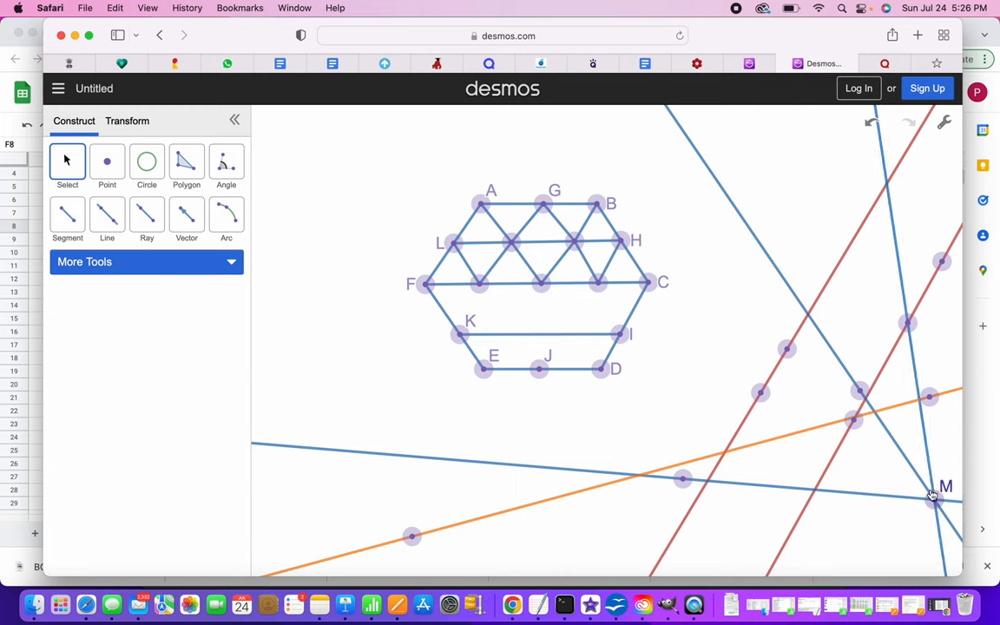
mouse_move(932, 497)
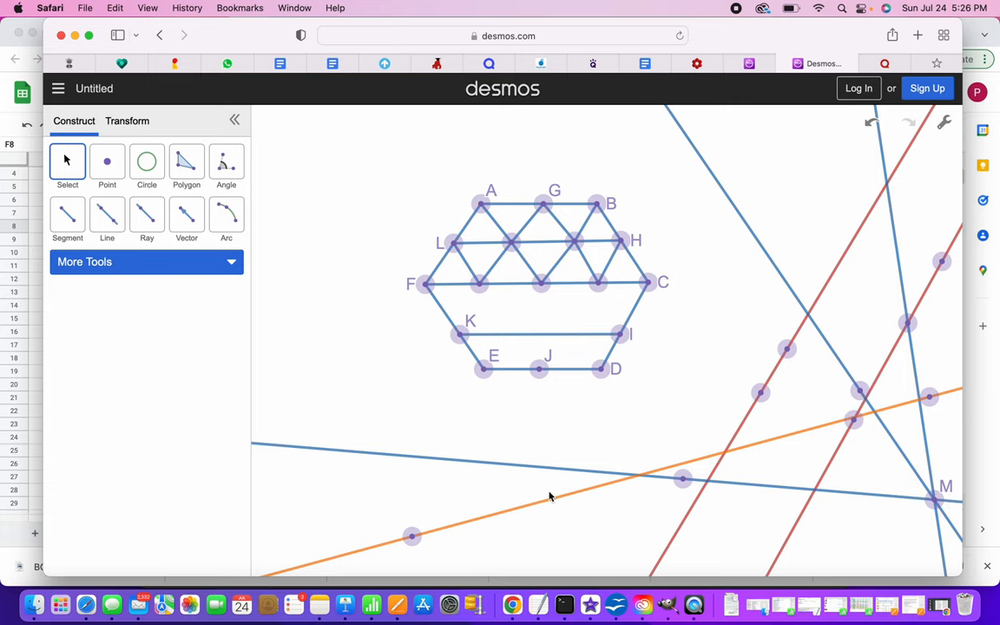
mouse_move(671, 501)
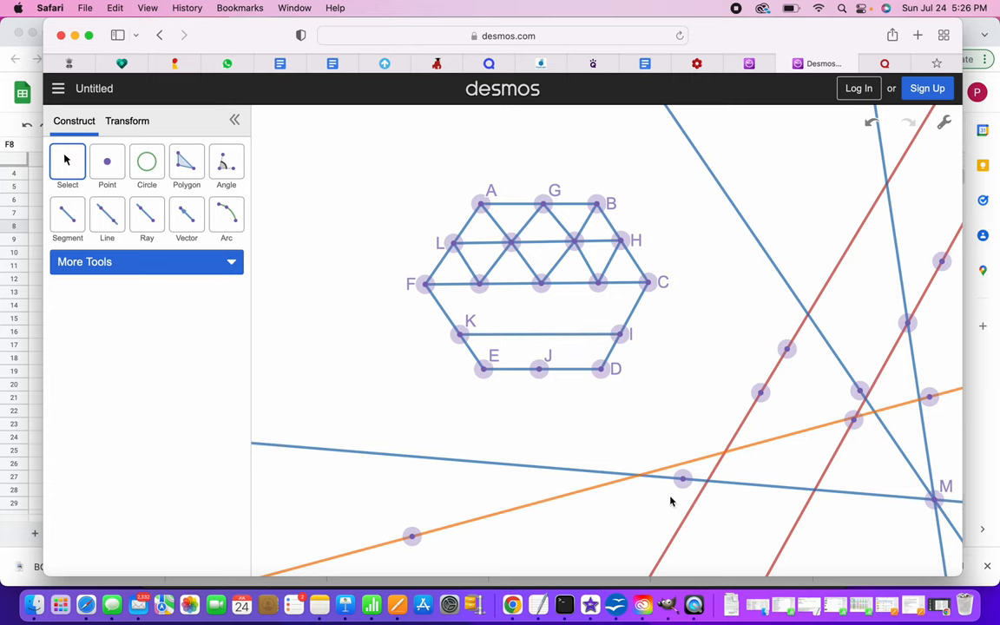
mouse_move(938, 415)
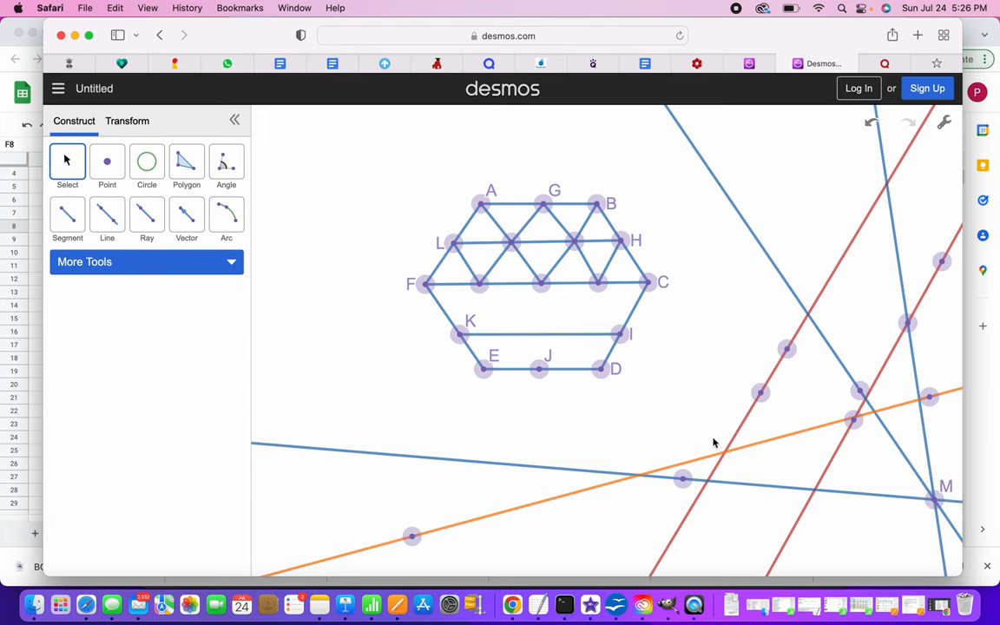
mouse_move(495, 527)
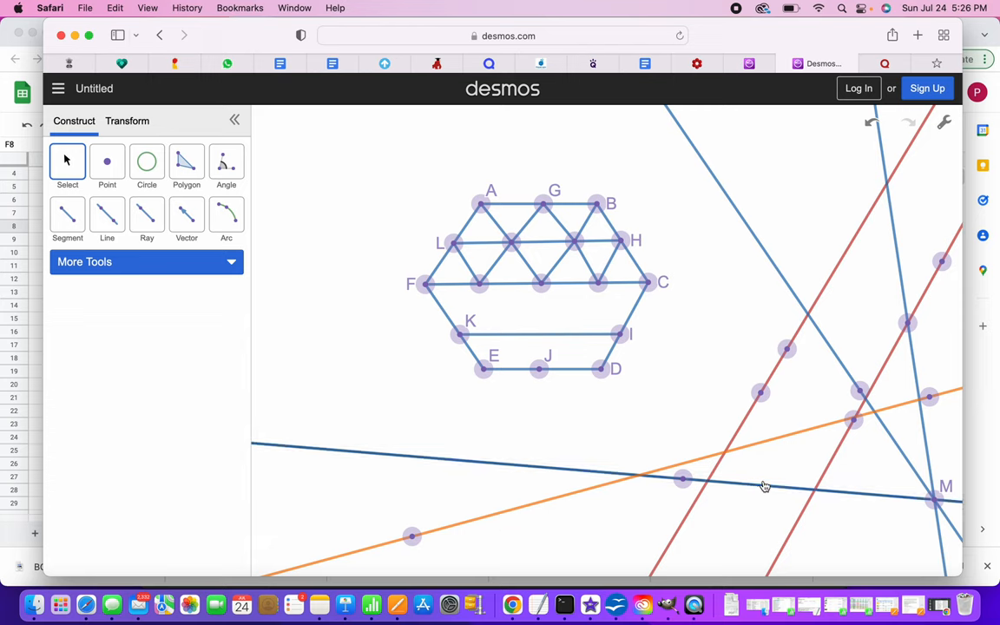
mouse_move(648, 486)
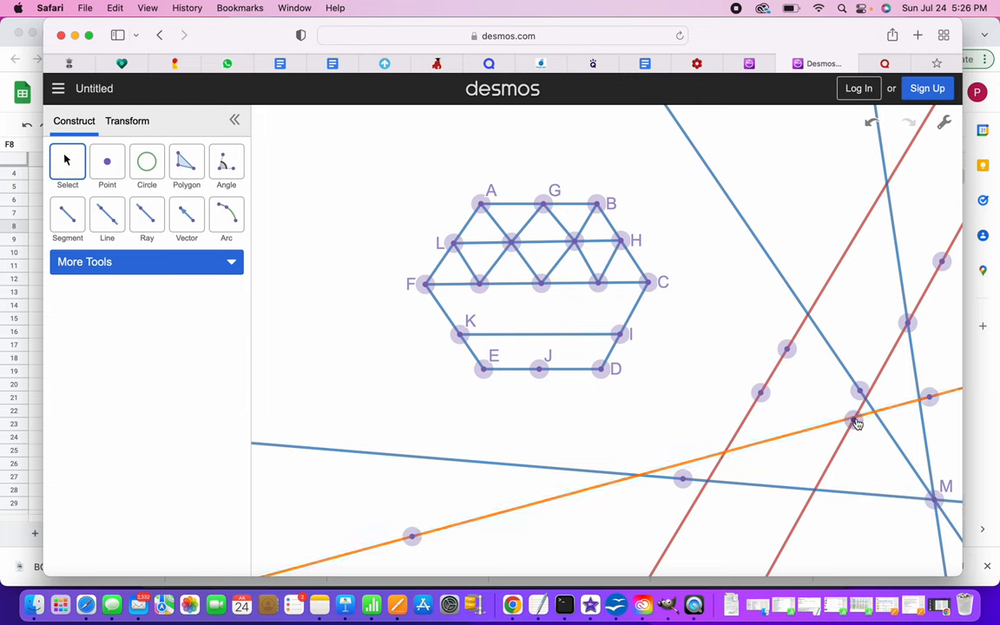
mouse_move(916, 404)
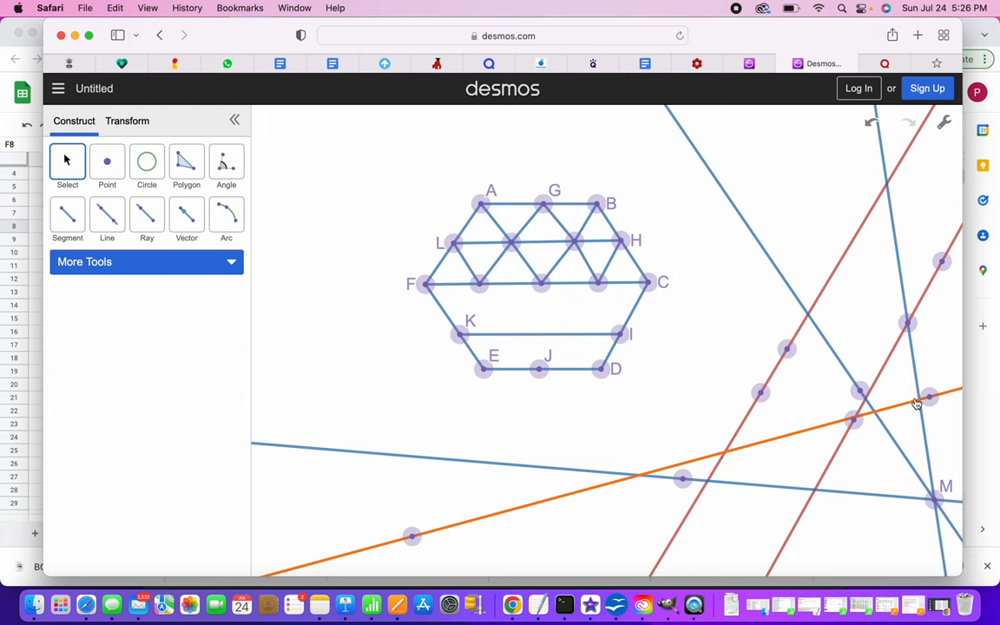
mouse_move(674, 449)
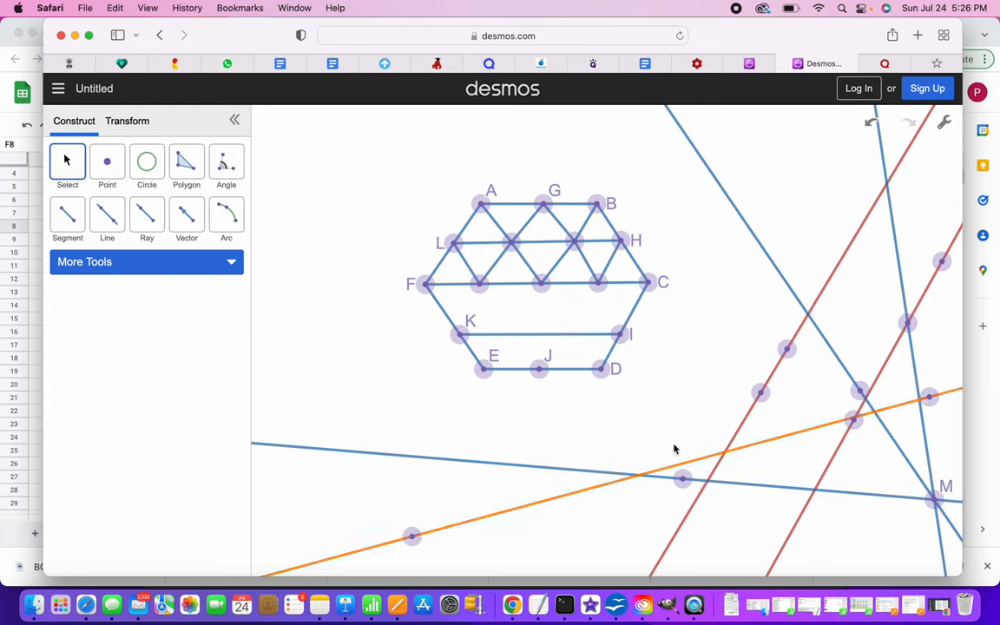
mouse_move(853, 384)
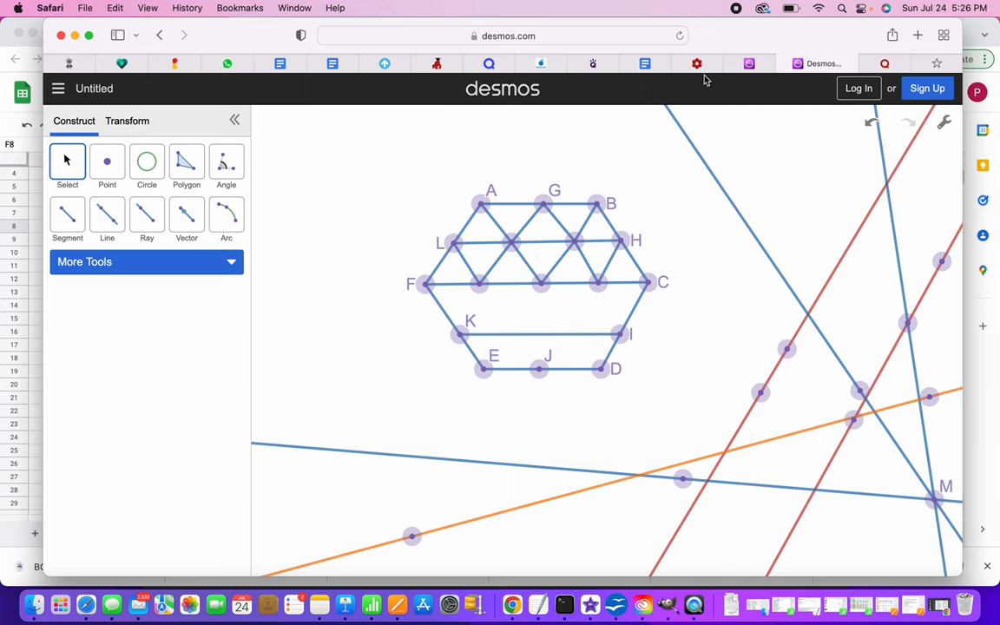
Alternate between the MyMathPractise notes and the Desmos crossing-lines sketch, ending on the notes
left_click(659, 64)
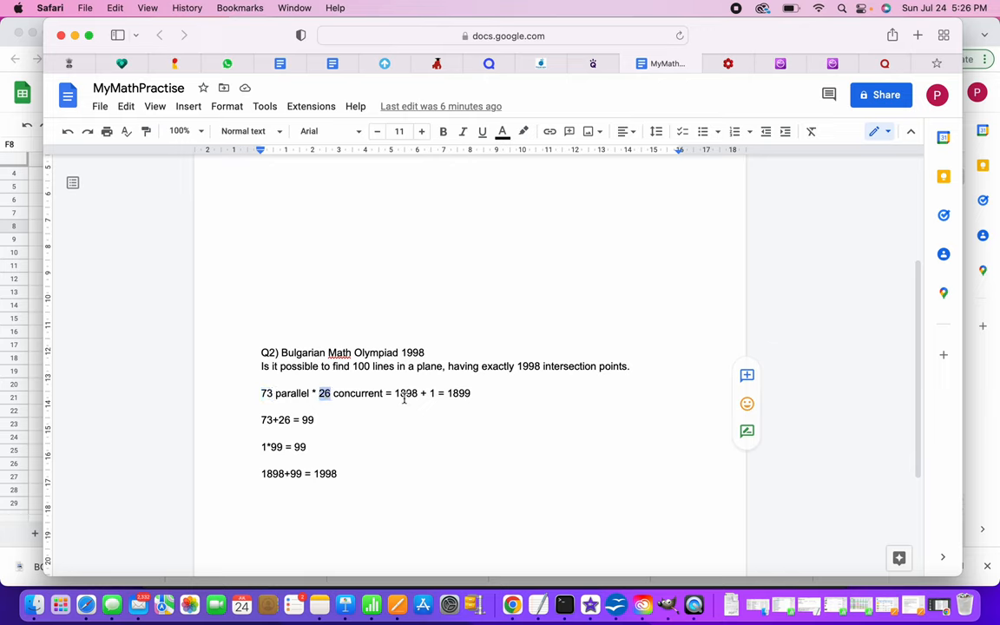
mouse_move(733, 178)
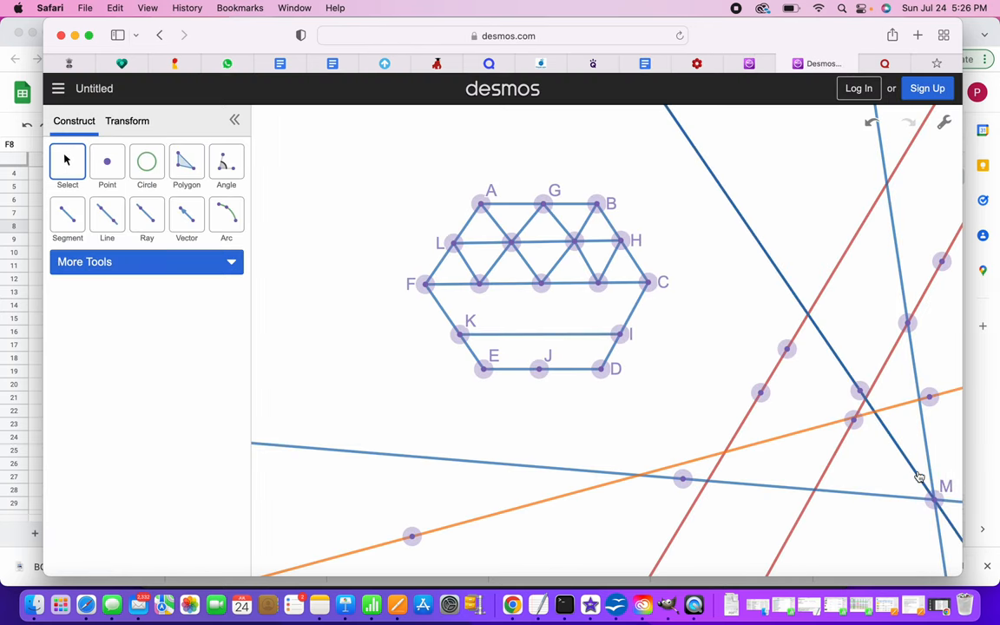
mouse_move(864, 367)
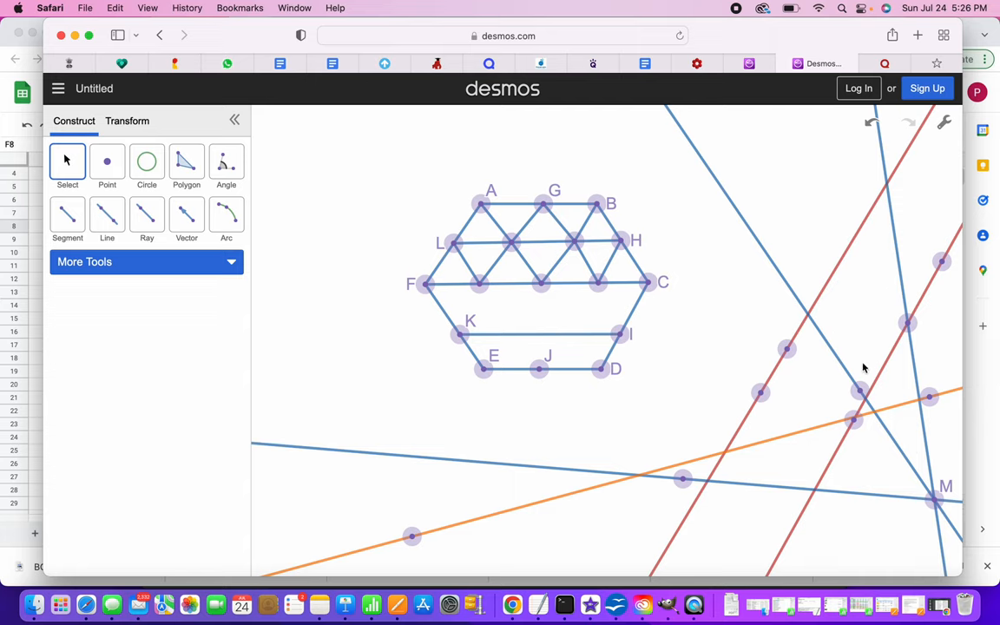
mouse_move(712, 77)
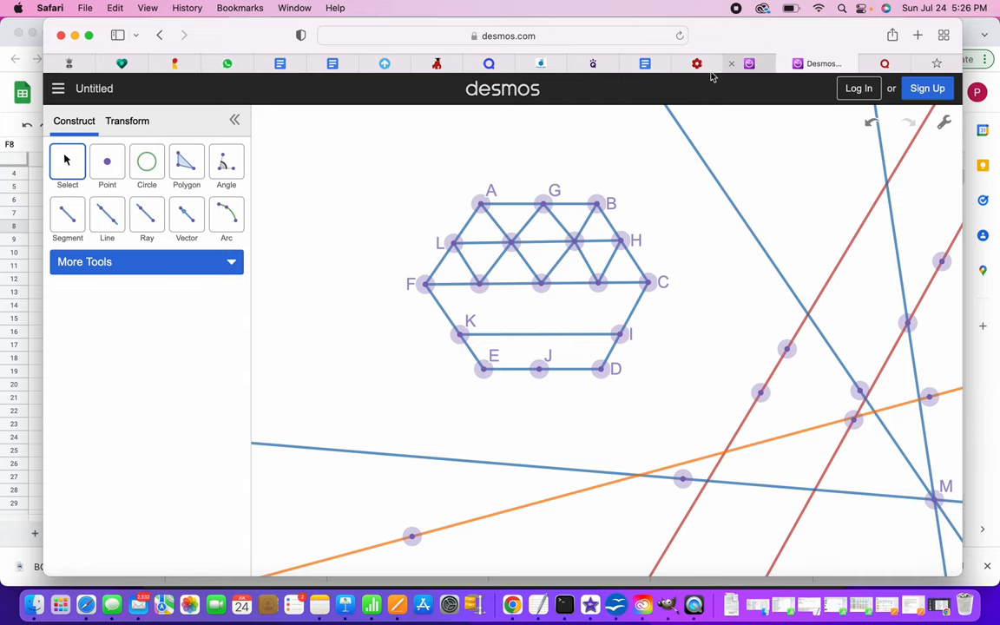
left_click(664, 62)
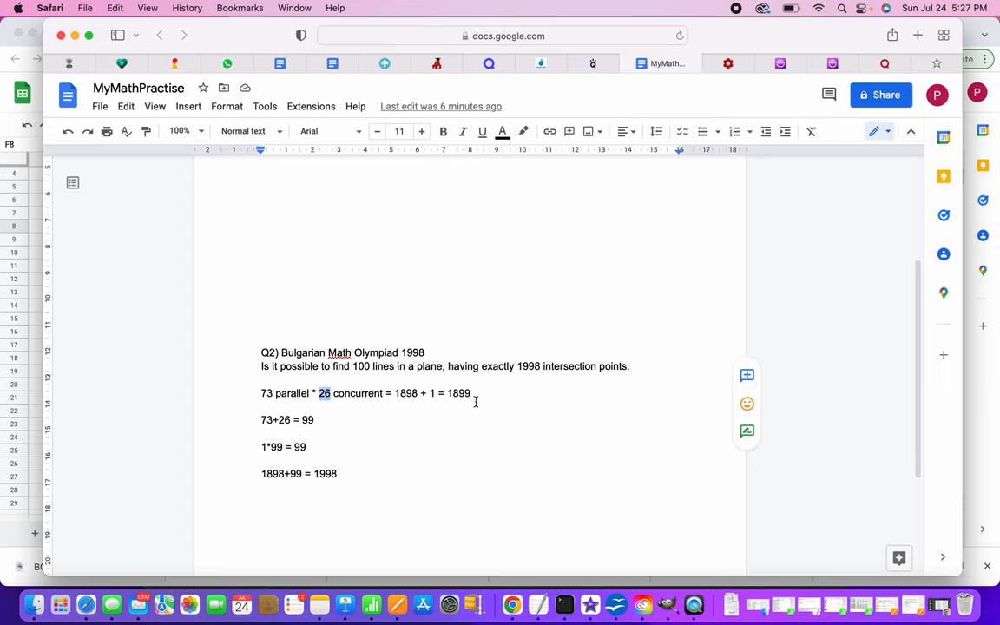
mouse_move(475, 402)
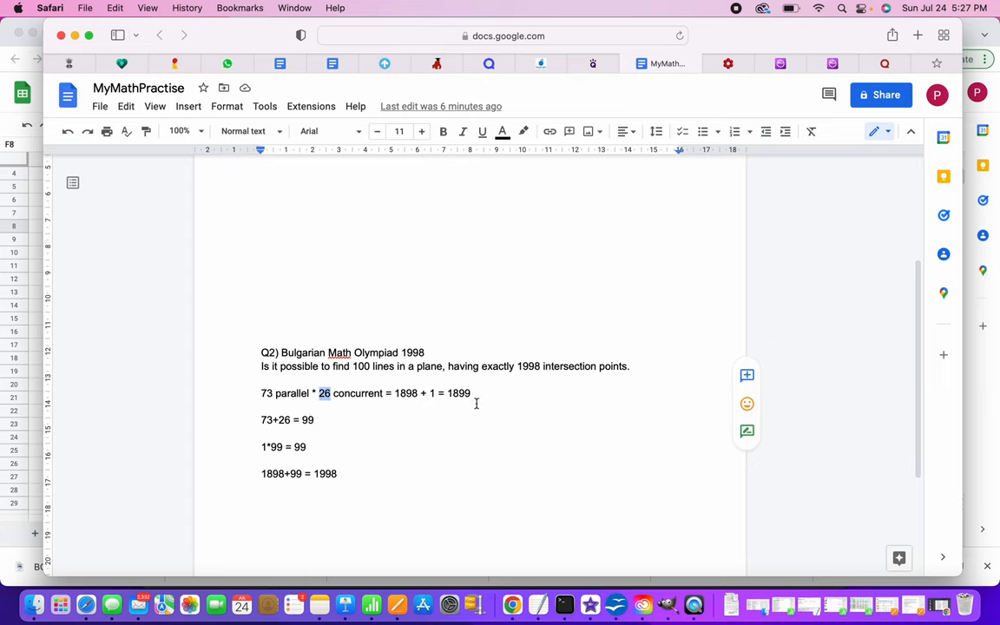
mouse_move(499, 391)
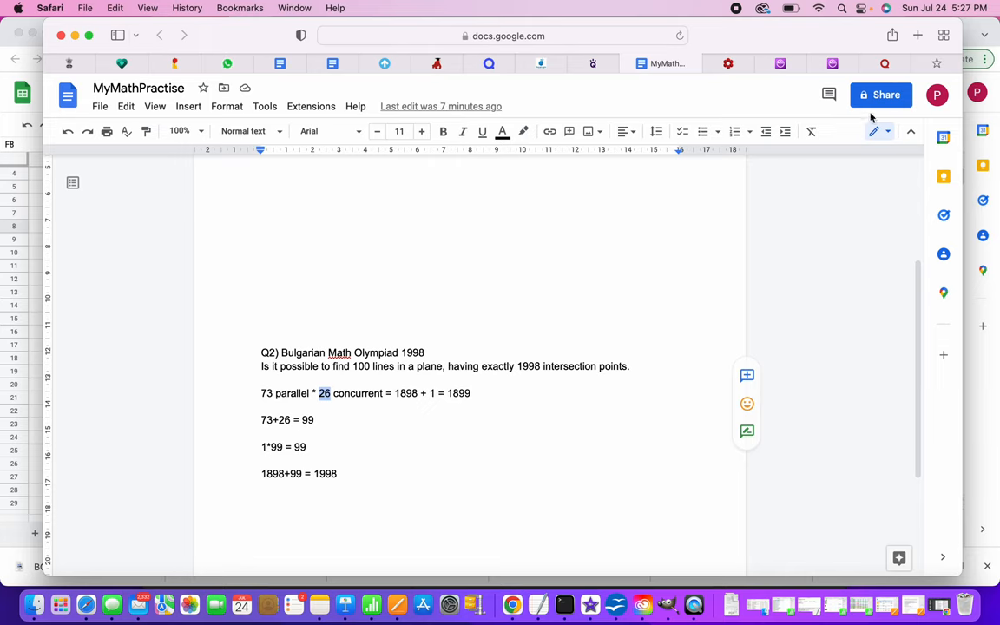
left_click(813, 62)
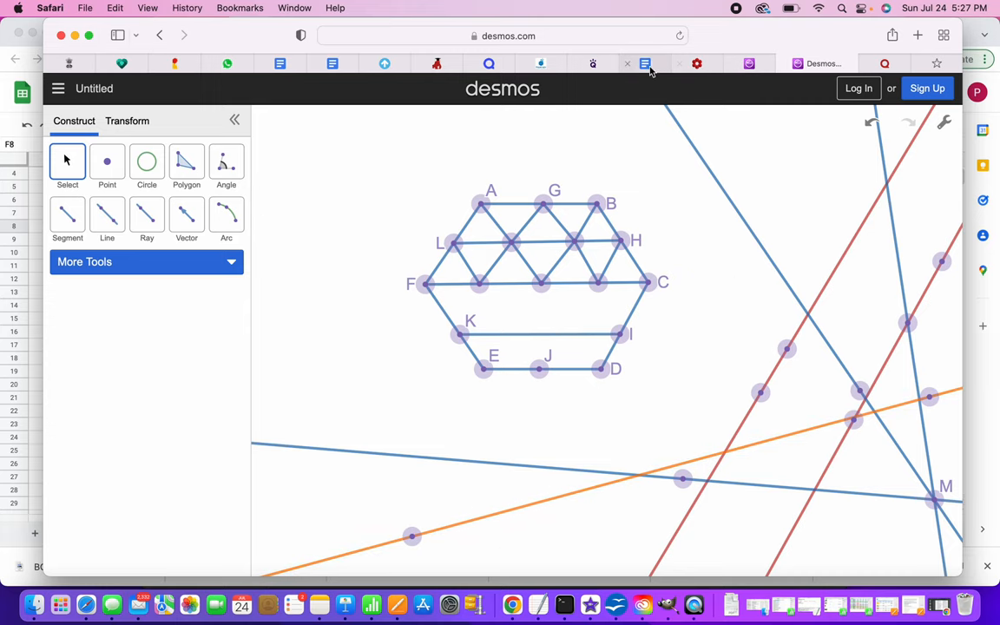
left_click(666, 62)
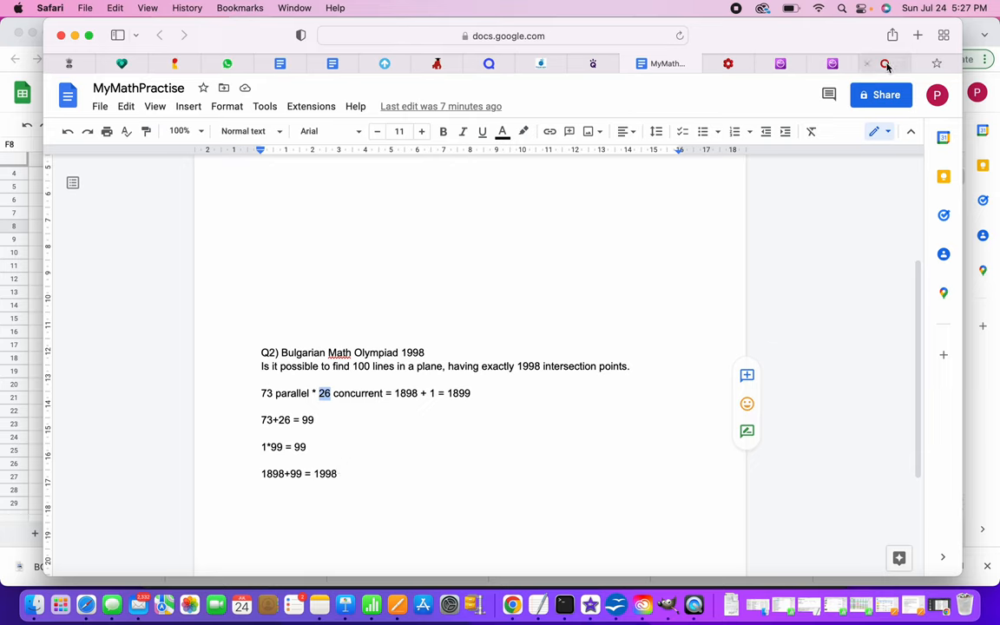
Open the Quora answer on 100 lines with 2002 points and scroll to its pencil diagram
left_click(868, 63)
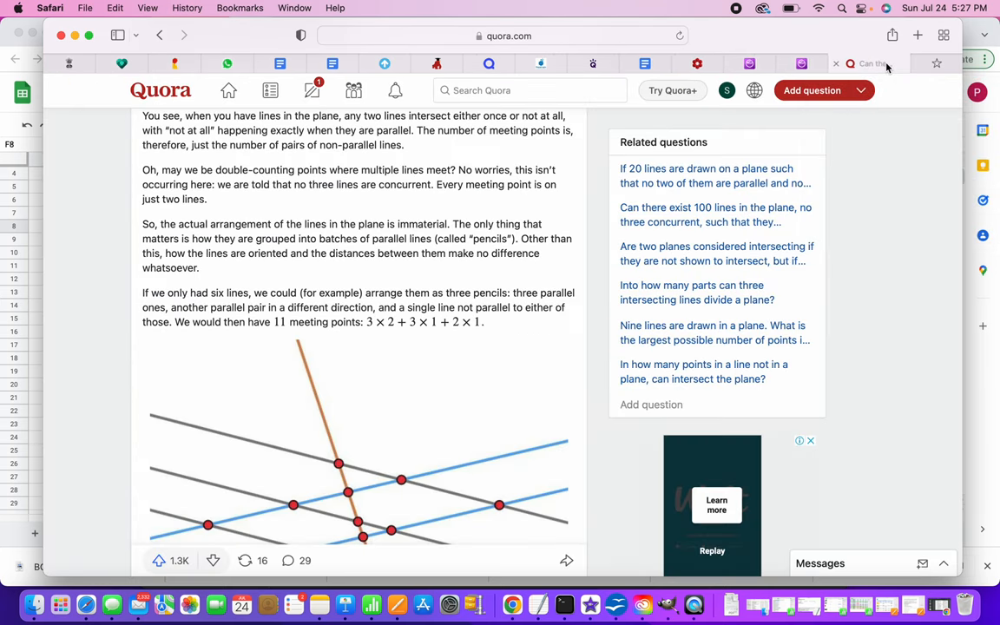
scroll("up", 3)
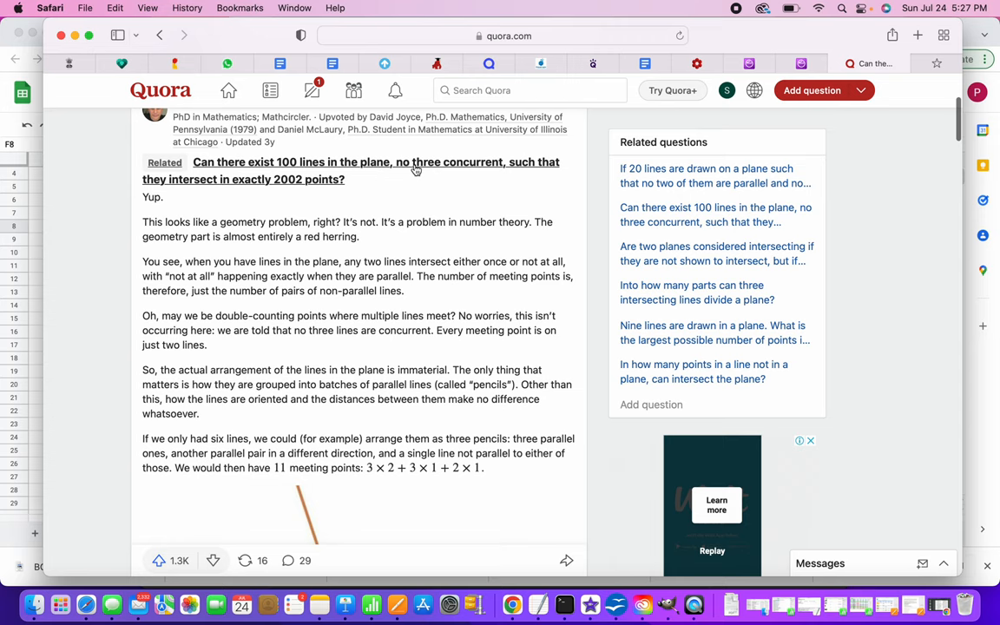
mouse_move(396, 177)
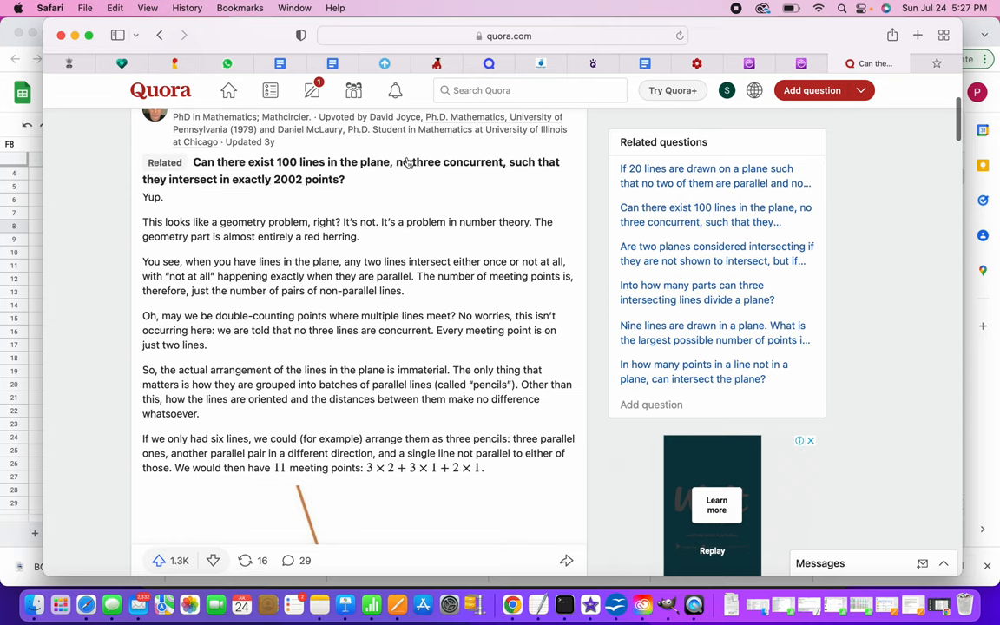
mouse_move(323, 192)
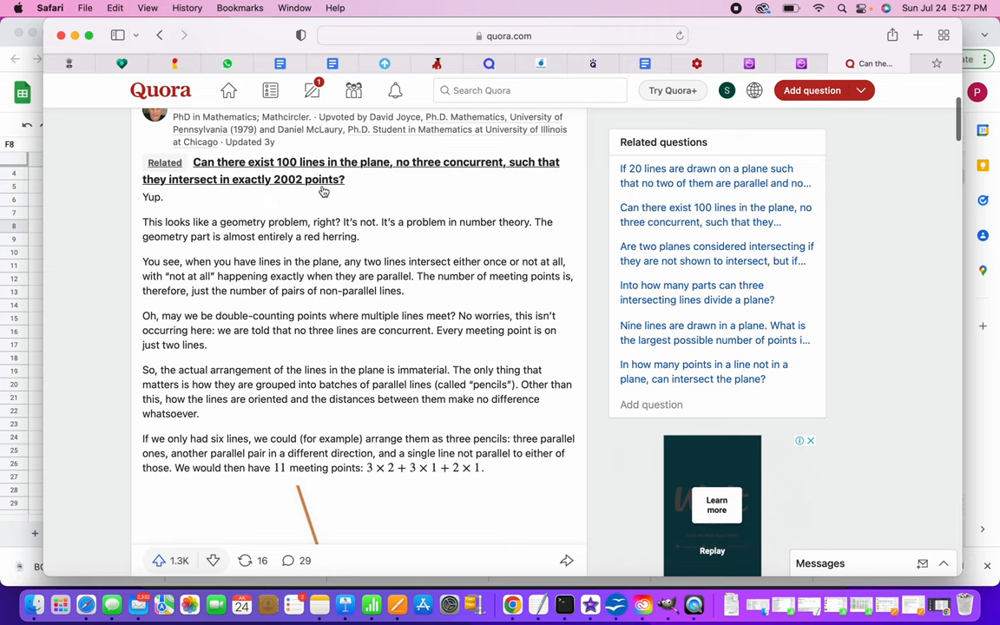
mouse_move(657, 75)
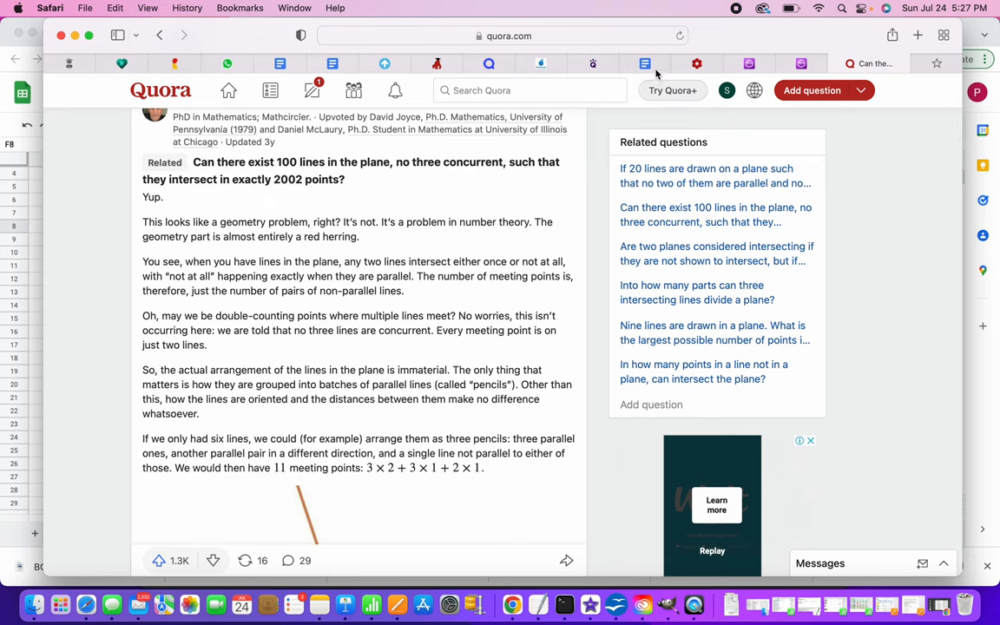
left_click(647, 62)
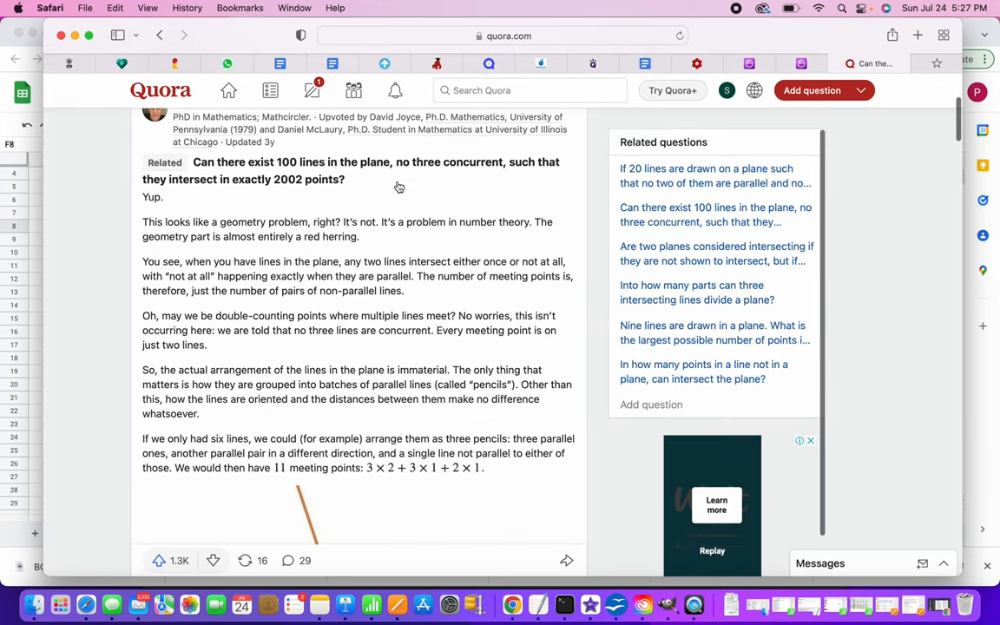
scroll("down", 3)
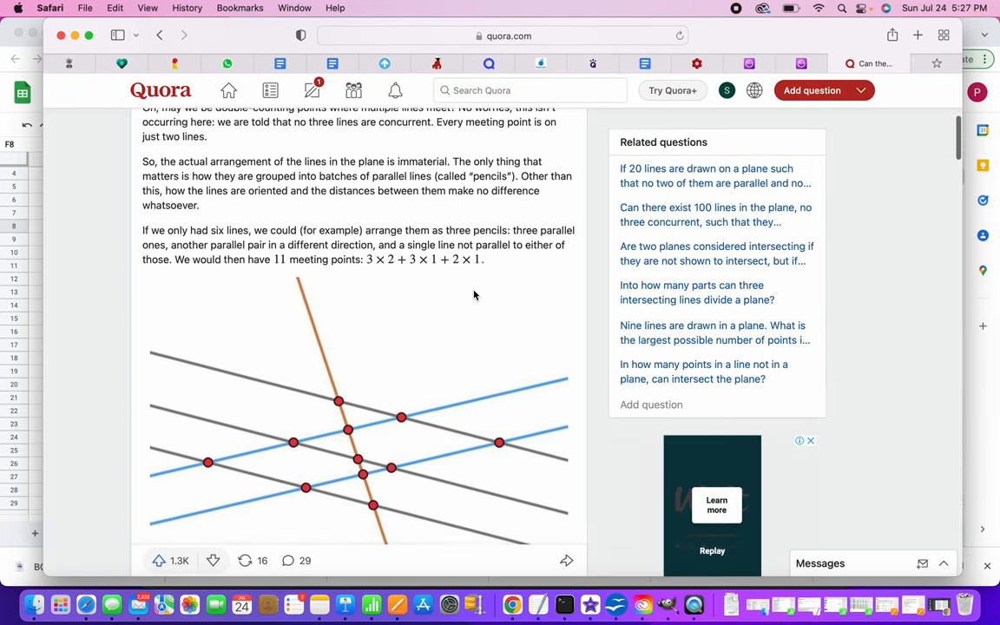
scroll("down", 3)
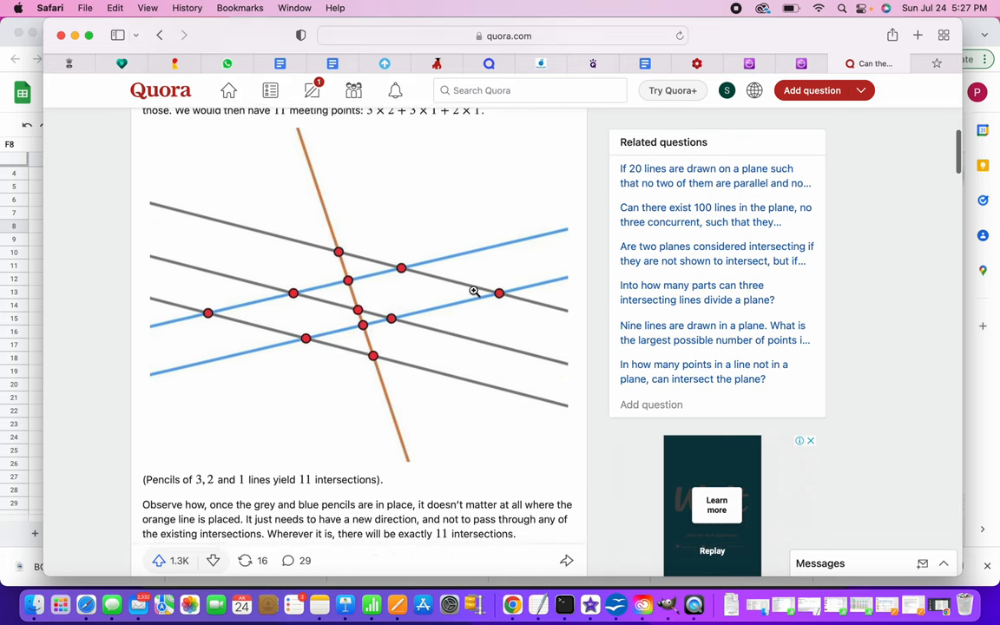
scroll("down", 3)
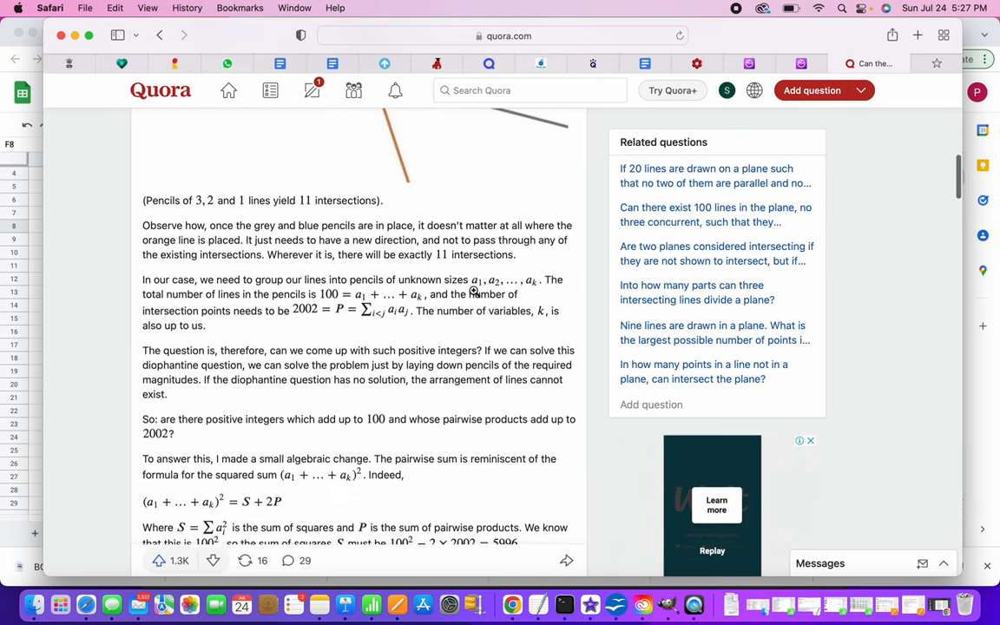
scroll("up", 3)
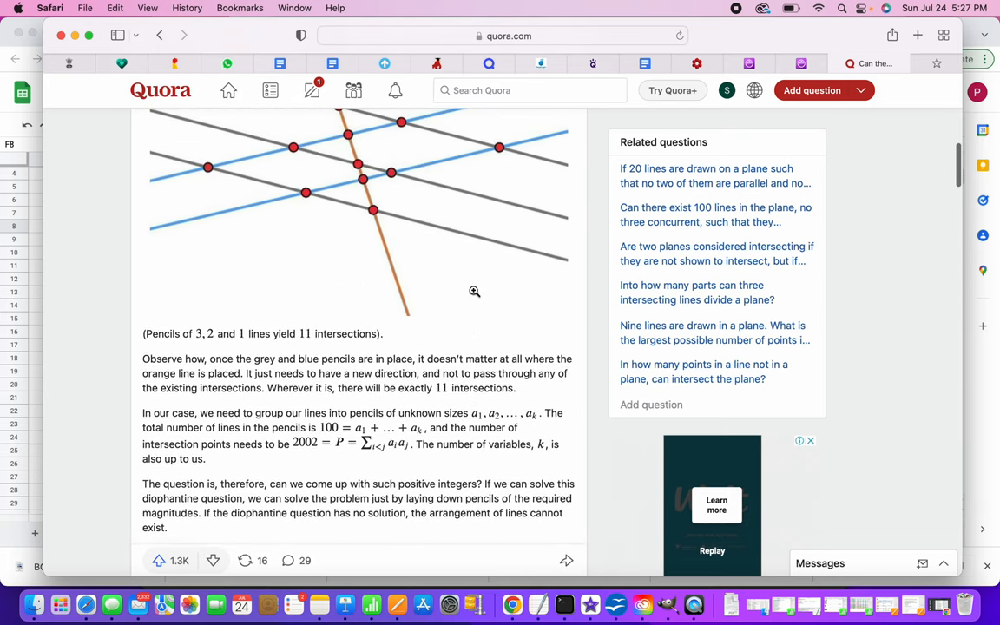
scroll("down", 3)
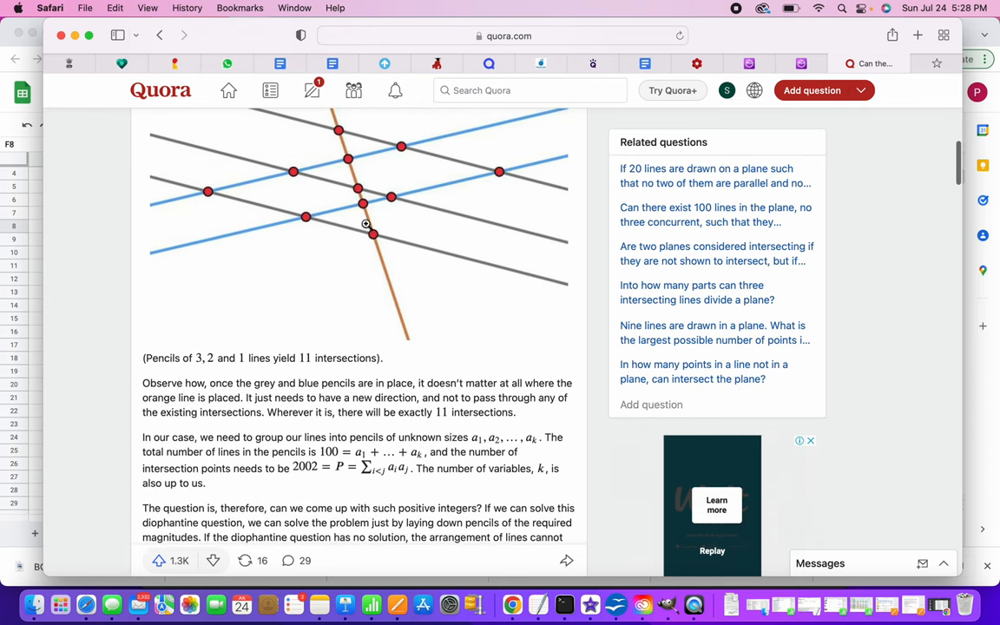
scroll("up", 3)
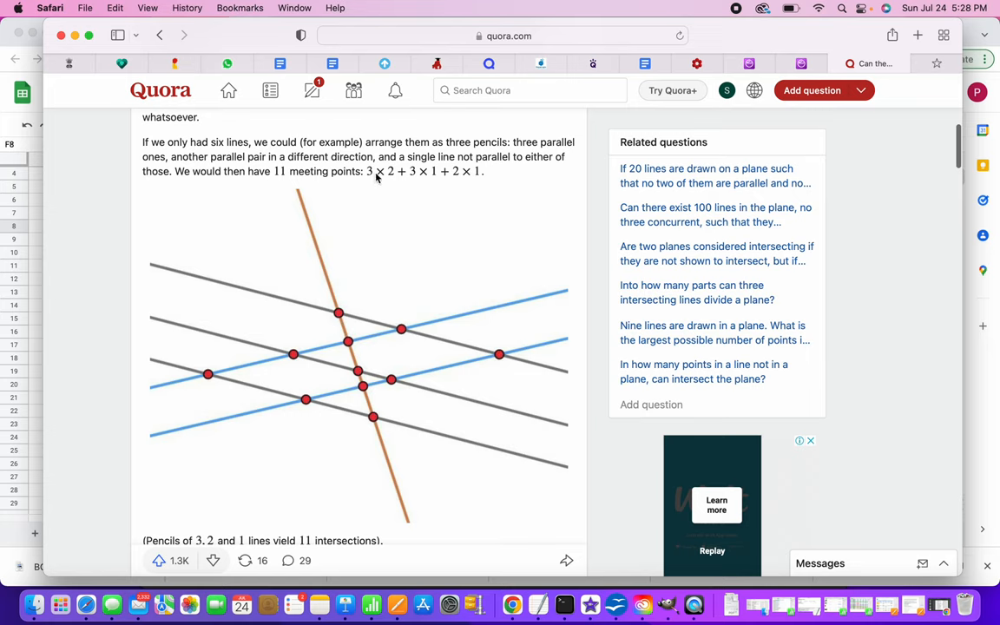
mouse_move(358, 339)
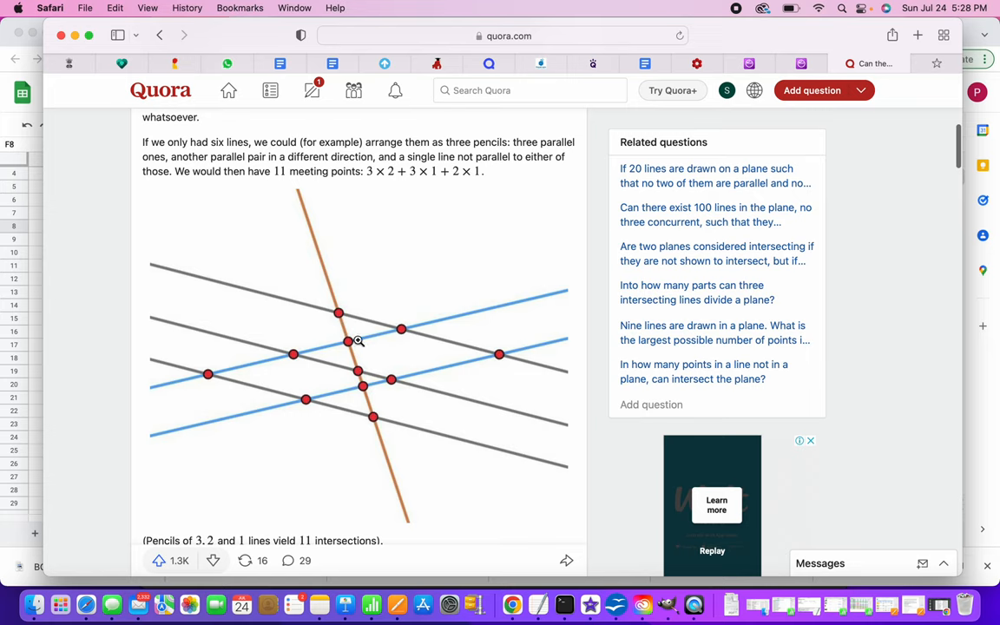
mouse_move(451, 311)
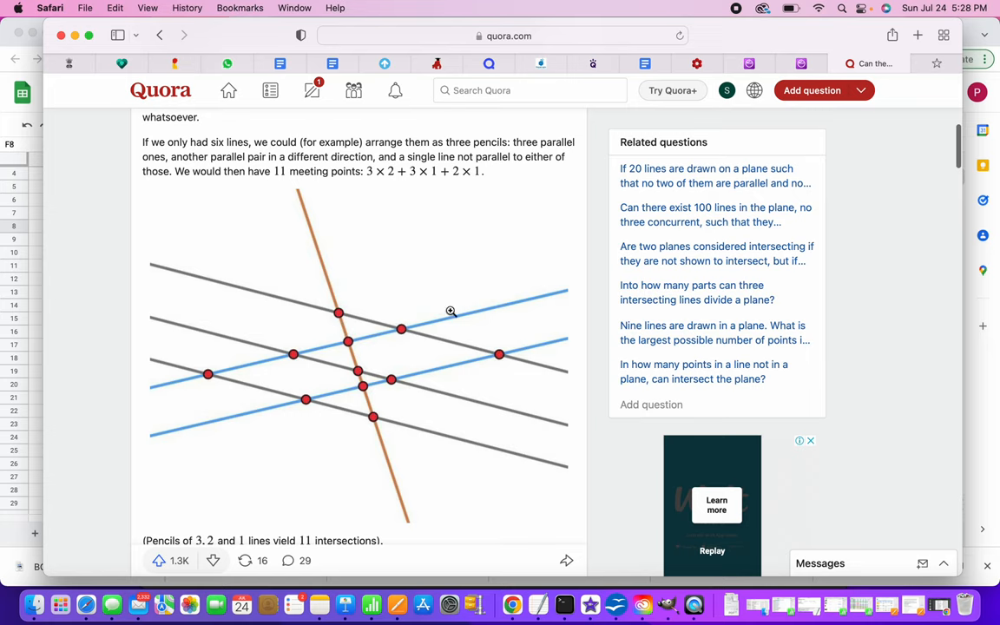
mouse_move(393, 427)
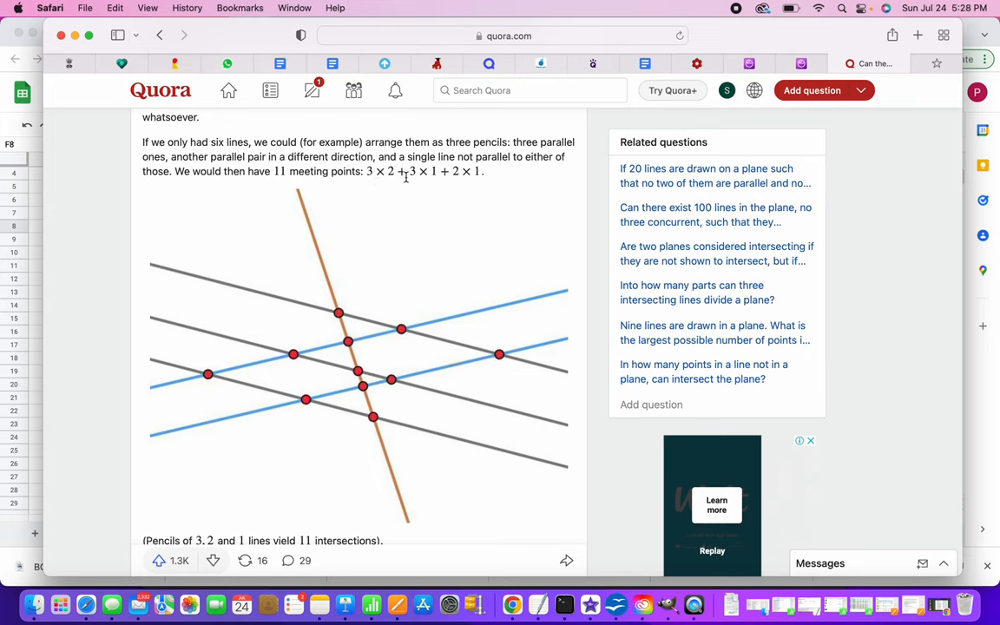
mouse_move(230, 368)
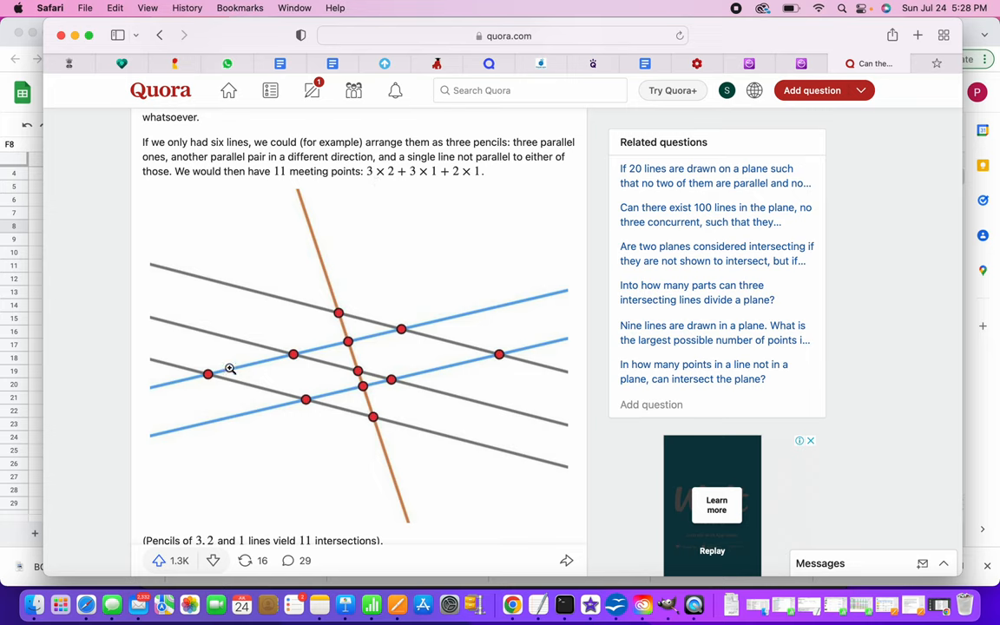
mouse_move(374, 417)
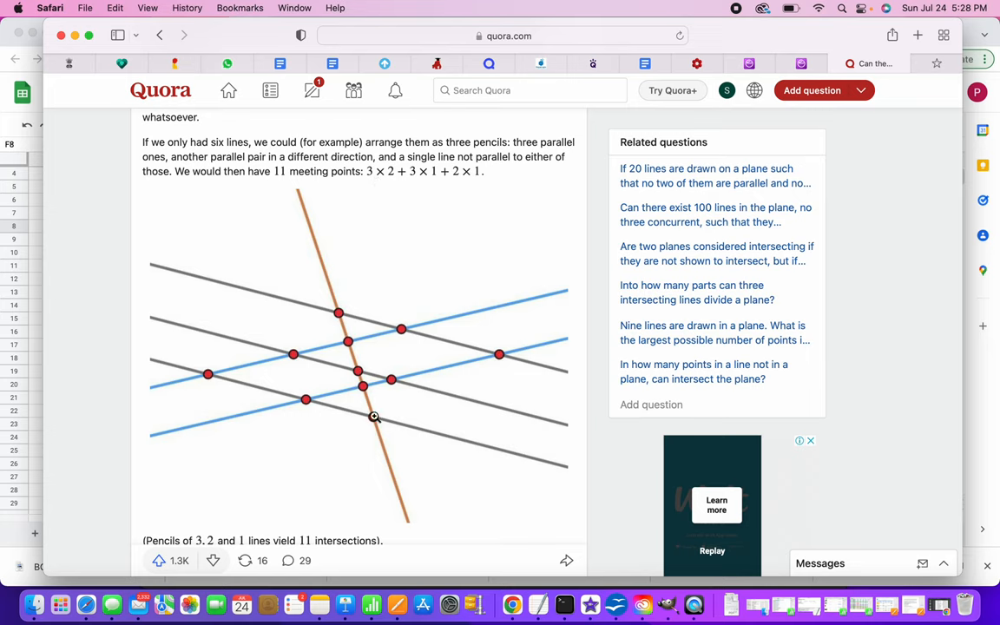
mouse_move(501, 200)
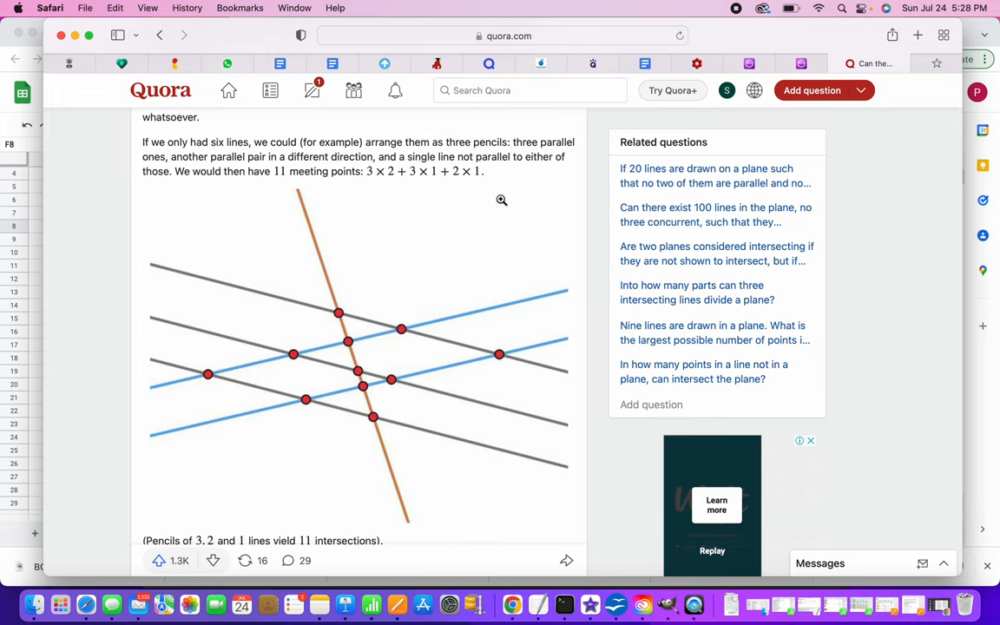
mouse_move(199, 365)
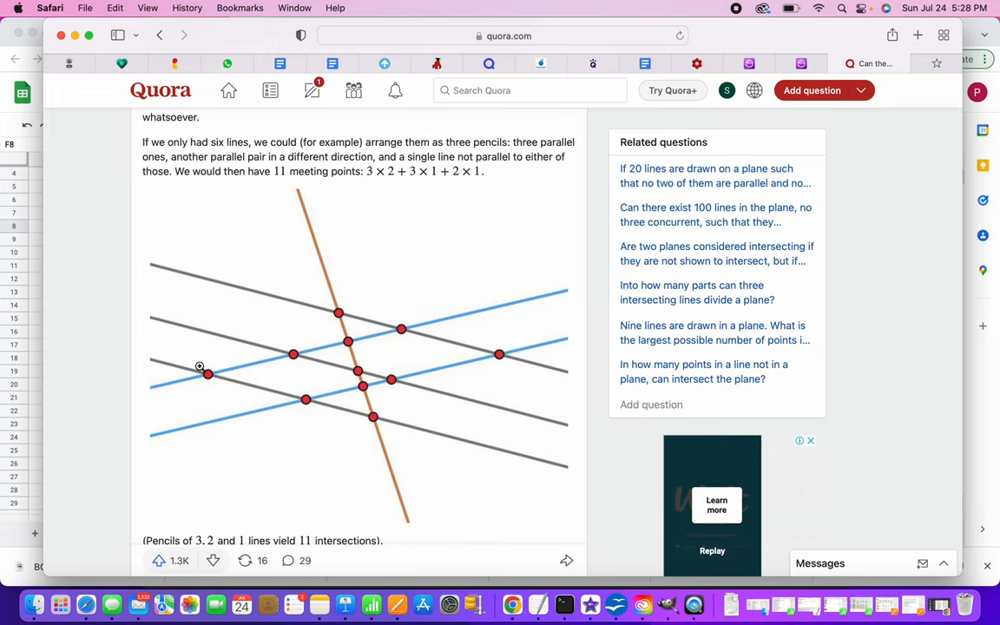
mouse_move(288, 362)
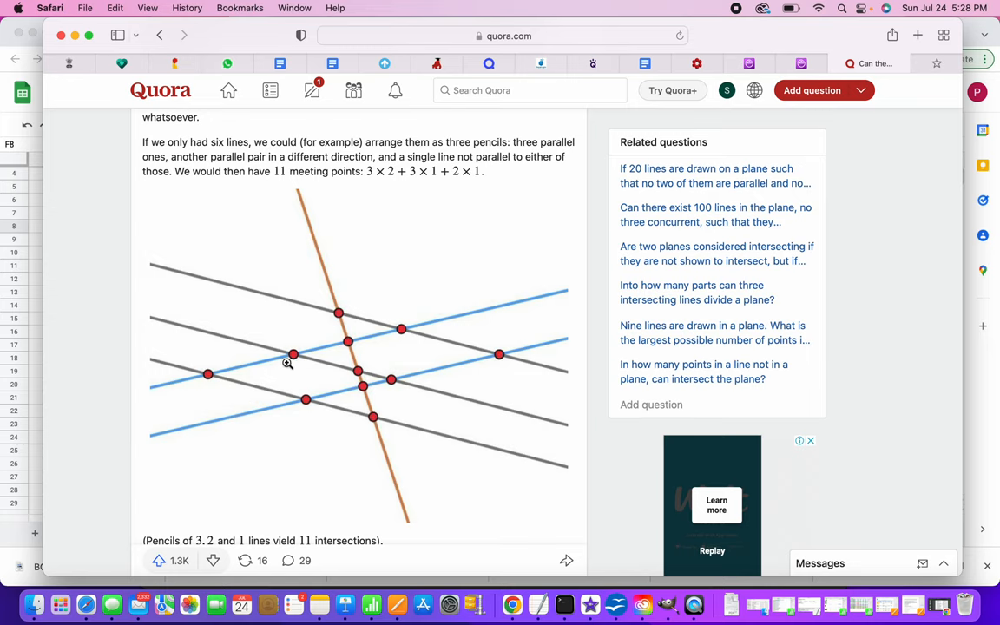
mouse_move(234, 281)
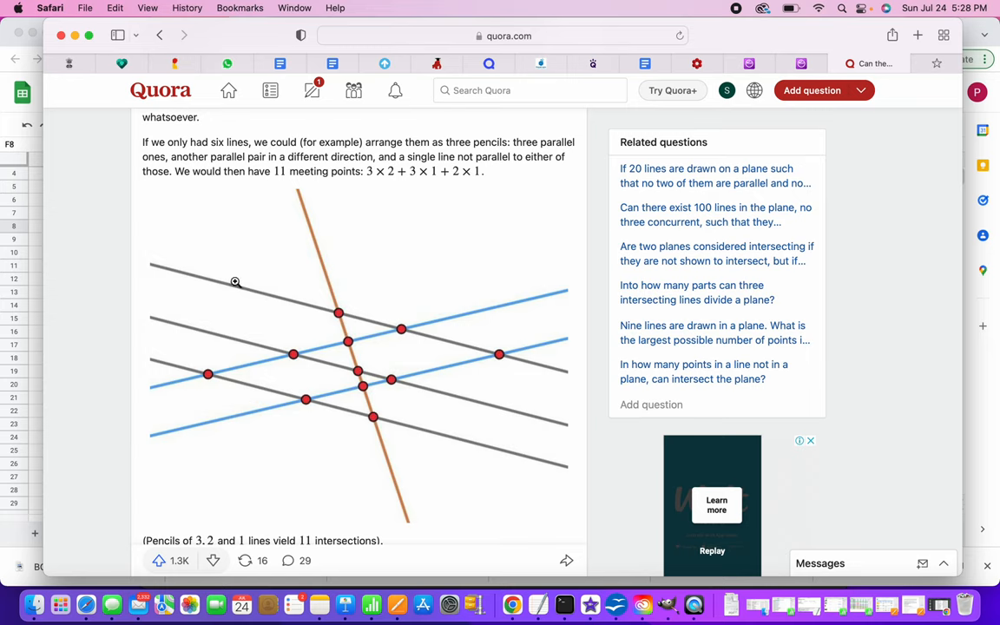
mouse_move(396, 444)
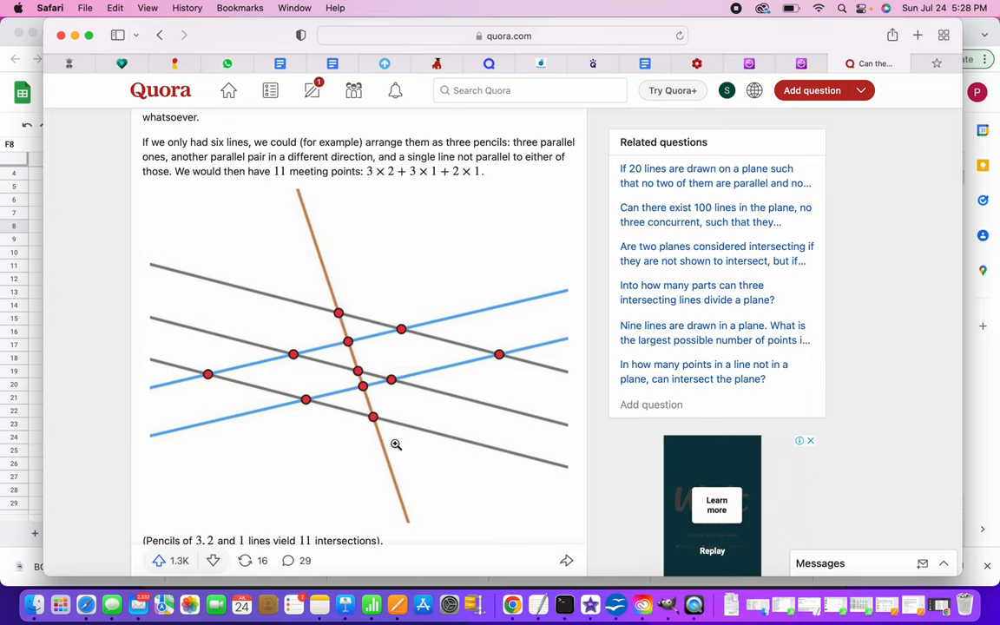
scroll("down", 3)
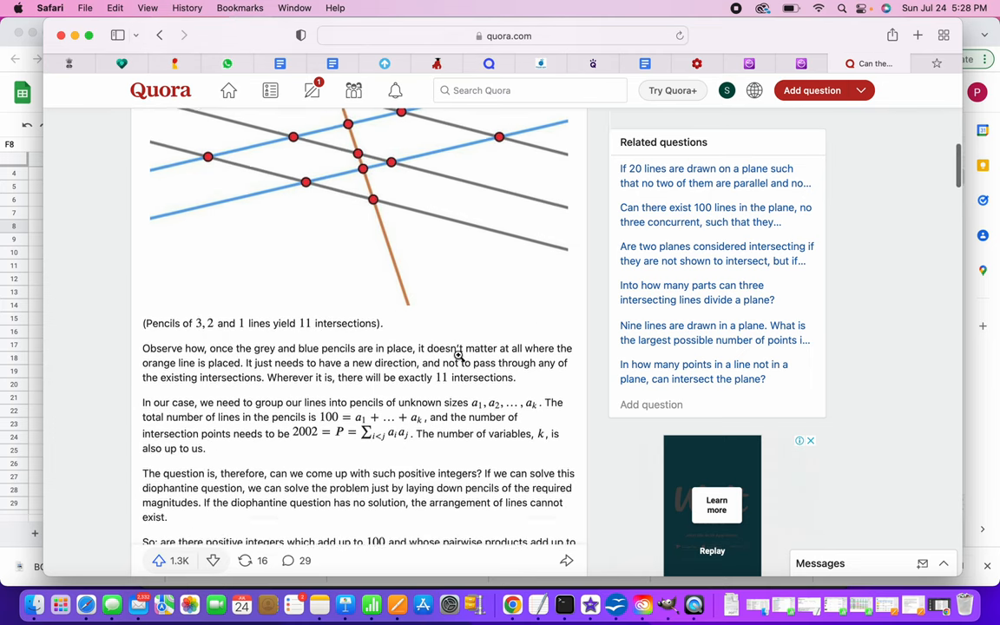
scroll("down", 3)
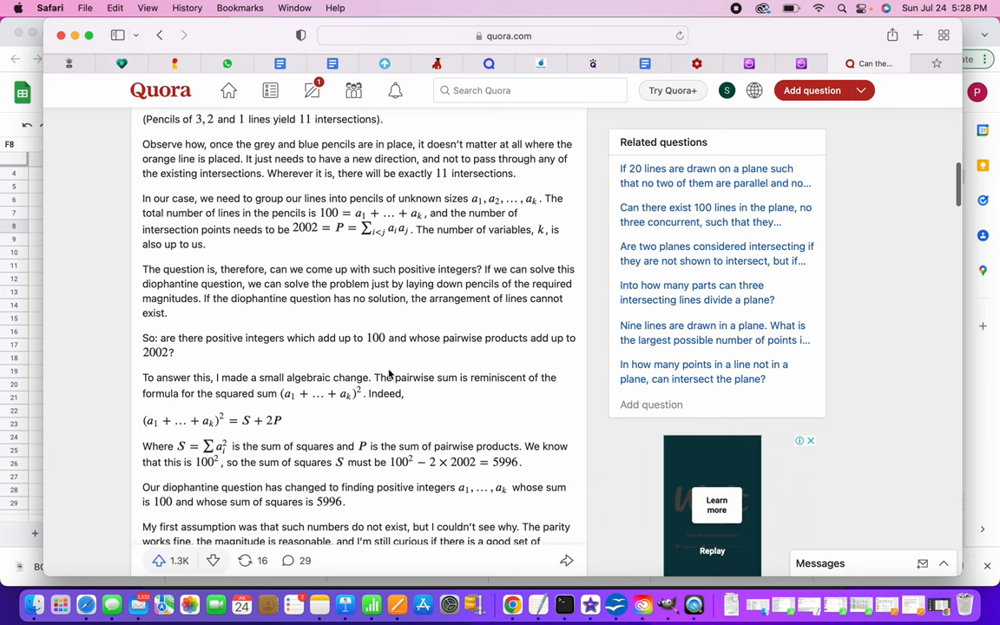
scroll("down", 3)
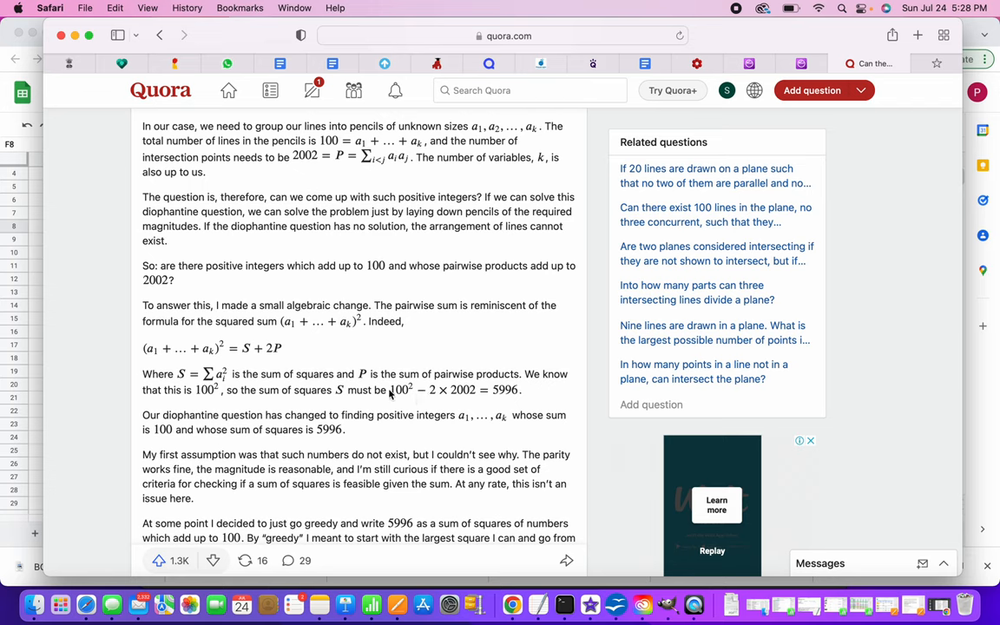
mouse_move(455, 395)
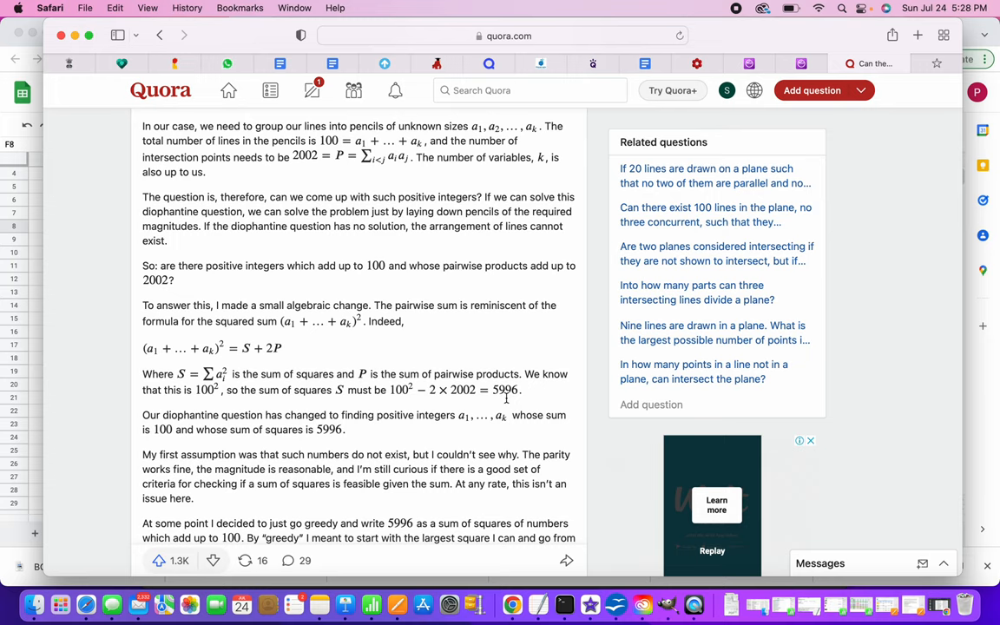
scroll("up", 3)
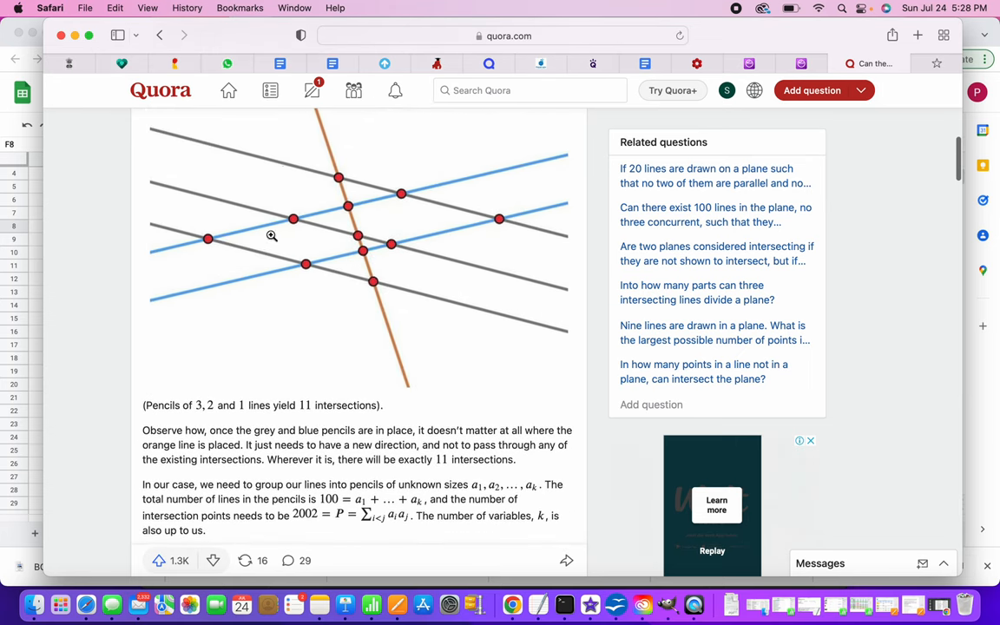
scroll("down", 3)
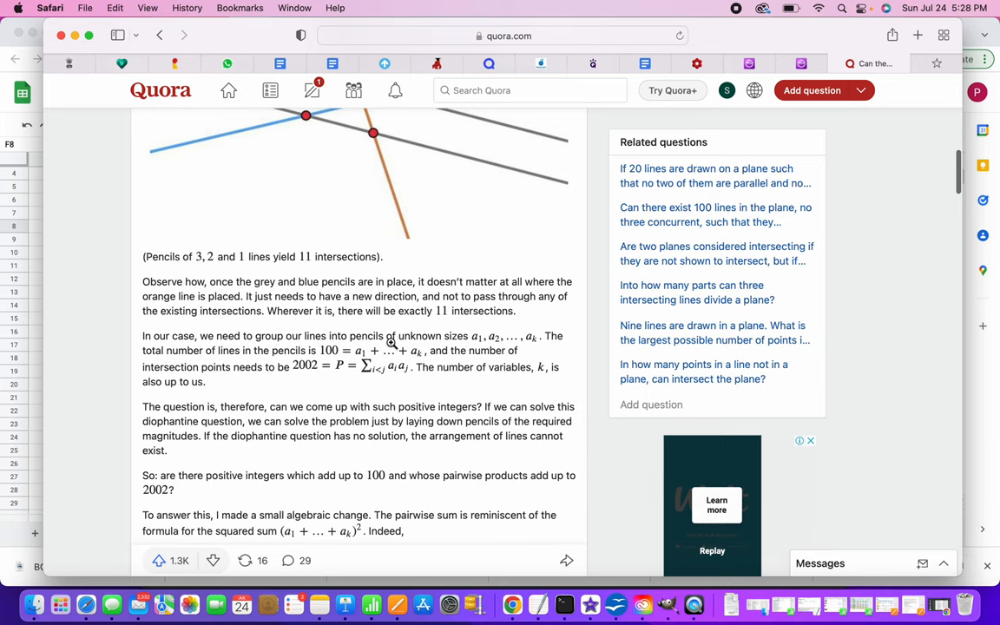
scroll("down", 3)
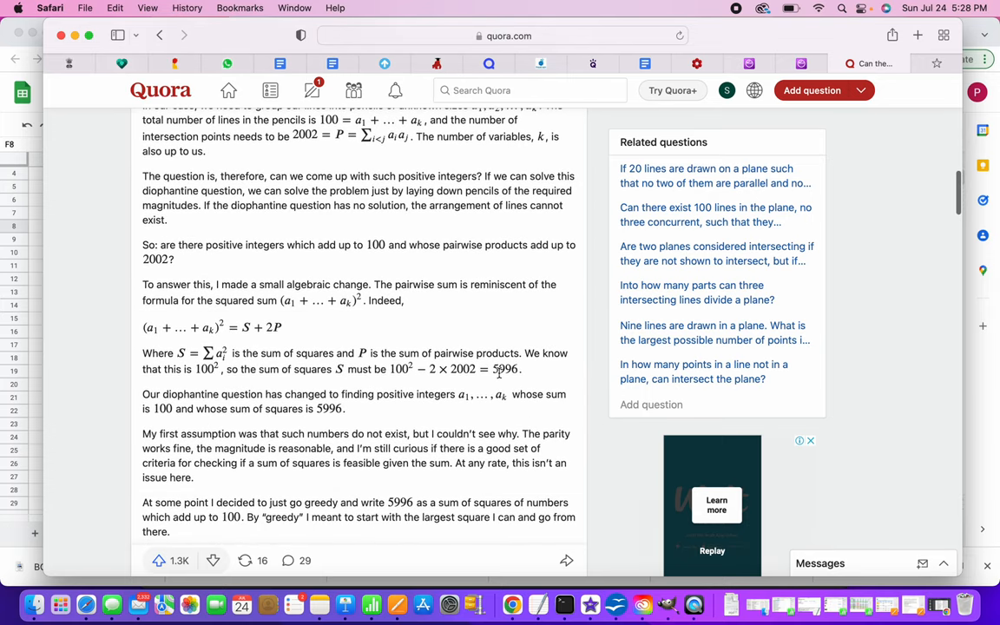
scroll("down", 3)
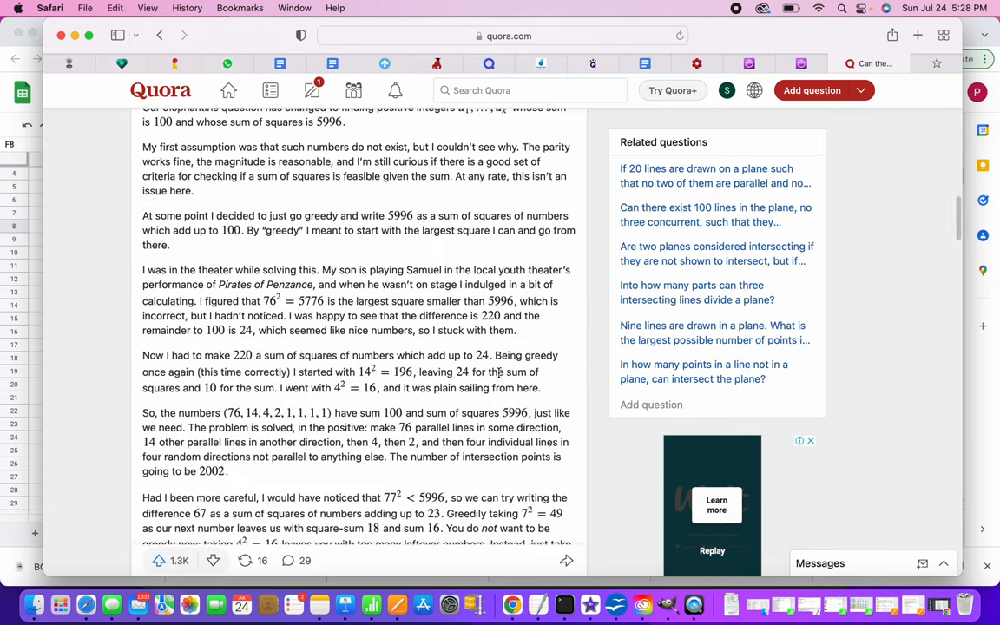
scroll("down", 3)
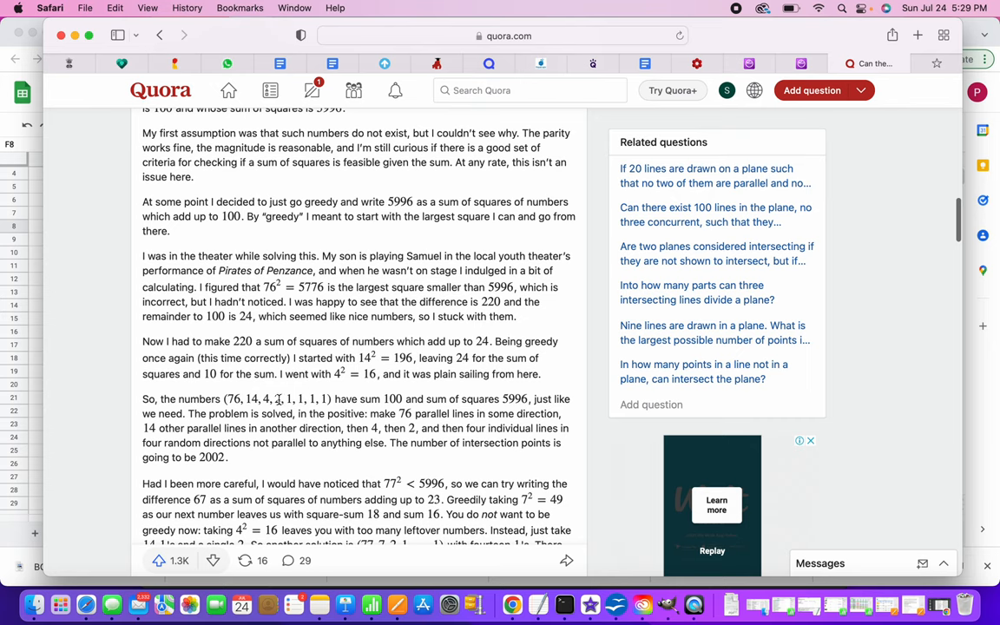
mouse_move(286, 402)
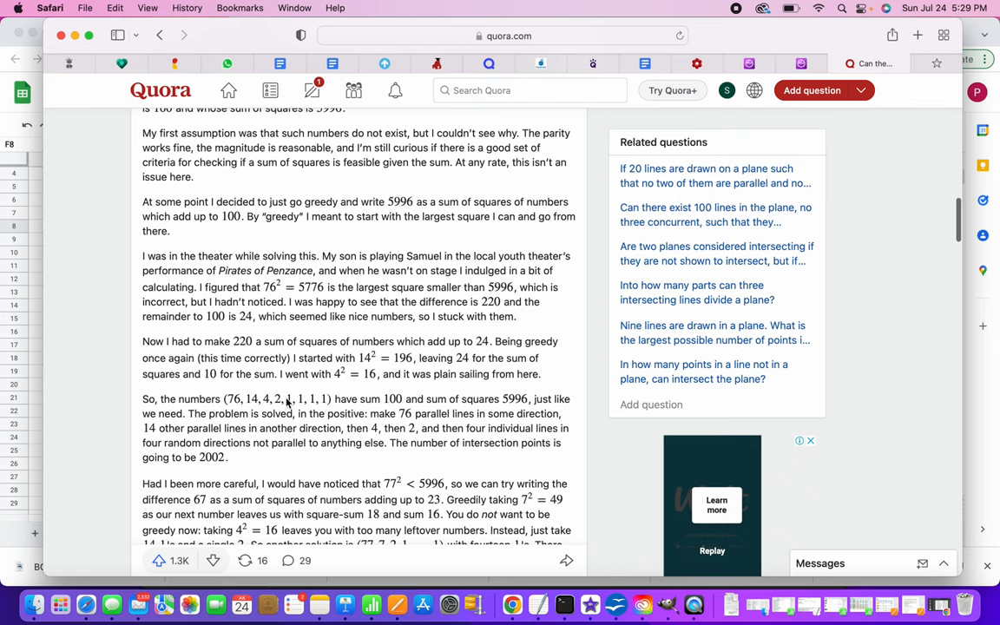
mouse_move(345, 401)
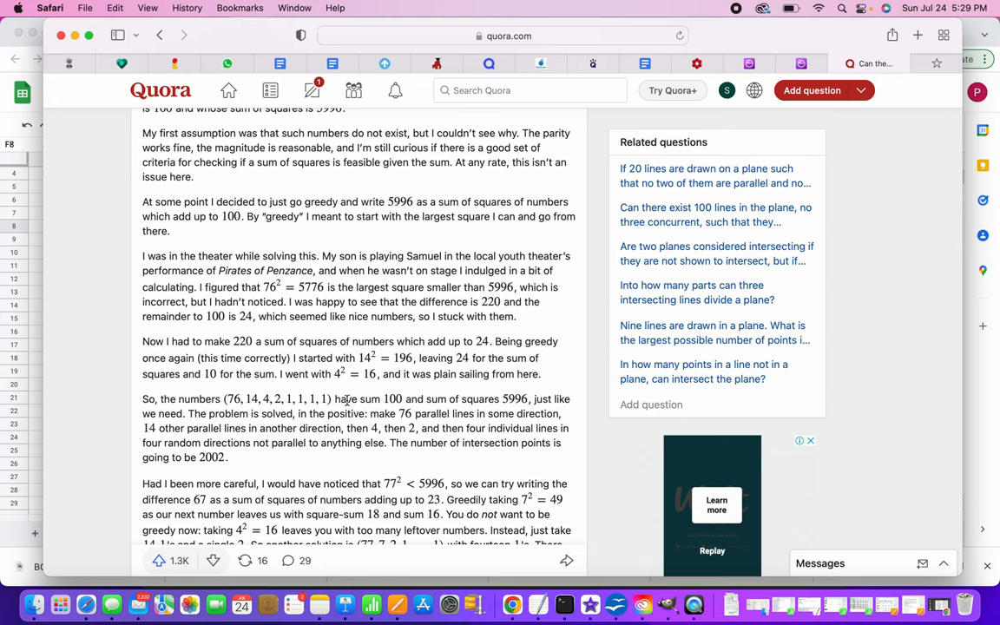
mouse_move(317, 398)
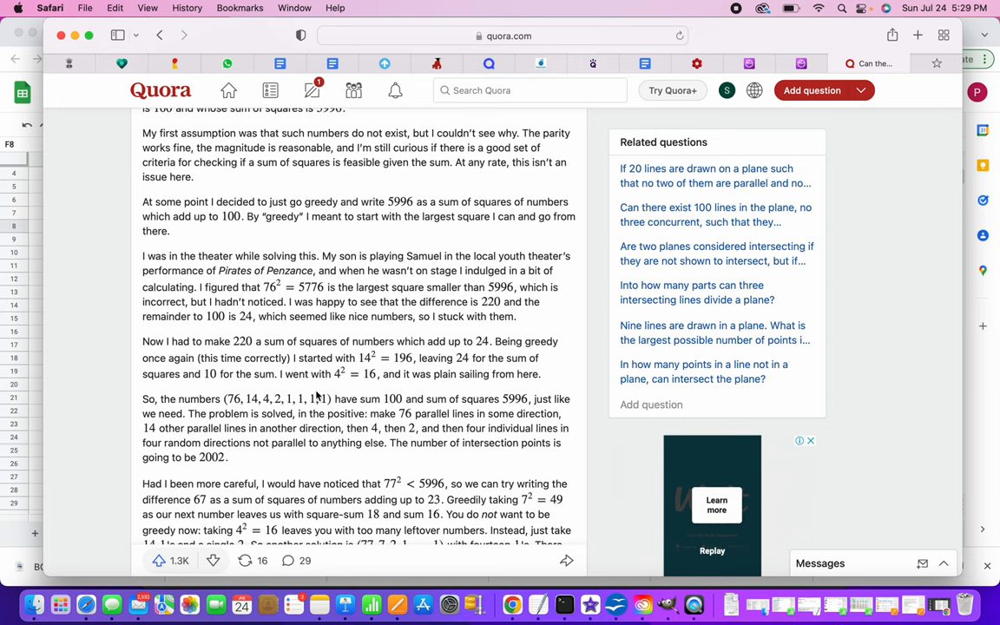
mouse_move(524, 411)
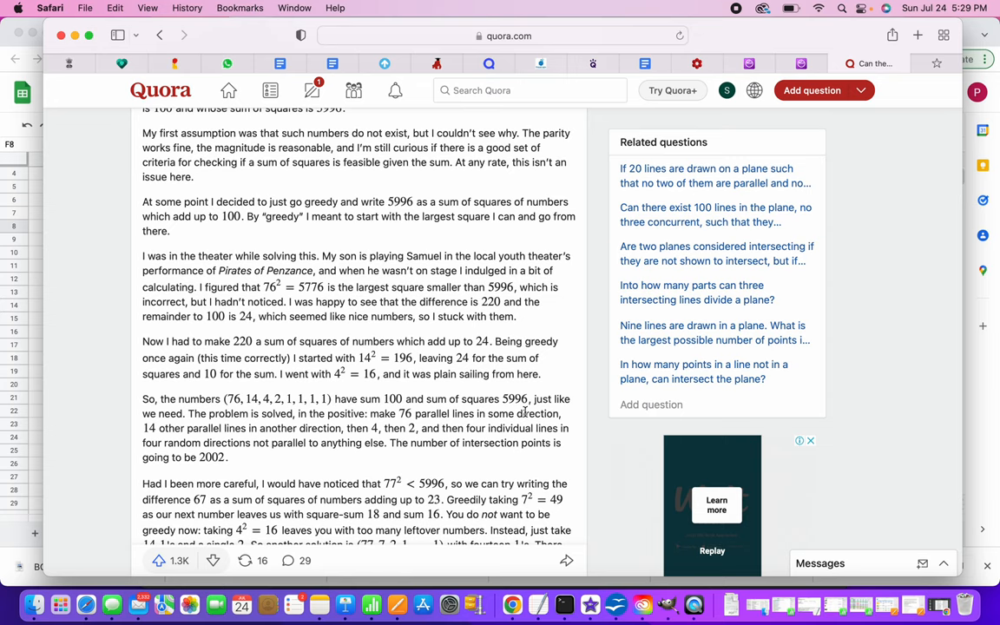
scroll("up", 3)
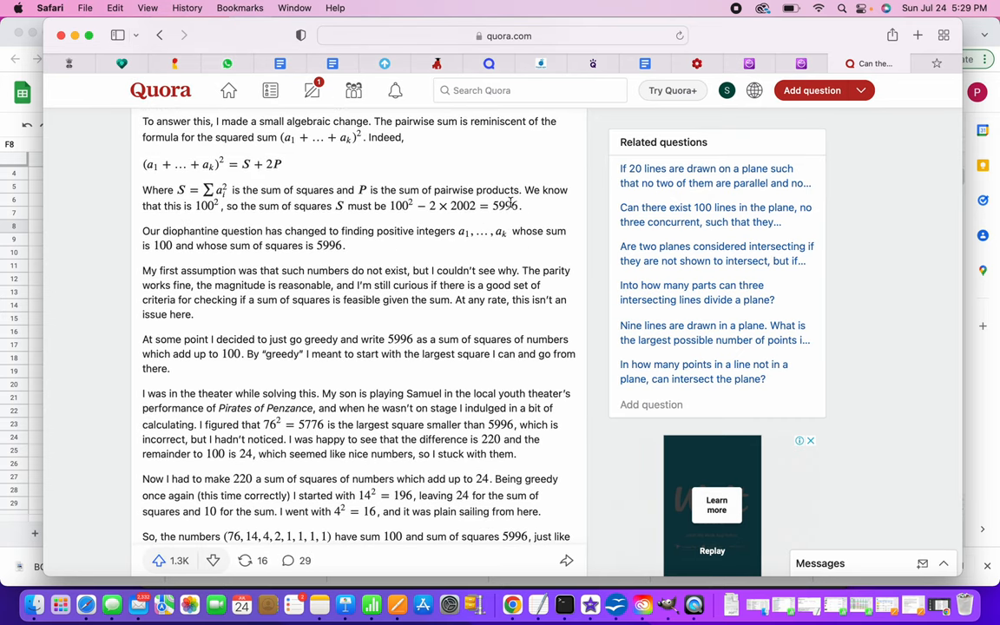
scroll("down", 3)
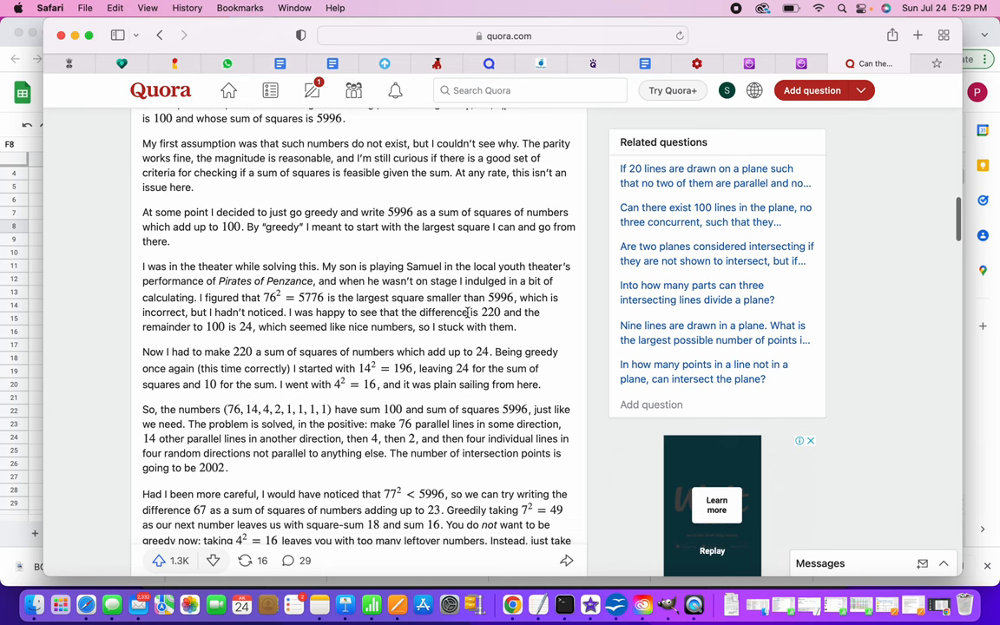
scroll("down", 3)
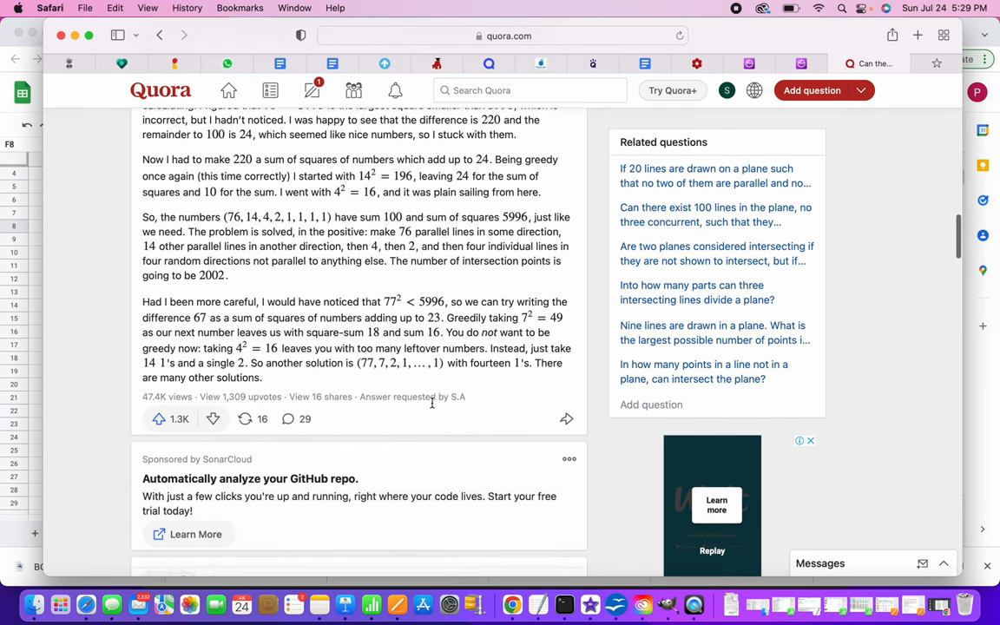
scroll("up", 3)
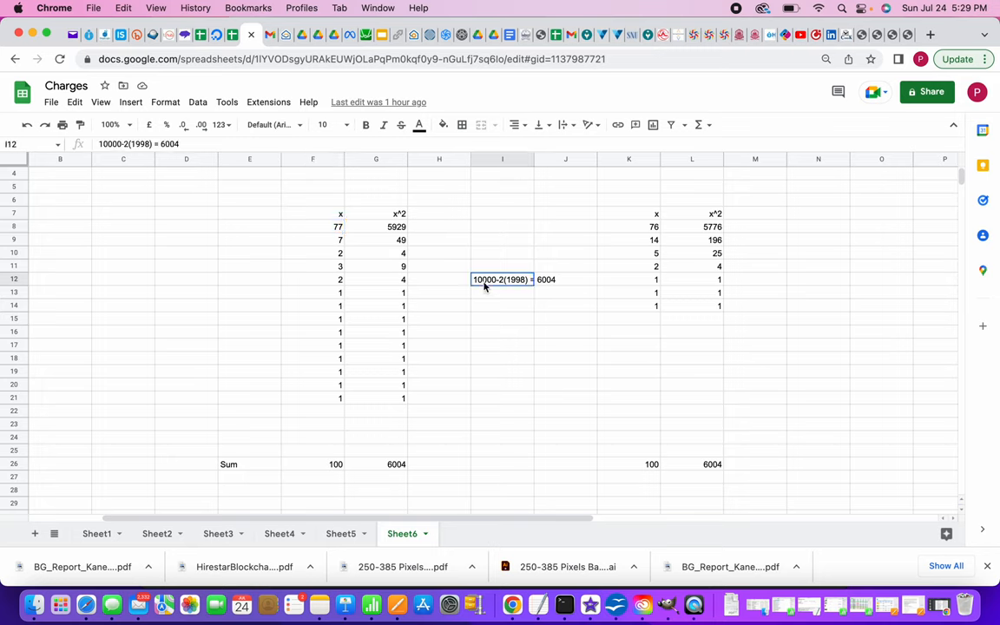
double_click(501, 279)
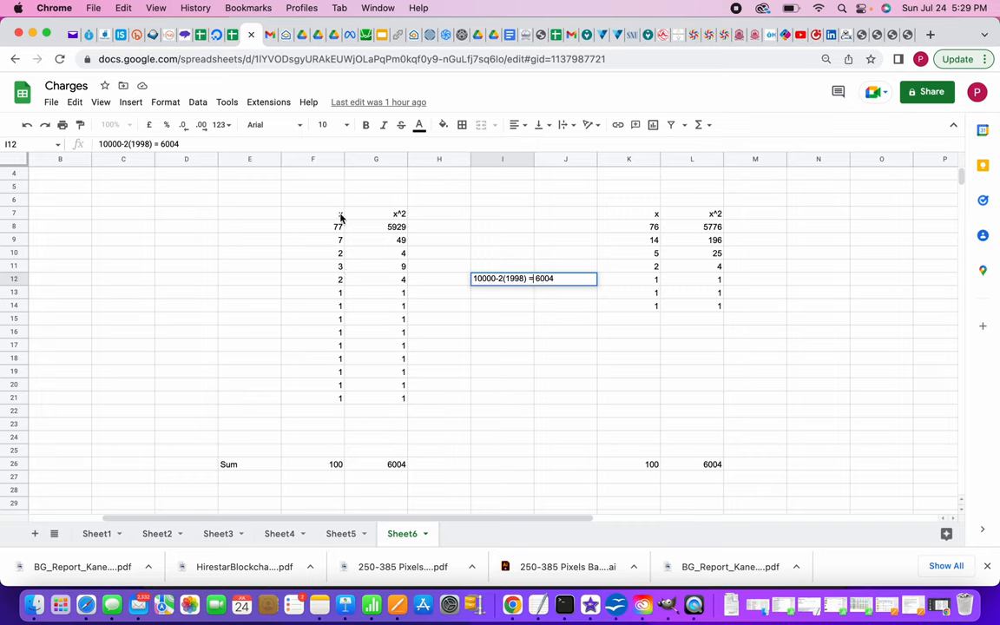
left_click(313, 227)
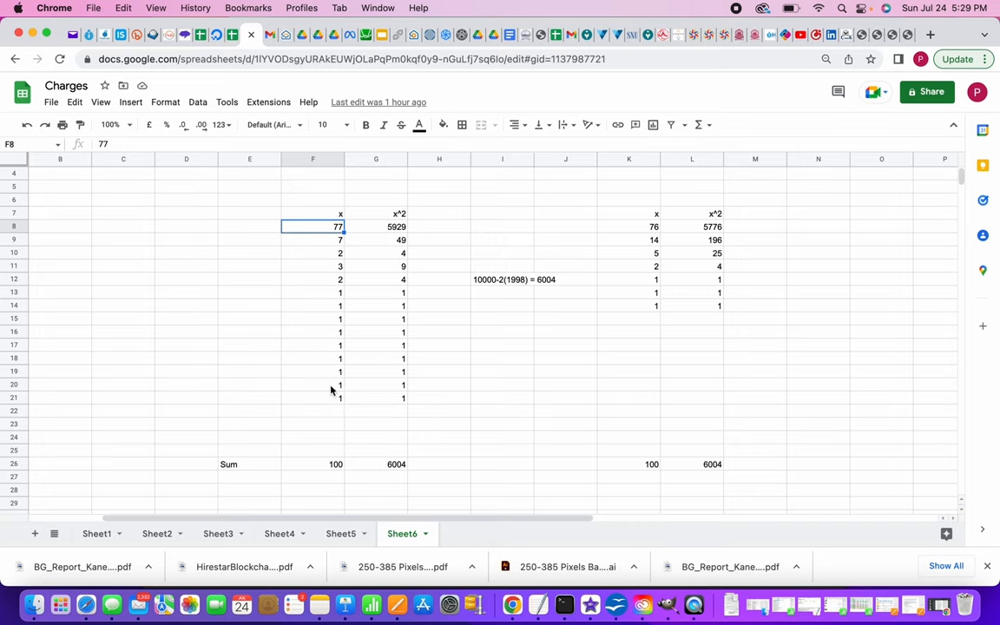
left_click(376, 227)
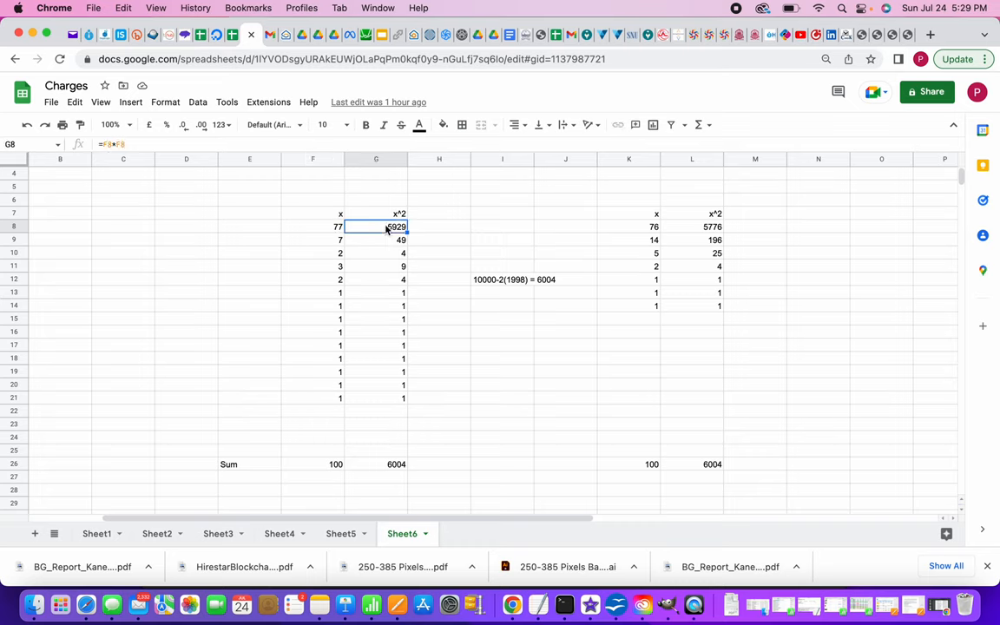
mouse_move(336, 469)
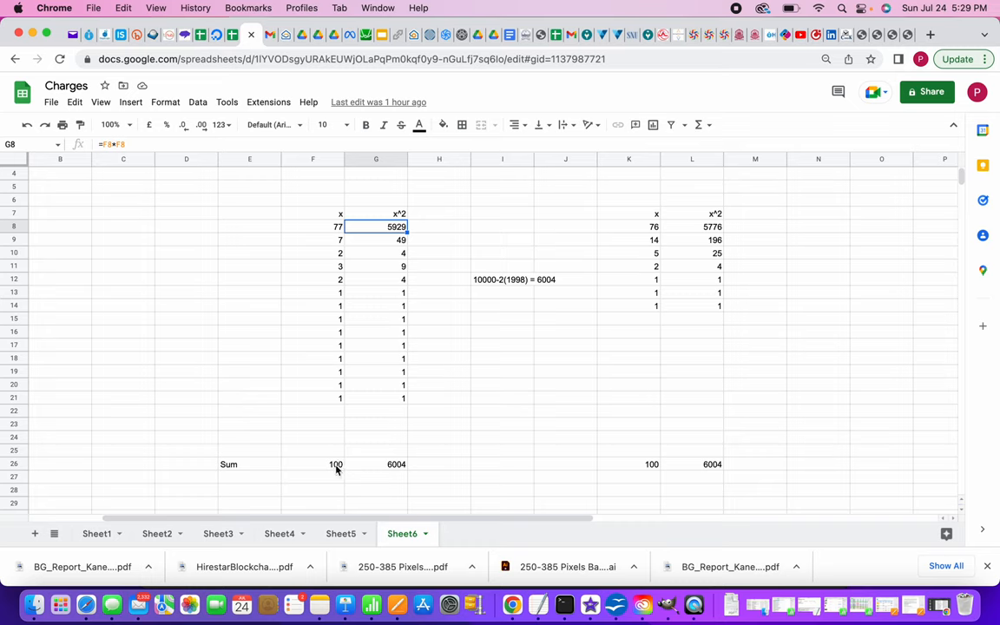
left_click(396, 464)
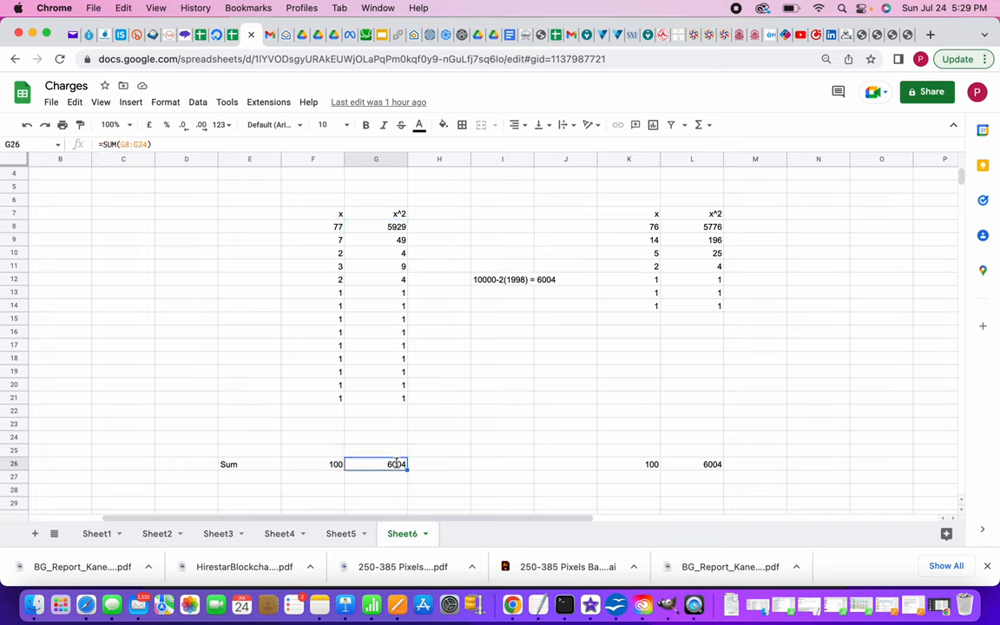
mouse_move(275, 398)
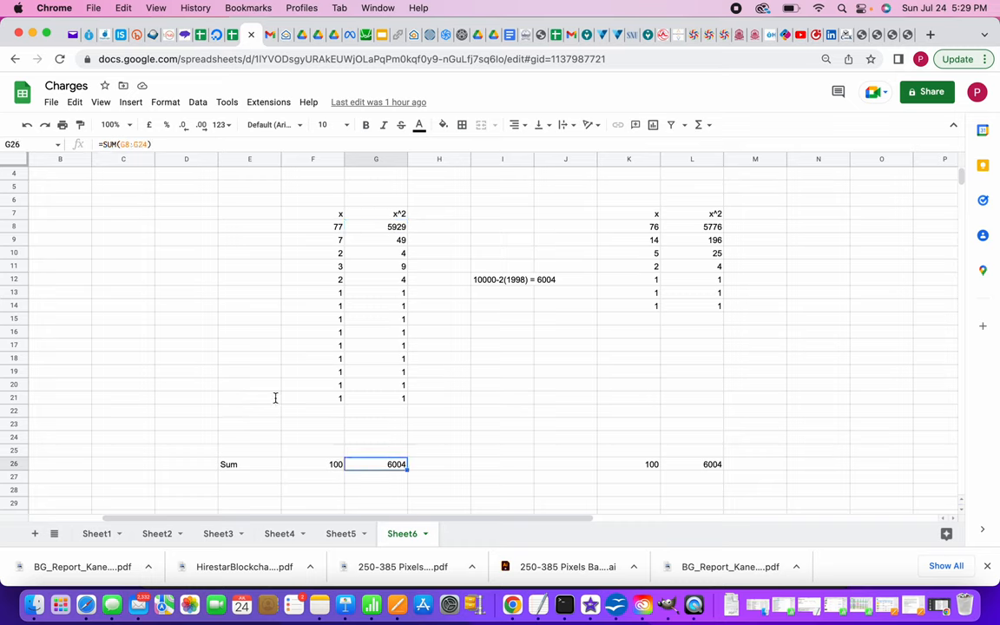
left_click(628, 318)
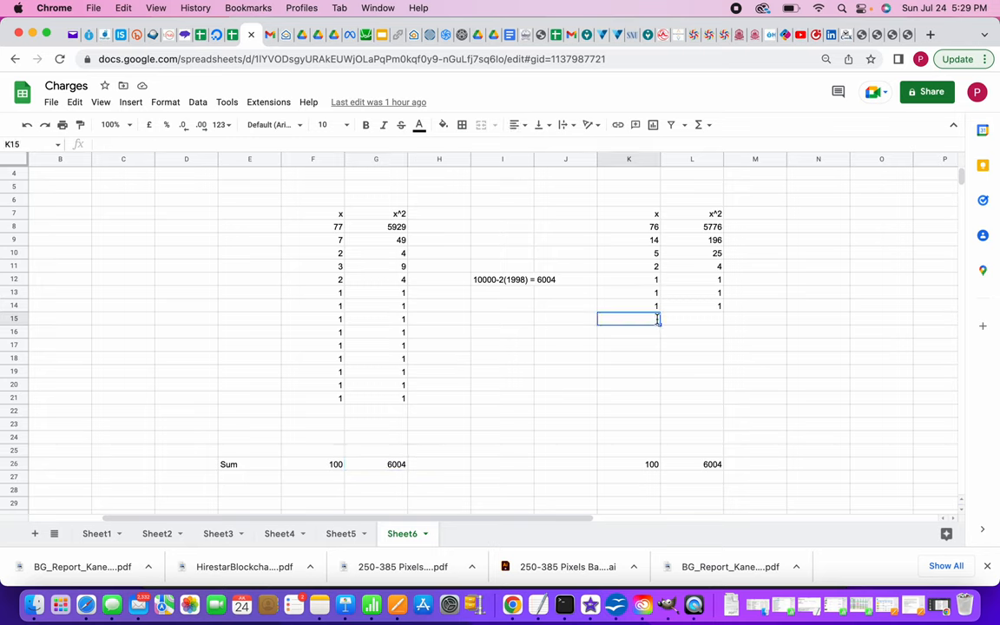
left_click(629, 240)
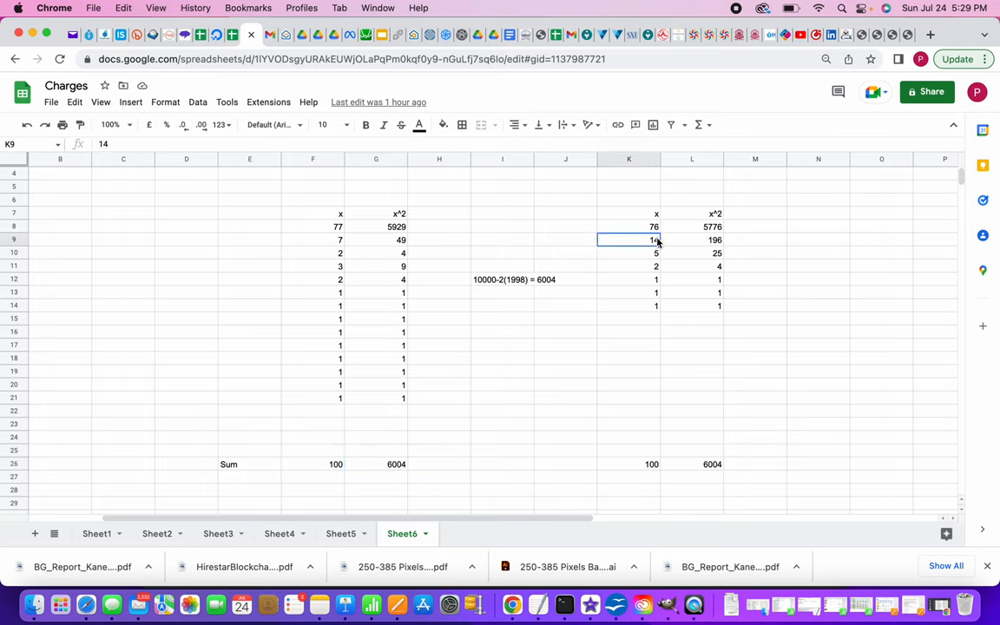
left_click(629, 279)
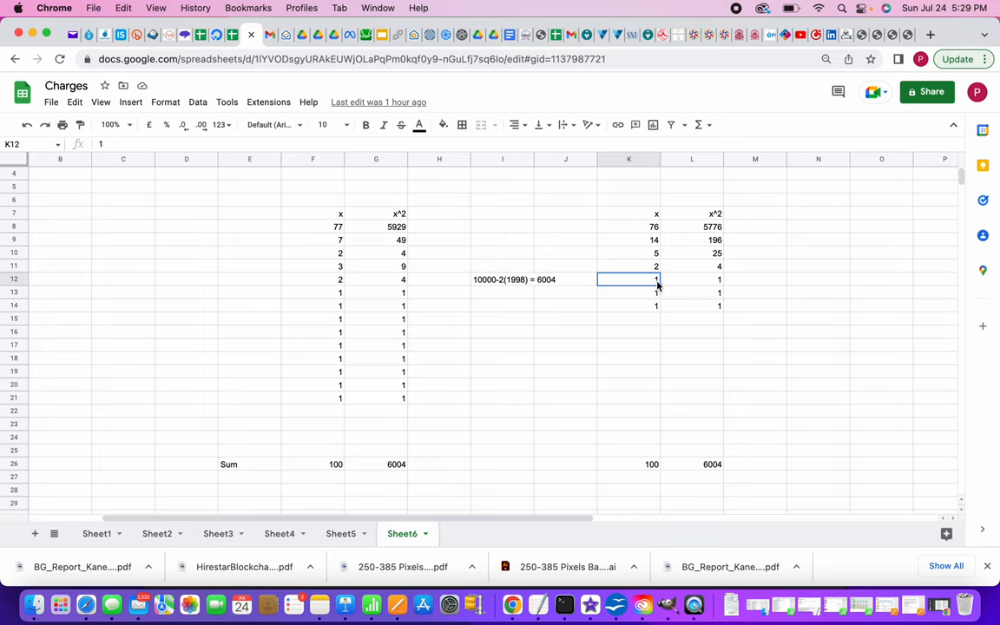
mouse_move(729, 345)
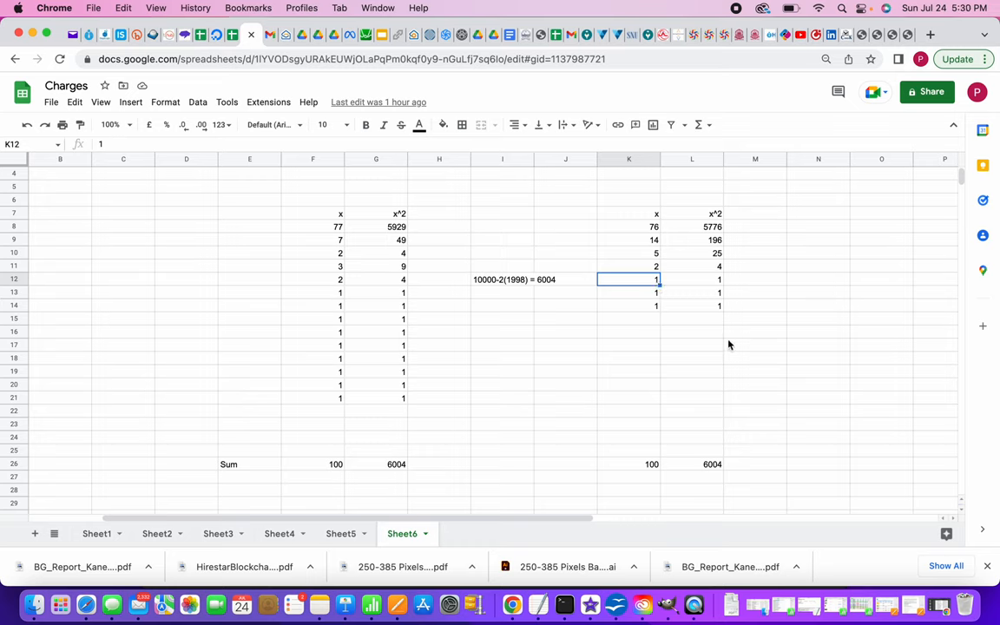
mouse_move(369, 348)
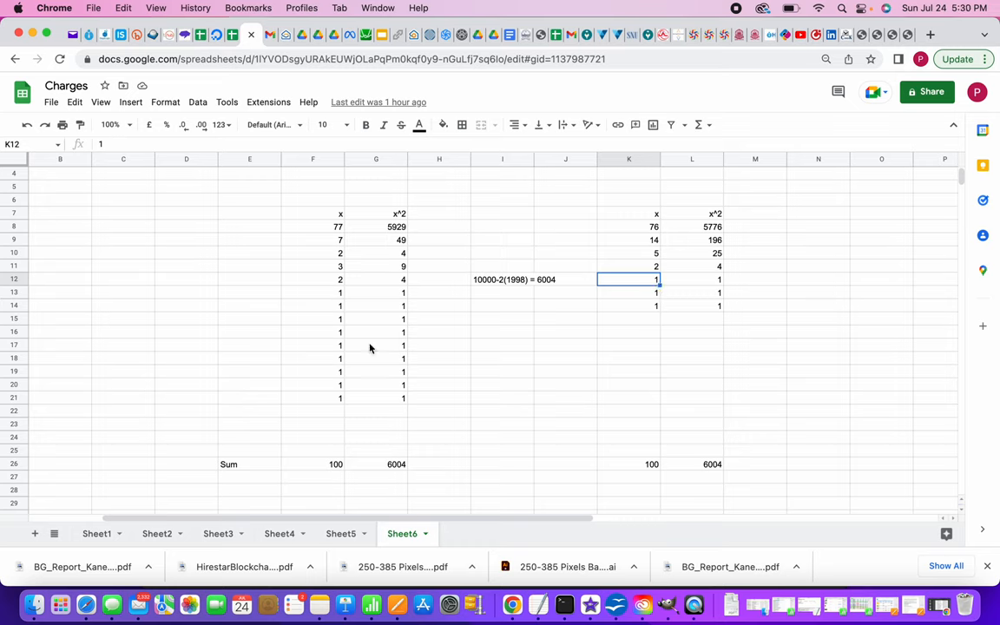
mouse_move(597, 249)
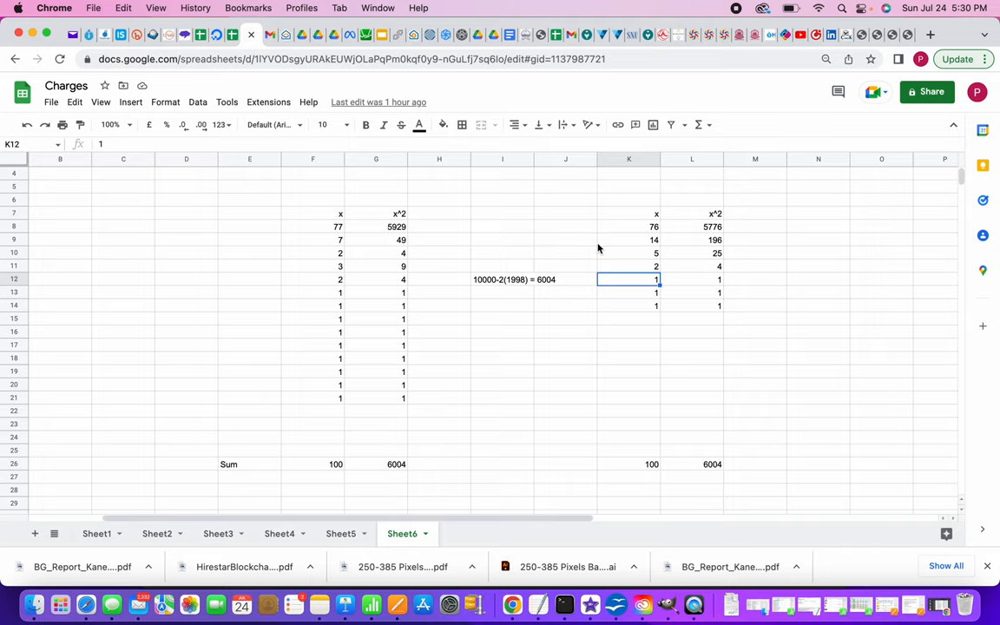